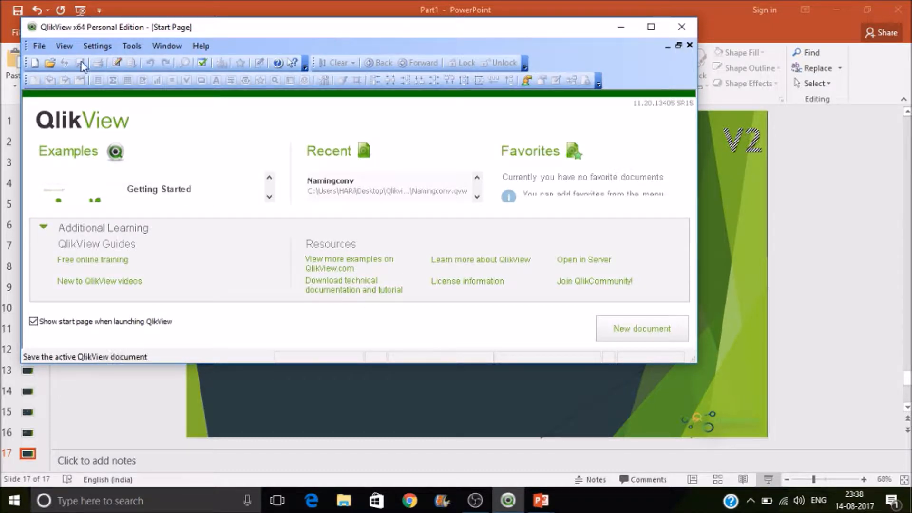
- Start a new QlikView document and choose the Excel sales file via Table Files
{"action": "left_click", "coordinate": [643, 329]}
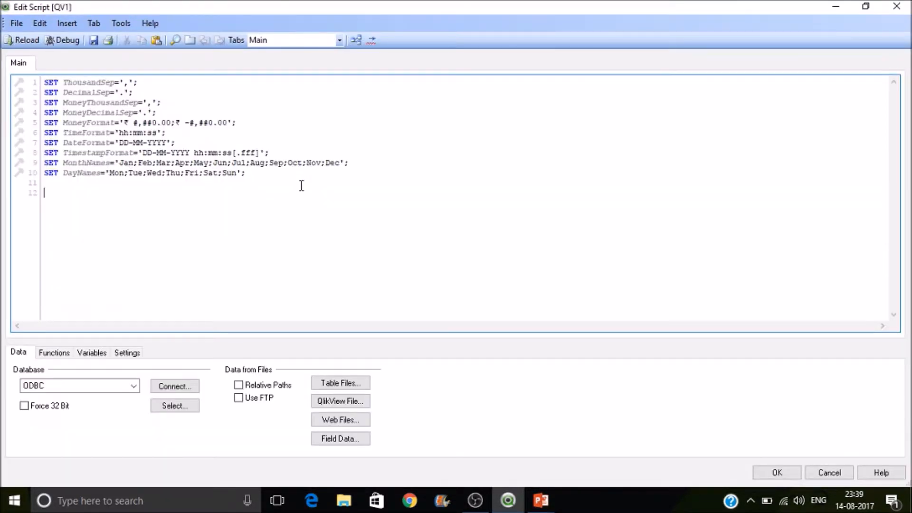
{"action": "left_click", "coordinate": [340, 383]}
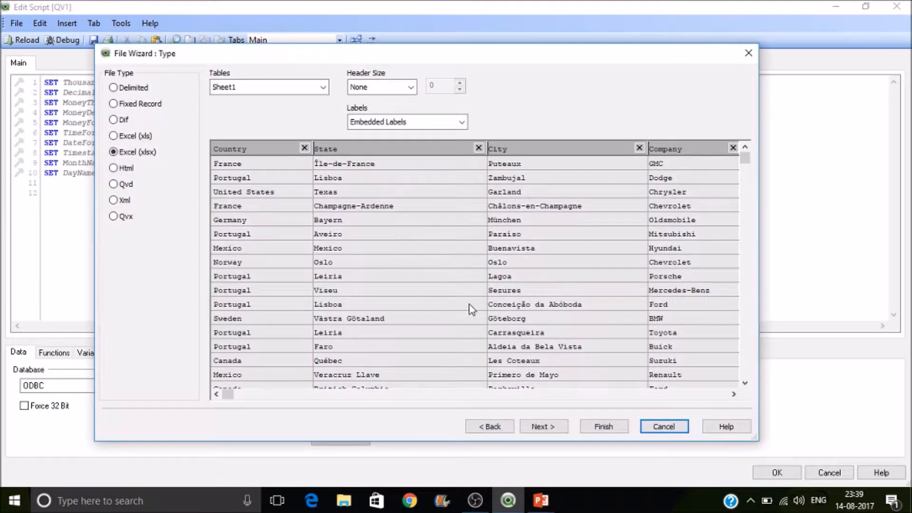
{"action": "mouse_move", "coordinate": [233, 398]}
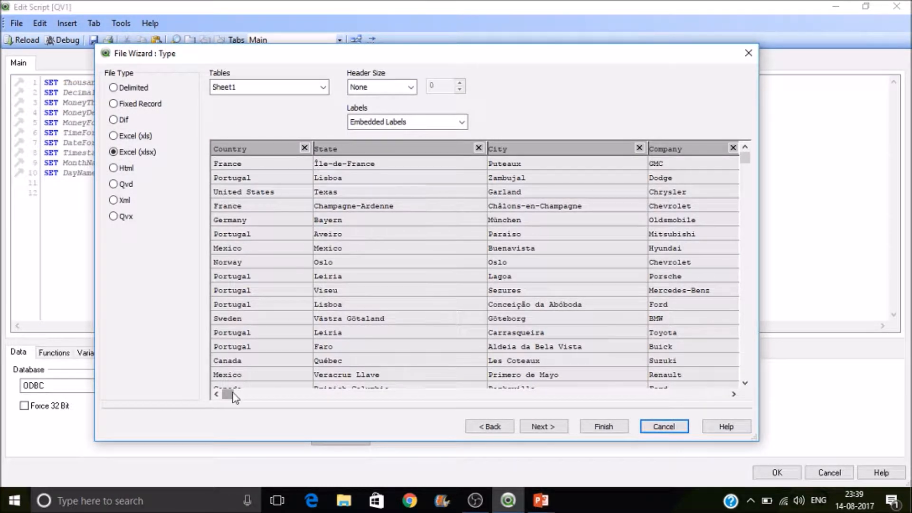
- Preview Sheet1 with Country, State, City, Company and UnitsSold and finish the import
{"action": "left_click_drag", "start_coordinate": [227, 394], "coordinate": [312, 394]}
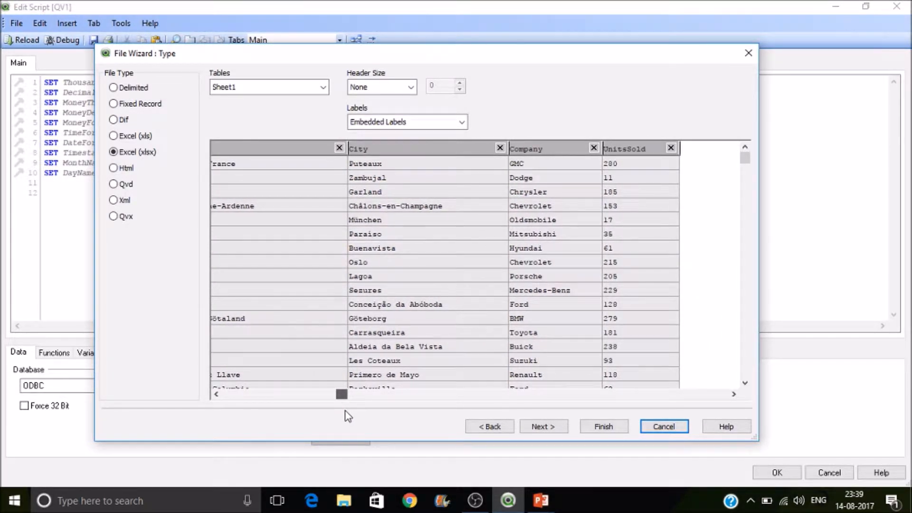
{"action": "left_click_drag", "start_coordinate": [341, 394], "coordinate": [227, 394]}
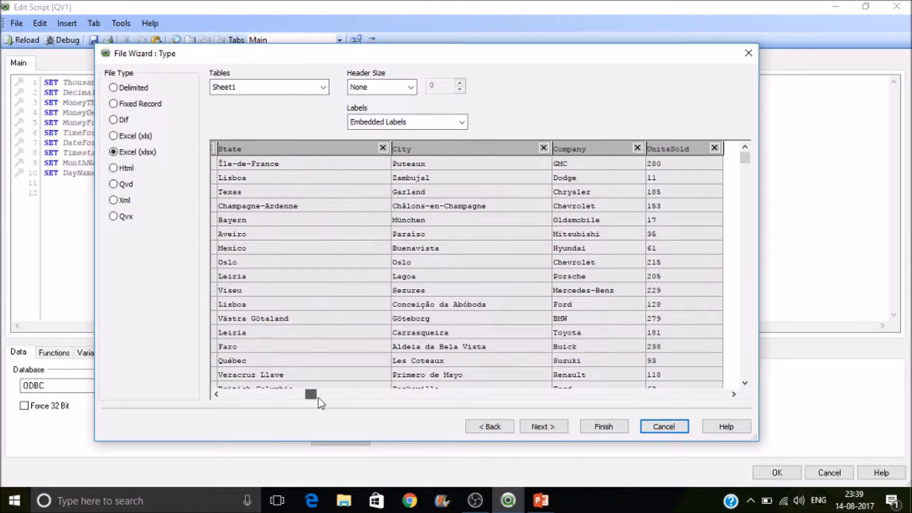
{"action": "left_click_drag", "start_coordinate": [312, 395], "coordinate": [338, 395]}
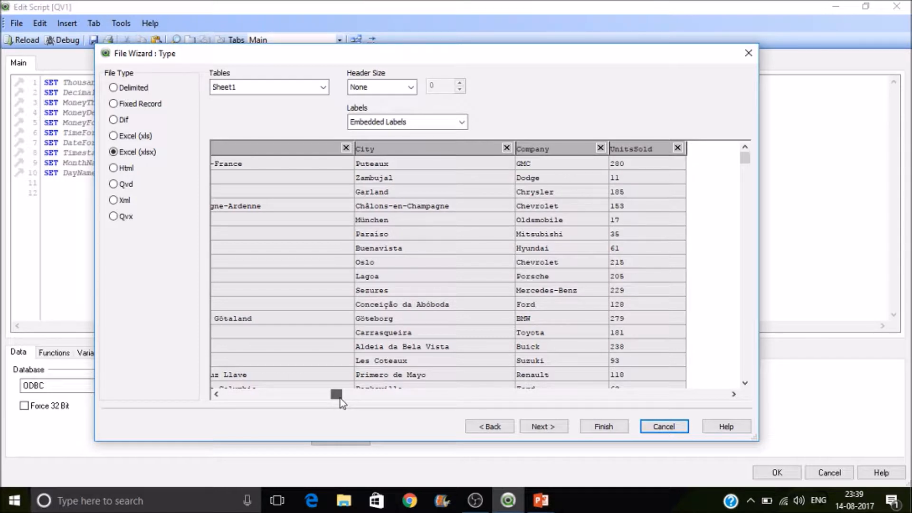
{"action": "mouse_move", "coordinate": [367, 399]}
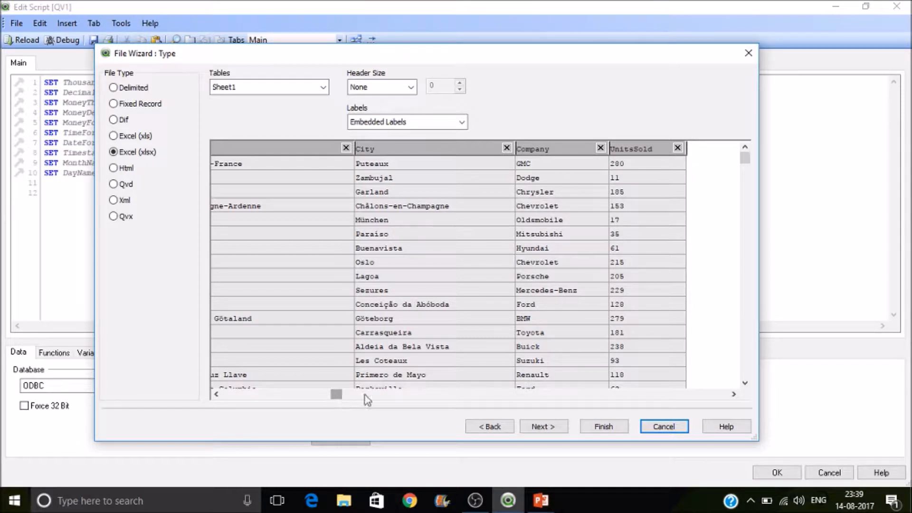
{"action": "left_click", "coordinate": [605, 426]}
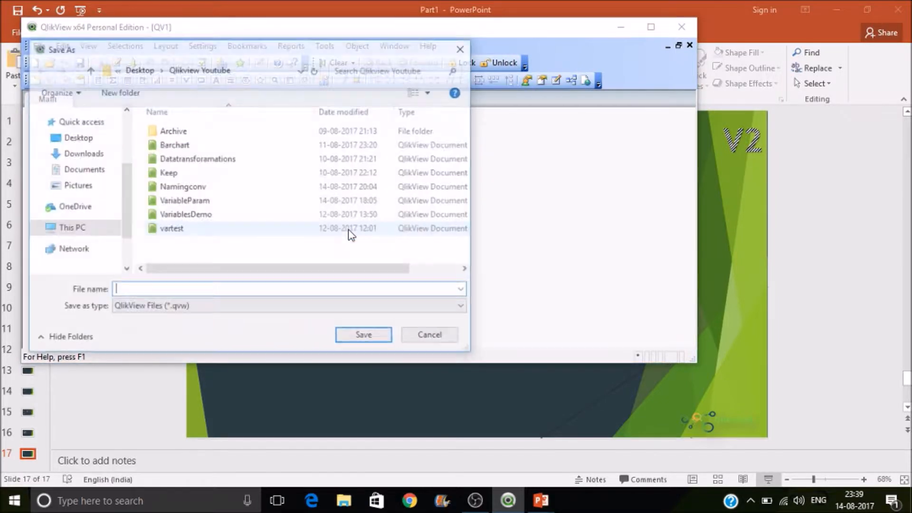
- Save the document as Pi Chart and load its 116 data rows
{"action": "type", "text": "Pi Ca"}
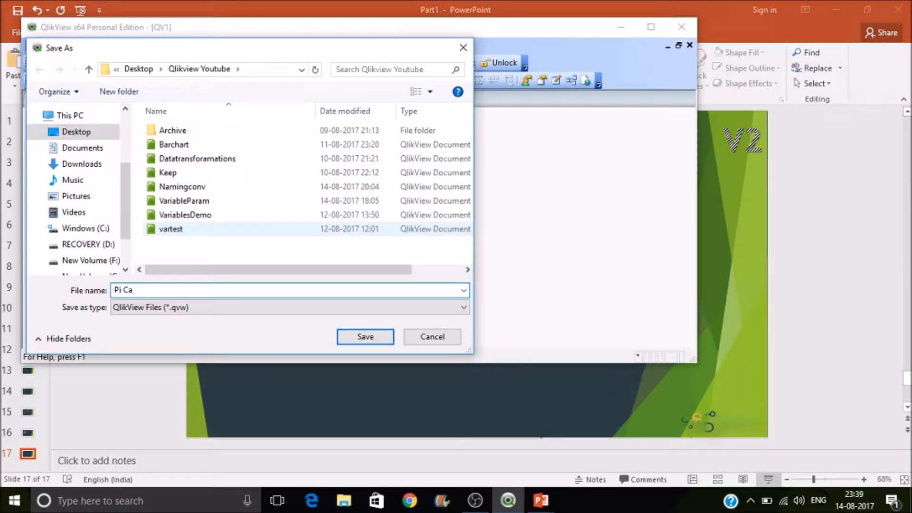
{"action": "key", "text": "Backspace"}
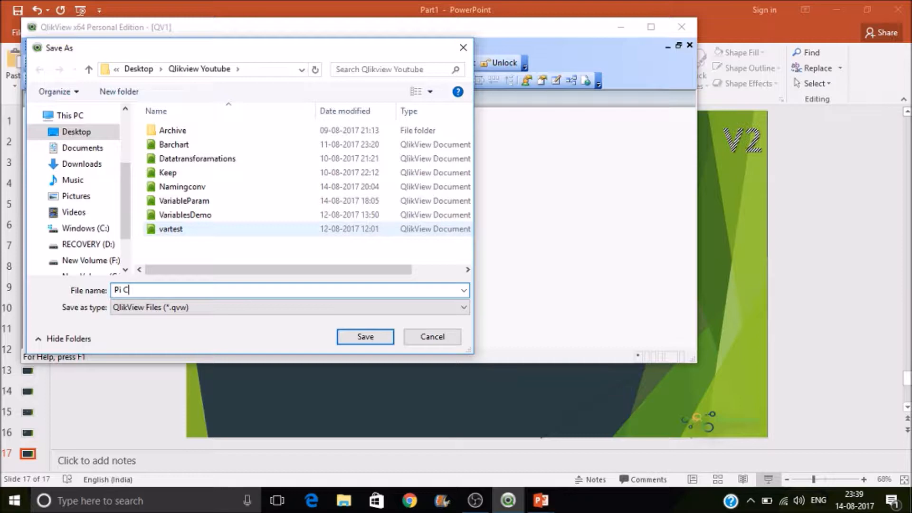
{"action": "left_click", "coordinate": [365, 336]}
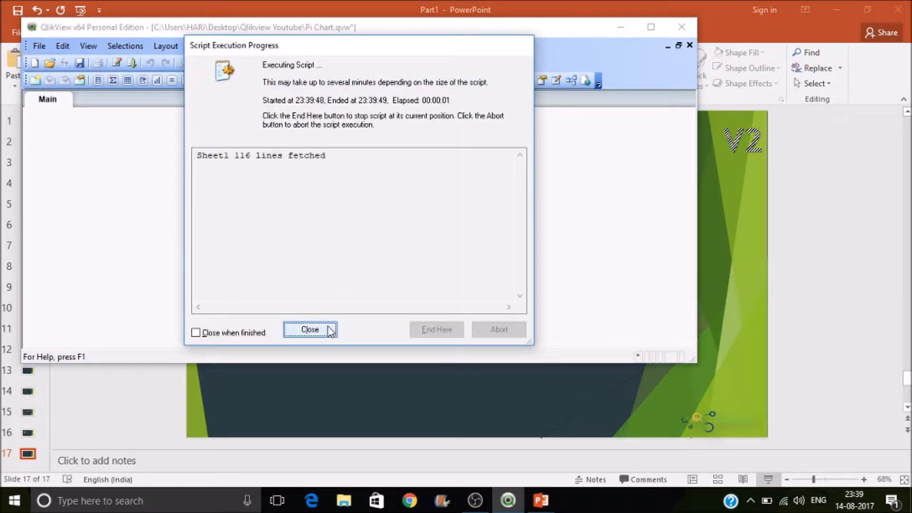
{"action": "left_click", "coordinate": [310, 329]}
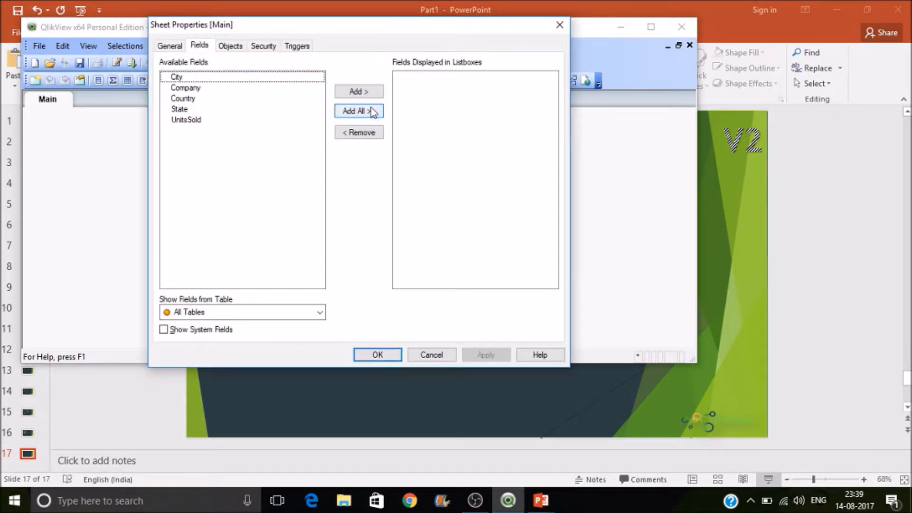
- Add Country and Company list boxes to the Main sheet
{"action": "left_click", "coordinate": [177, 77]}
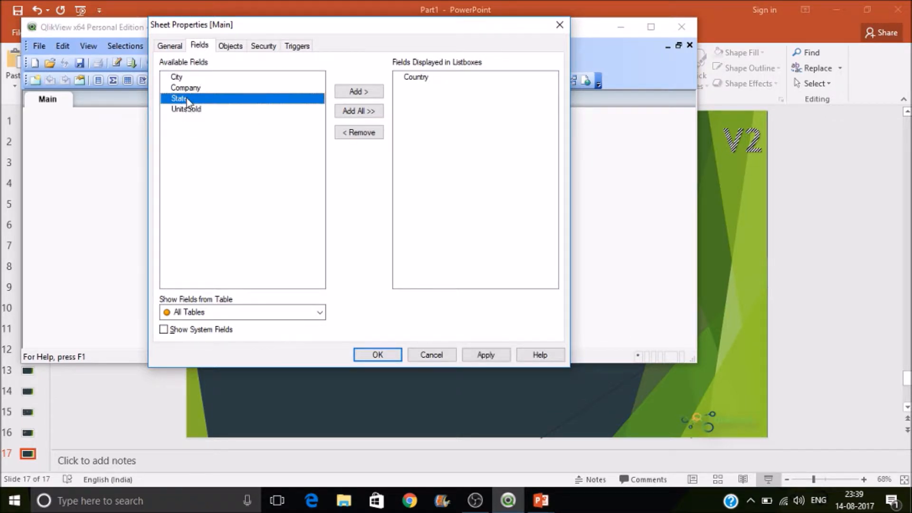
{"action": "mouse_move", "coordinate": [199, 90]}
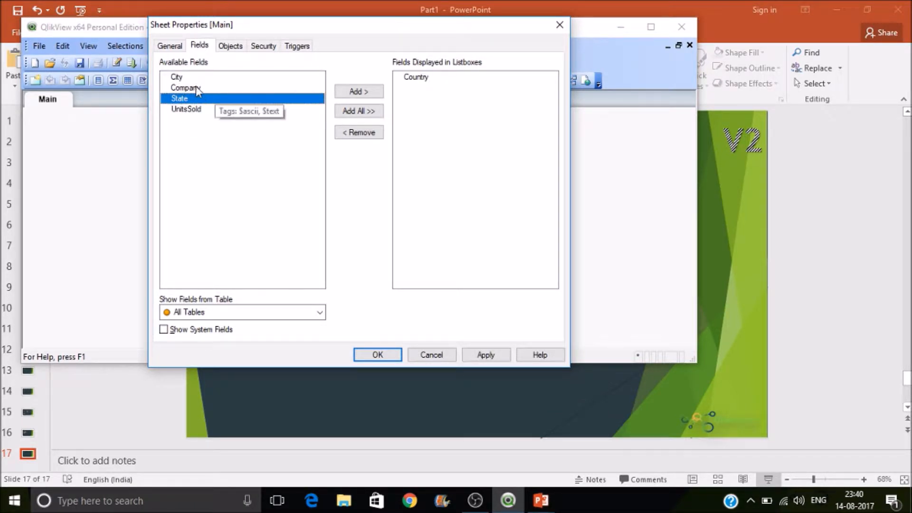
{"action": "left_click", "coordinate": [360, 92]}
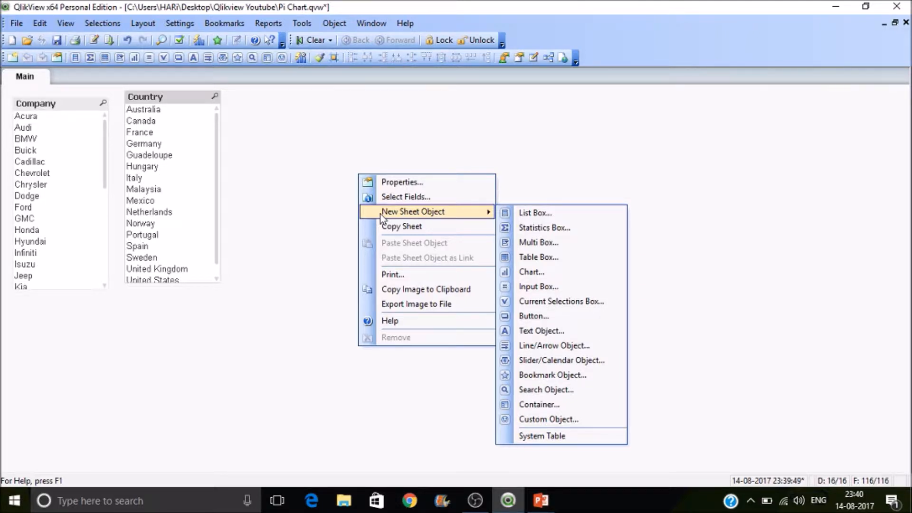
{"action": "mouse_move", "coordinate": [410, 217]}
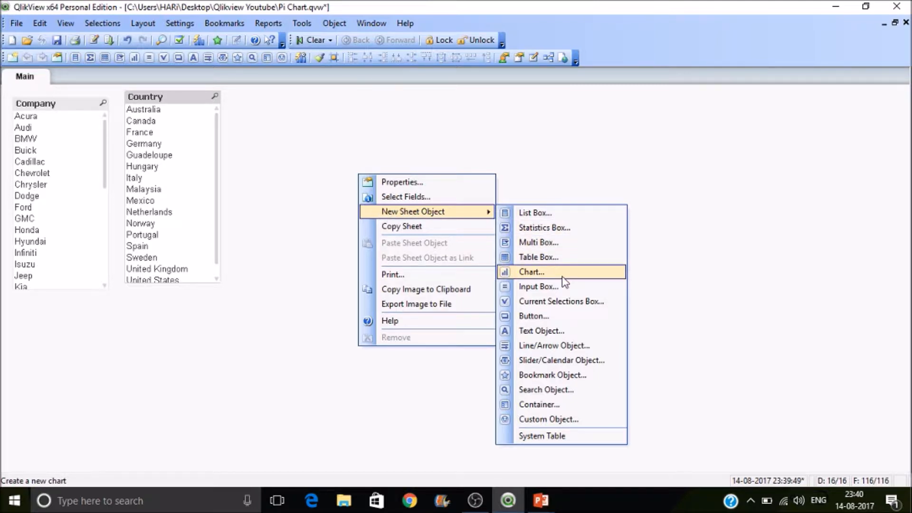
- Start a new chart object with no title shown inside the chart
{"action": "left_click", "coordinate": [530, 272]}
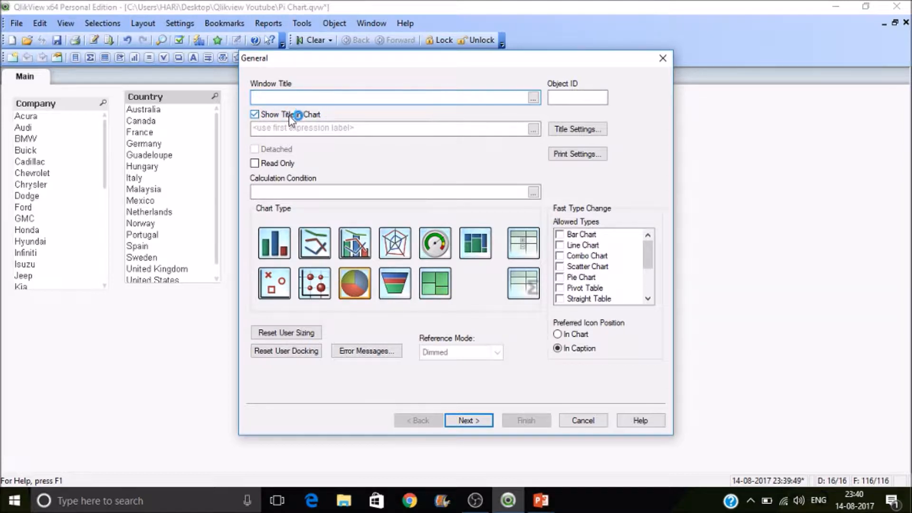
{"action": "left_click", "coordinate": [255, 114]}
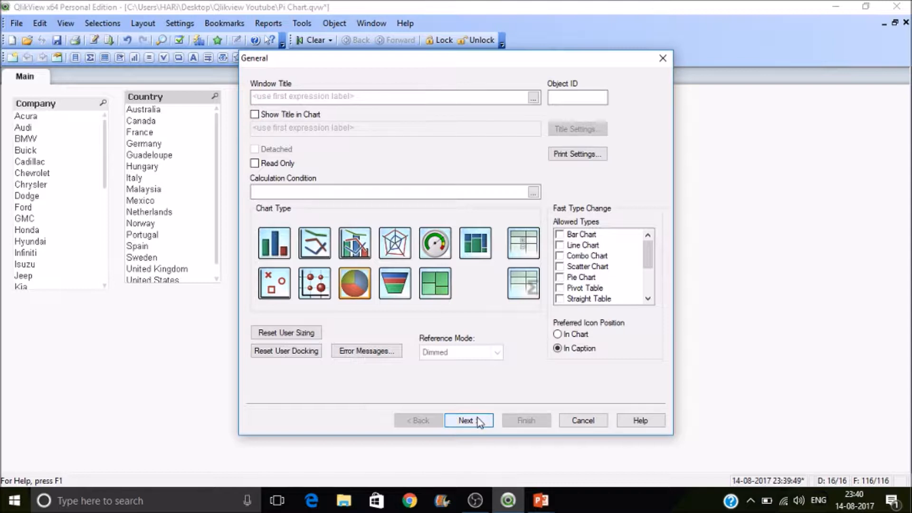
{"action": "left_click", "coordinate": [469, 420]}
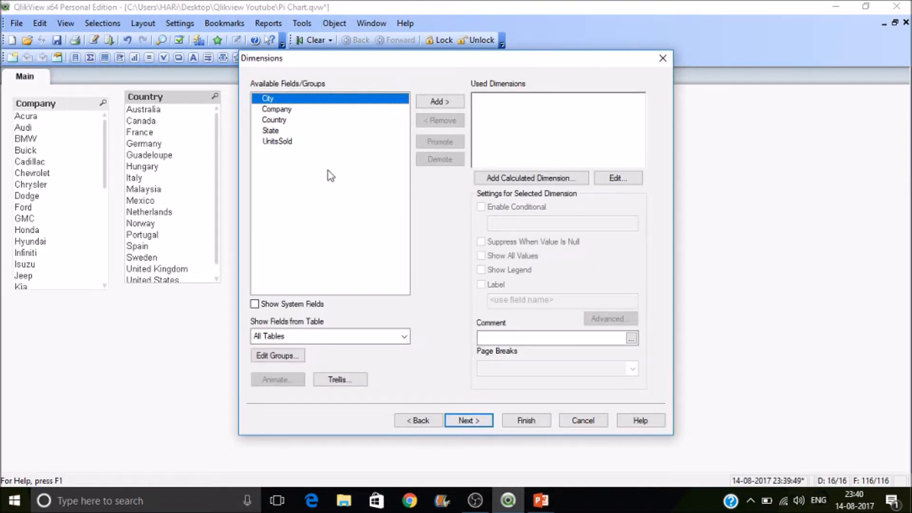
{"action": "mouse_move", "coordinate": [284, 135]}
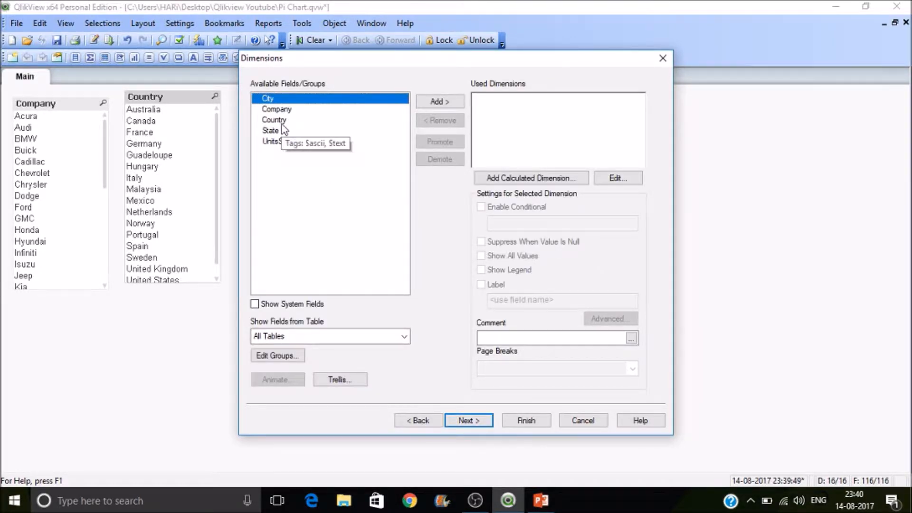
{"action": "mouse_move", "coordinate": [313, 148]}
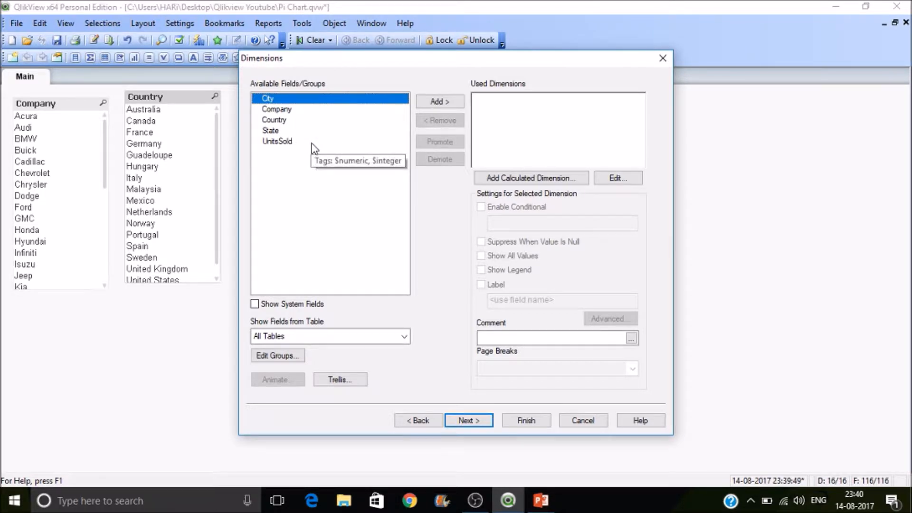
- Use Company as the chart's dimension
{"action": "left_click", "coordinate": [277, 108]}
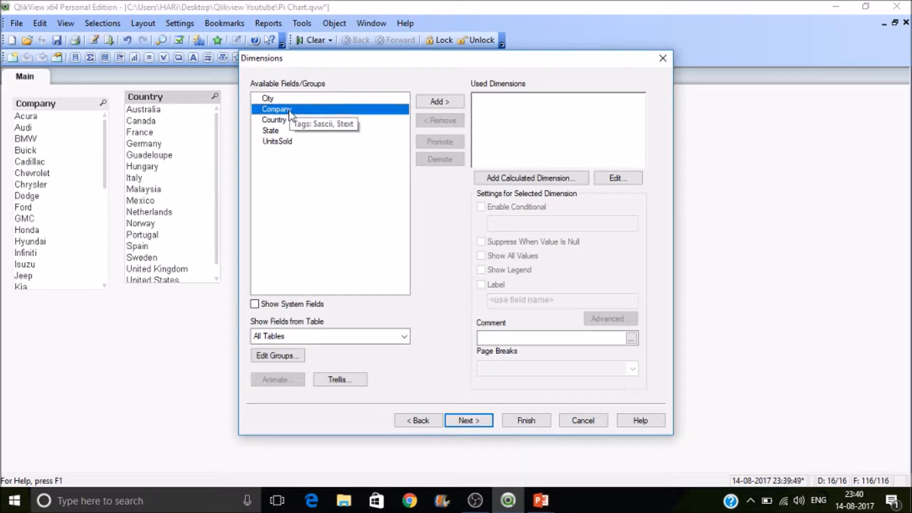
{"action": "left_click", "coordinate": [439, 102]}
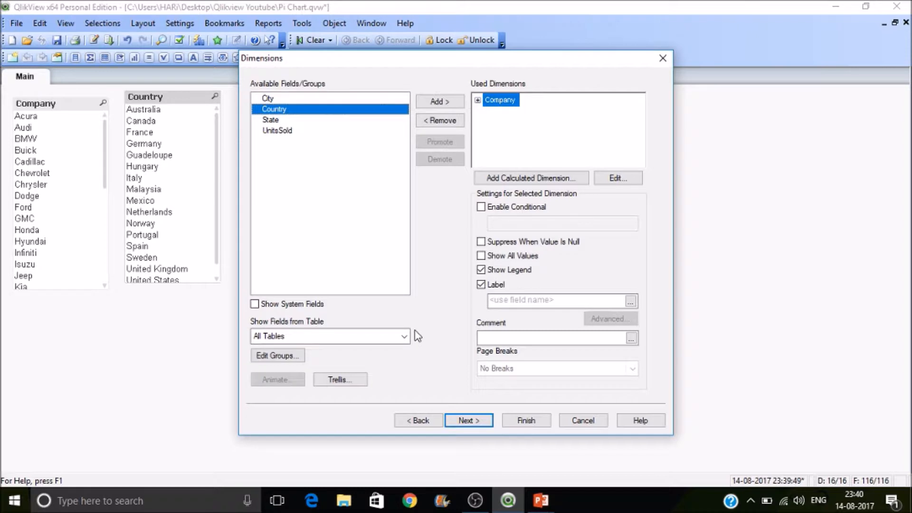
{"action": "left_click", "coordinate": [469, 420]}
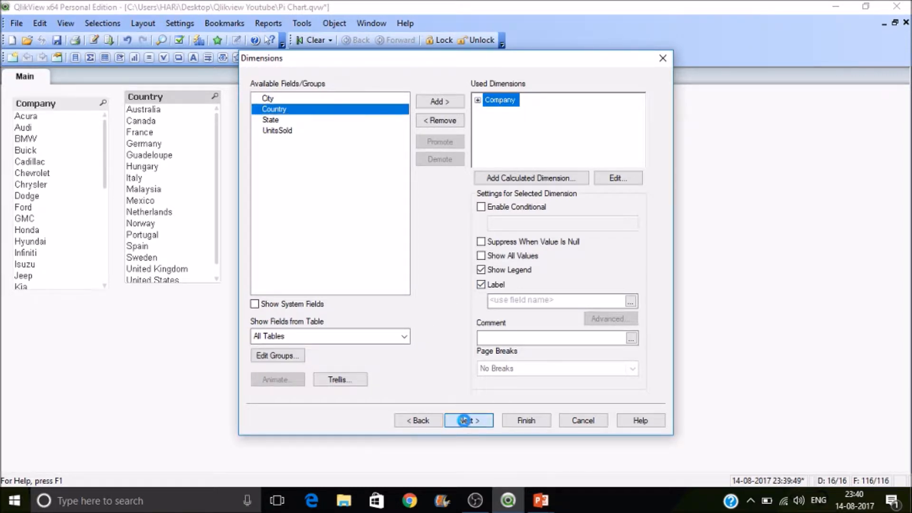
{"action": "left_click", "coordinate": [465, 420]}
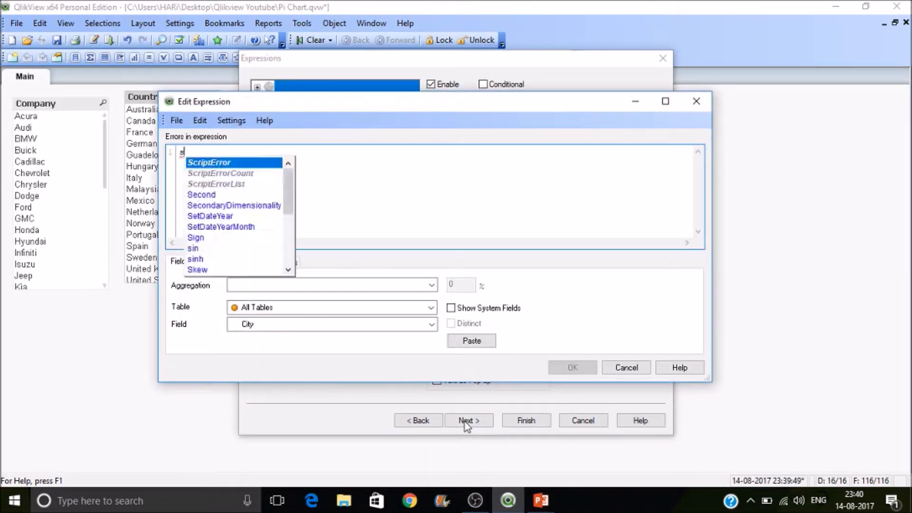
- Define the chart expression as sum(UnitsSold)
{"action": "type", "text": "um("}
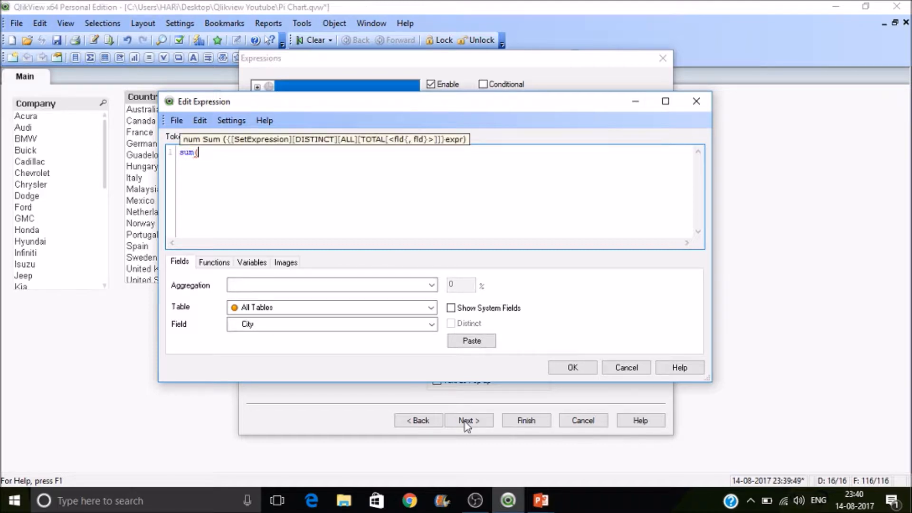
{"action": "type", "text": "UnitsSold"}
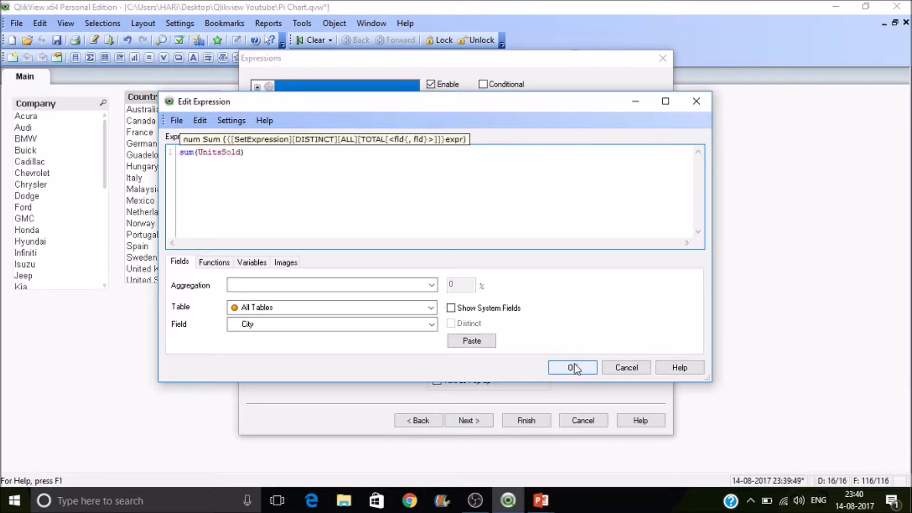
{"action": "left_click", "coordinate": [572, 367]}
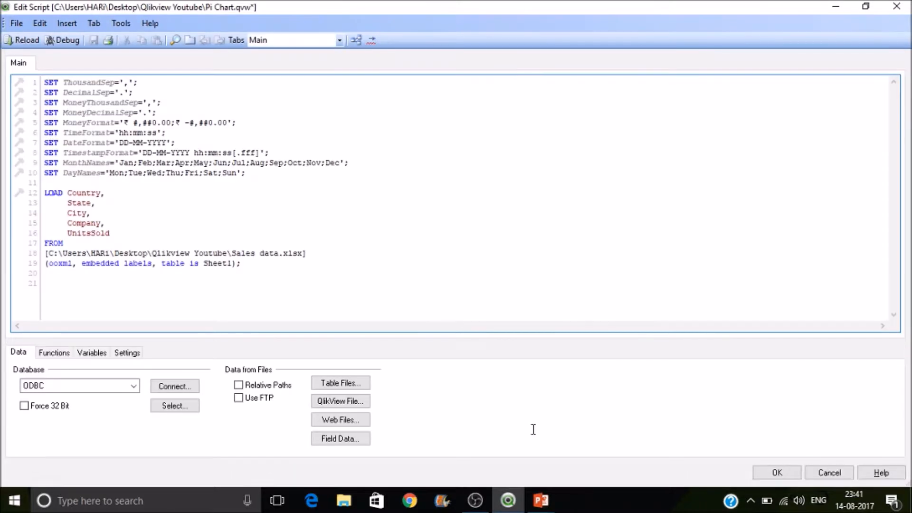
- Alias UnitsSold as #UnitsSold in the LOAD statement and reload the data
{"action": "left_click", "coordinate": [113, 234]}
{"action": "type", "text": " As"}
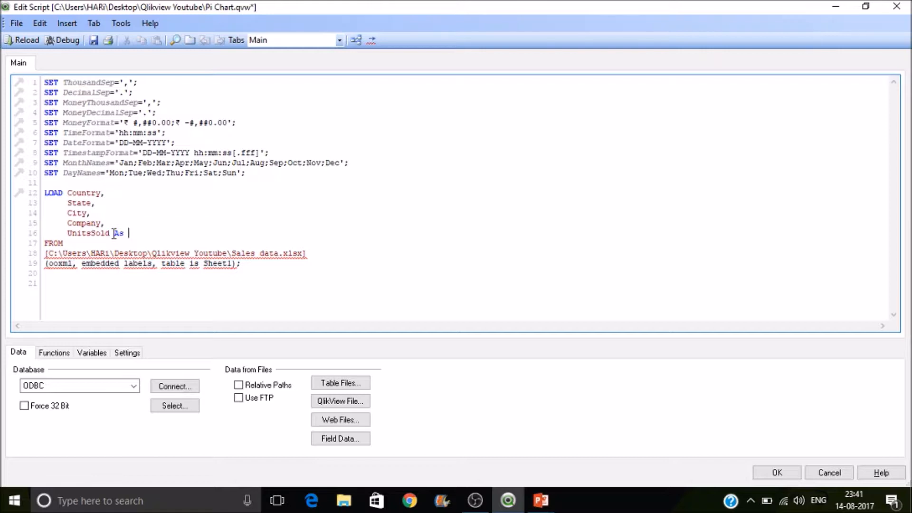
{"action": "type", "text": "#u"}
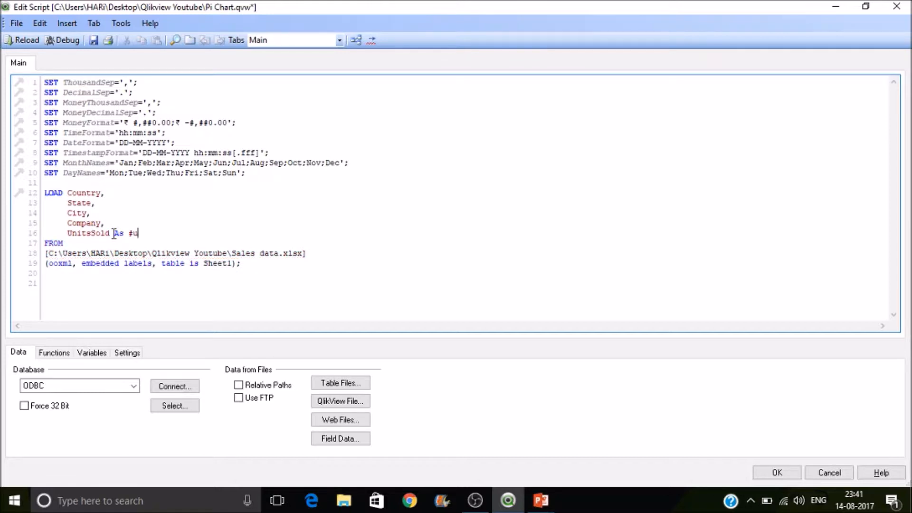
{"action": "type", "text": "nits"}
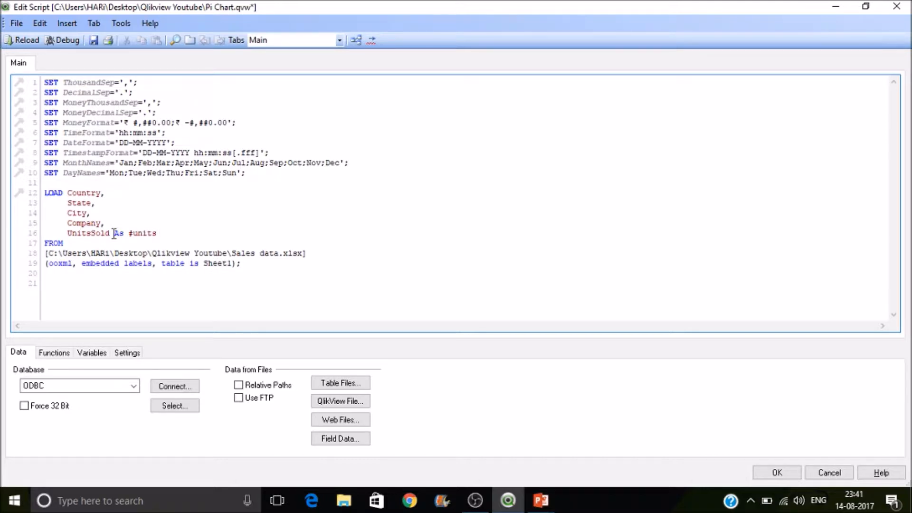
{"action": "type", "text": "S="}
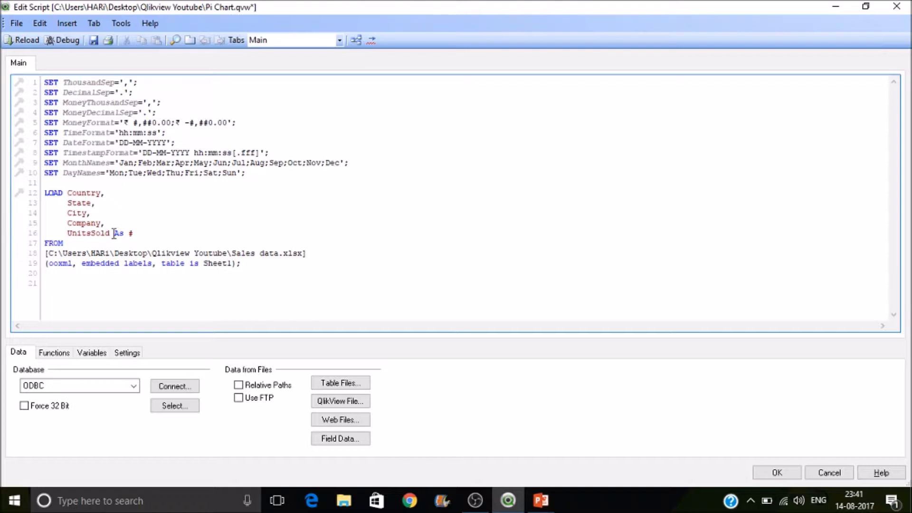
{"action": "type", "text": "Units"}
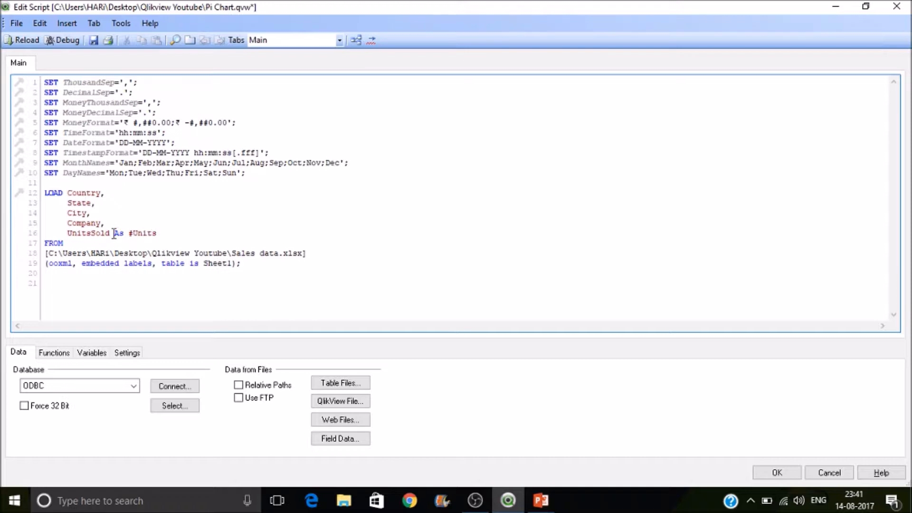
{"action": "type", "text": "Sold"}
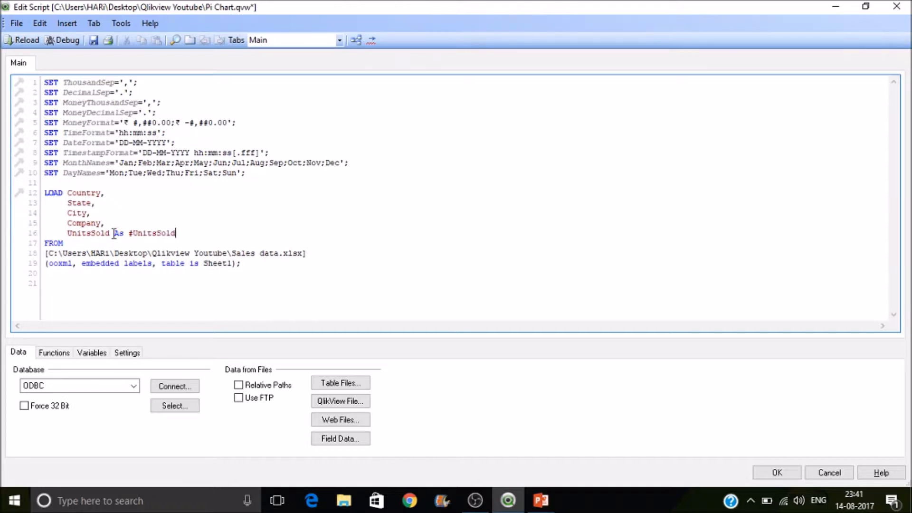
{"action": "left_click", "coordinate": [22, 40]}
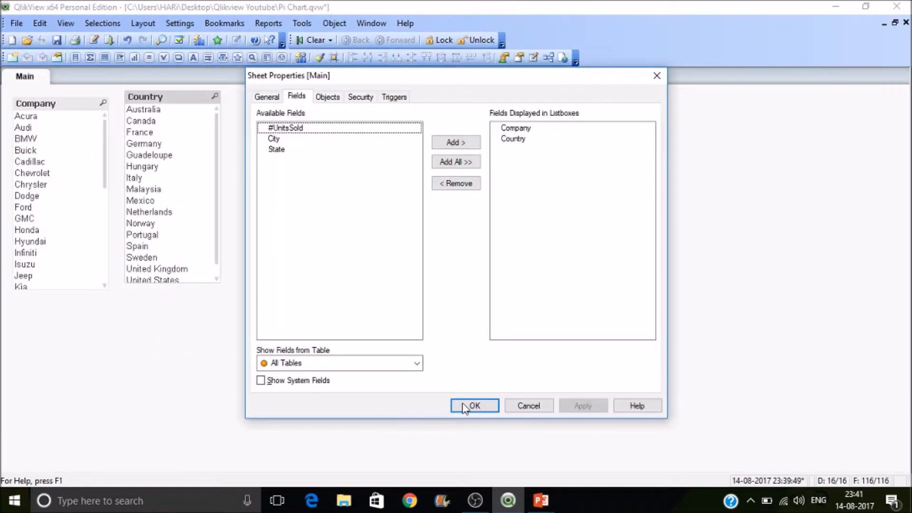
- Set the pie chart's #UnitsSold expression to Relative so slices show percentage shares
{"action": "left_click", "coordinate": [475, 406]}
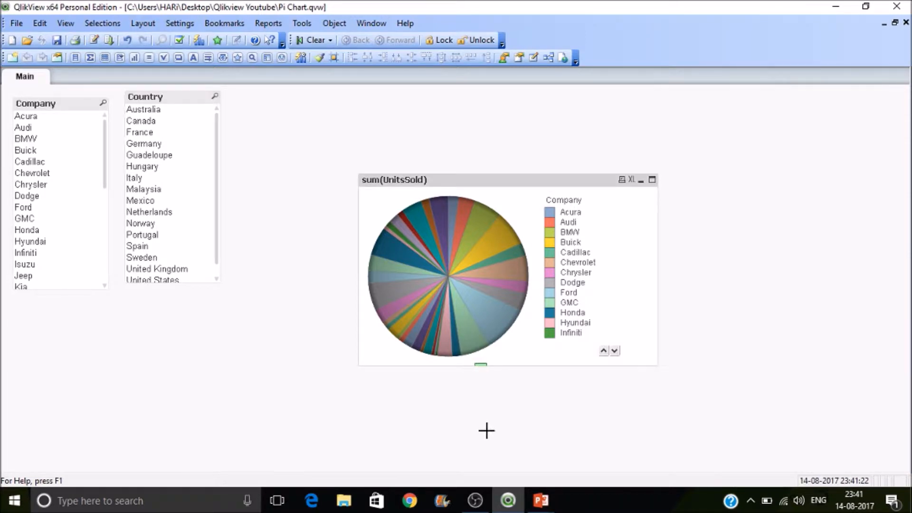
{"action": "mouse_move", "coordinate": [575, 200]}
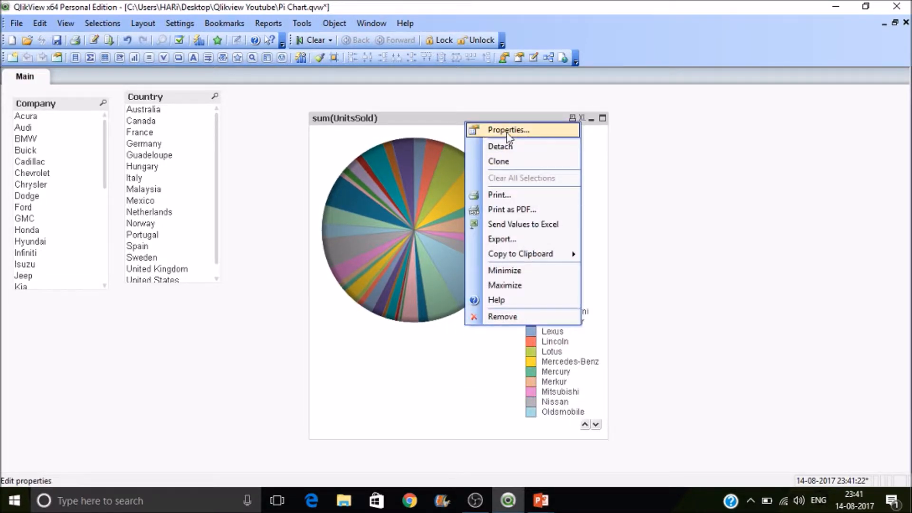
{"action": "left_click", "coordinate": [509, 129]}
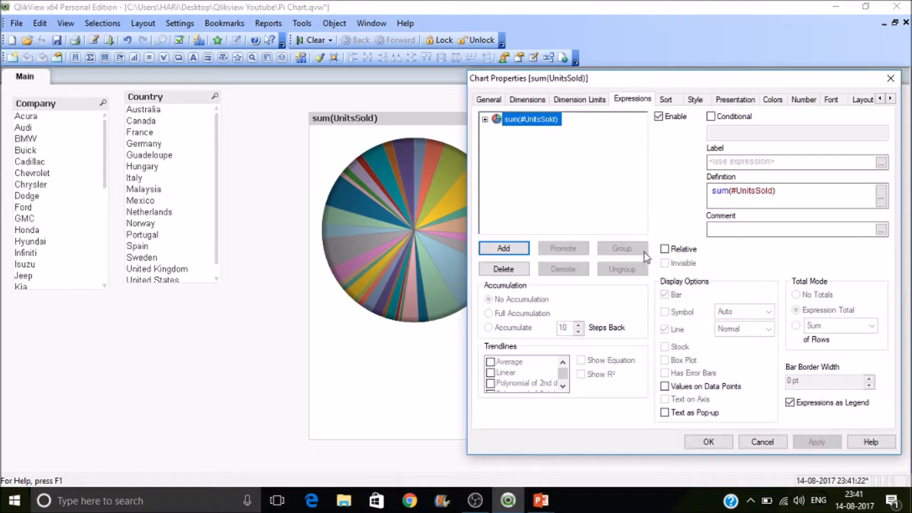
{"action": "left_click", "coordinate": [664, 249]}
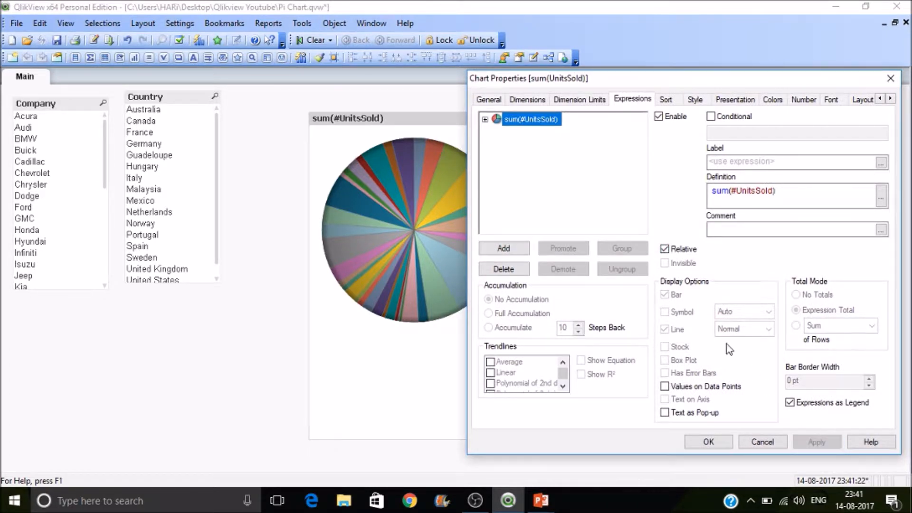
{"action": "left_click", "coordinate": [708, 441]}
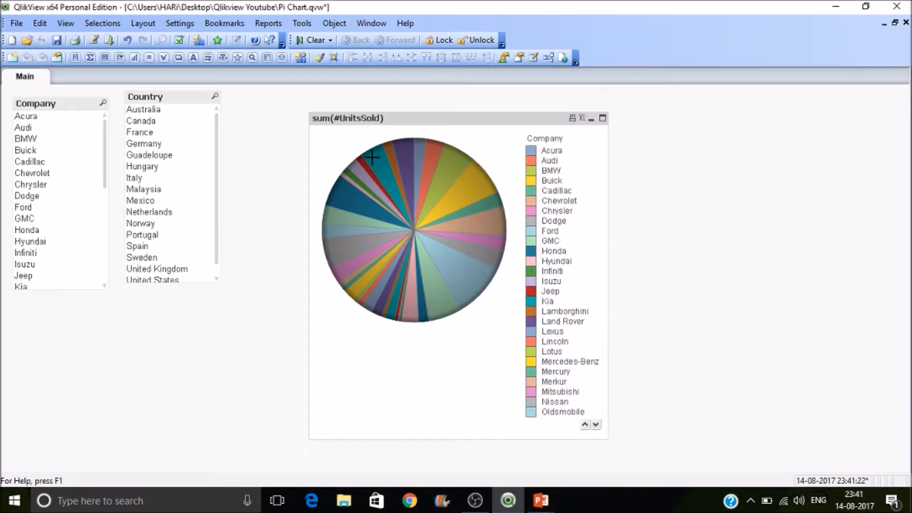
{"action": "mouse_move", "coordinate": [412, 226]}
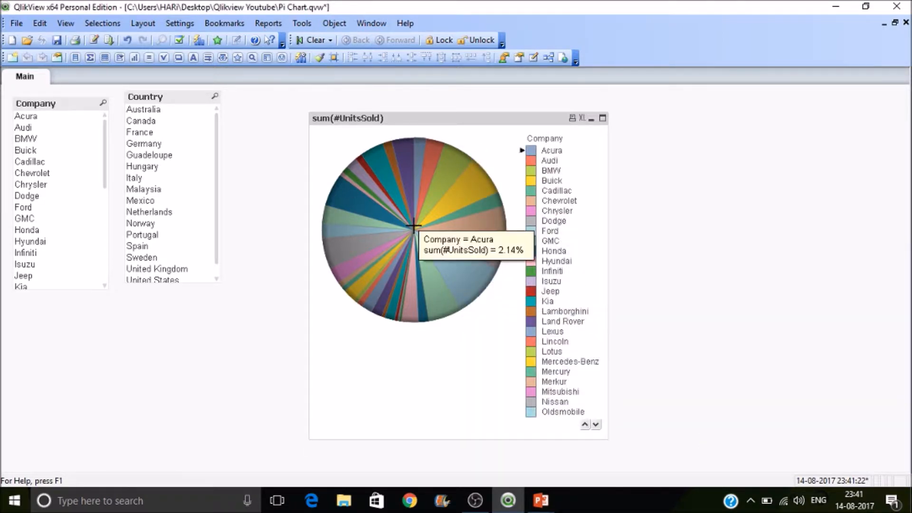
{"action": "mouse_move", "coordinate": [477, 188]}
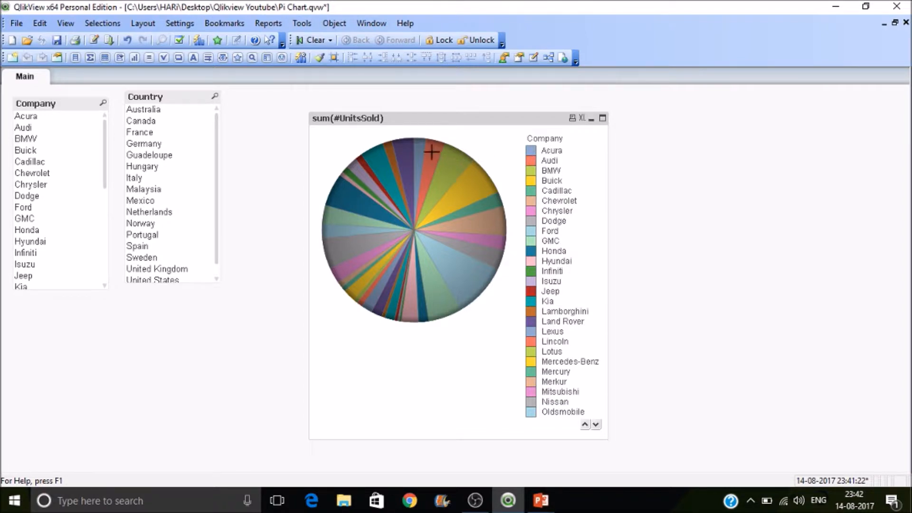
{"action": "mouse_move", "coordinate": [432, 154]}
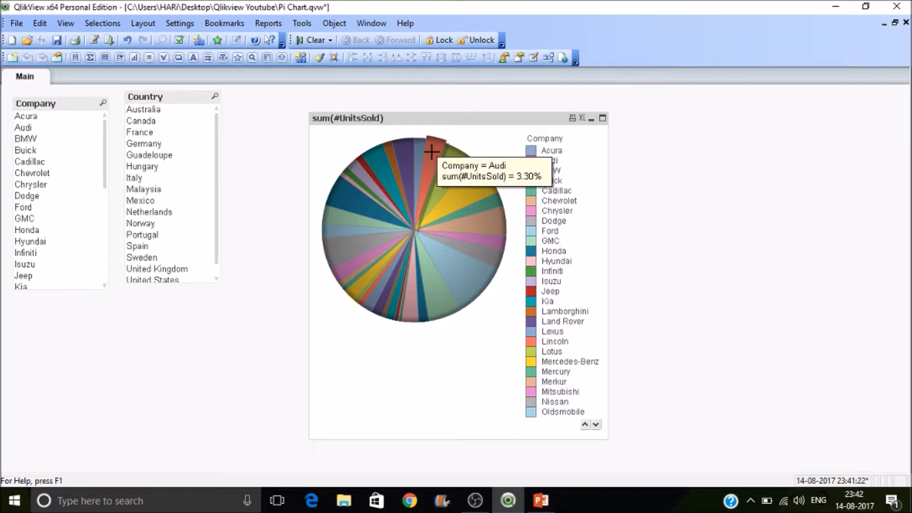
{"action": "mouse_move", "coordinate": [450, 274]}
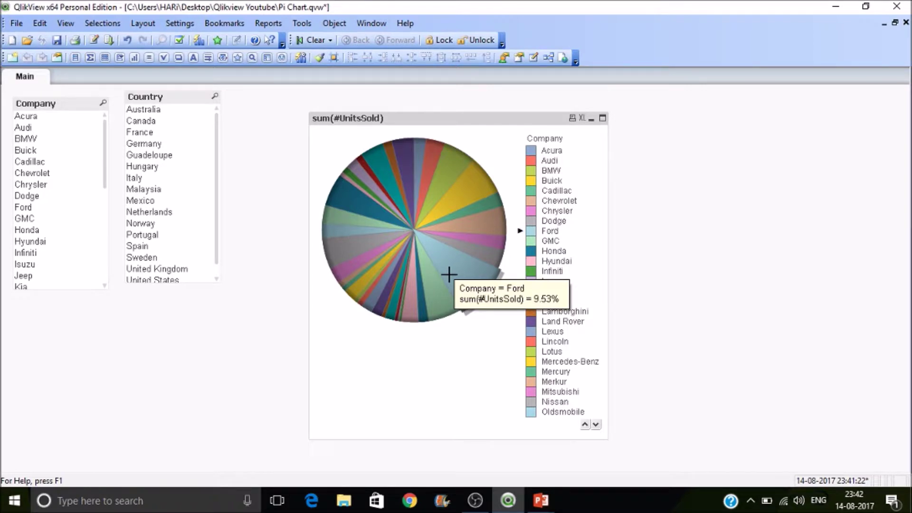
{"action": "mouse_move", "coordinate": [335, 245]}
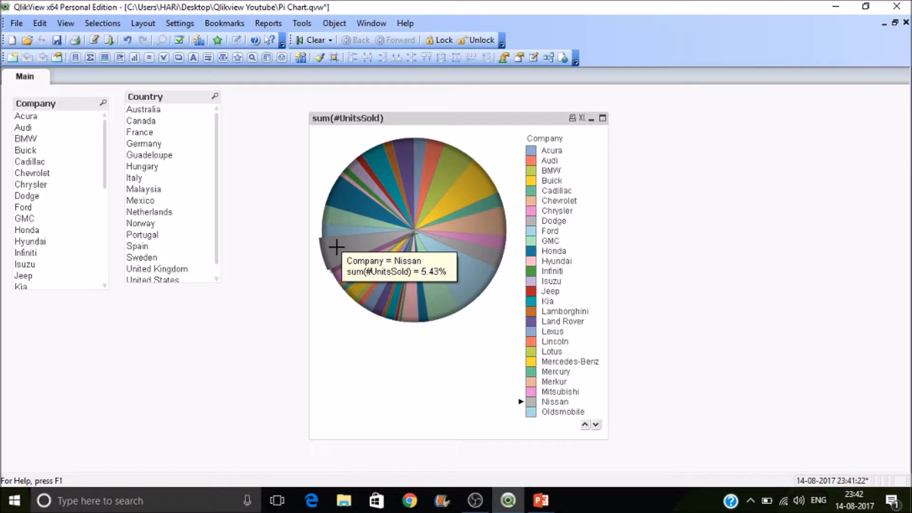
{"action": "mouse_move", "coordinate": [363, 222]}
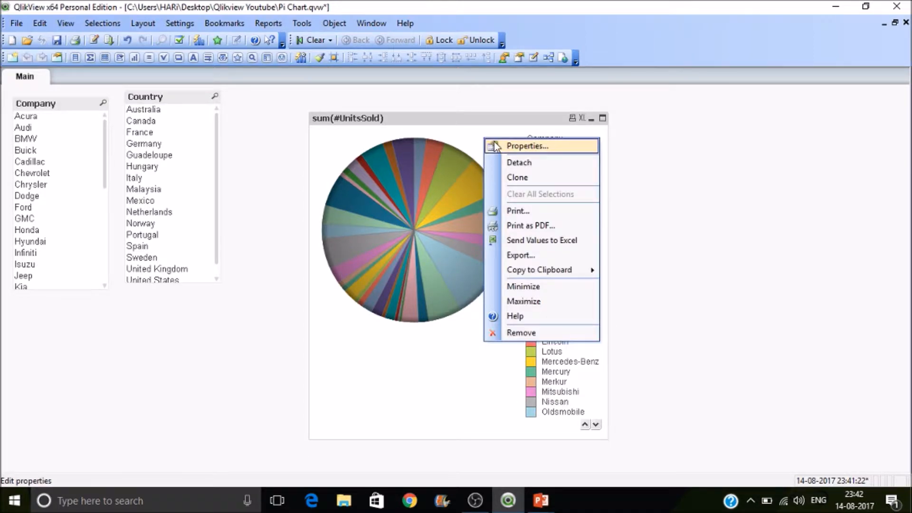
- Restrict the pie chart to the 10 largest companies with the Others slice hidden
{"action": "left_click", "coordinate": [528, 146]}
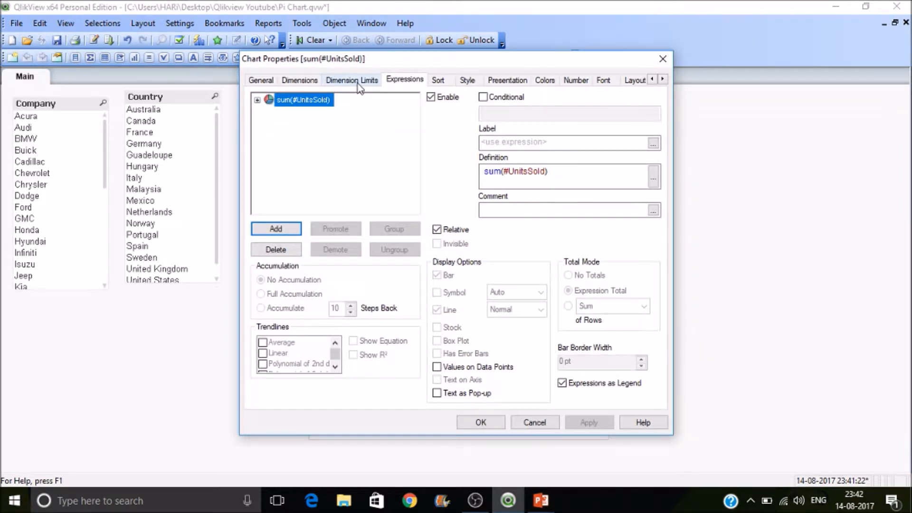
{"action": "left_click", "coordinate": [352, 80]}
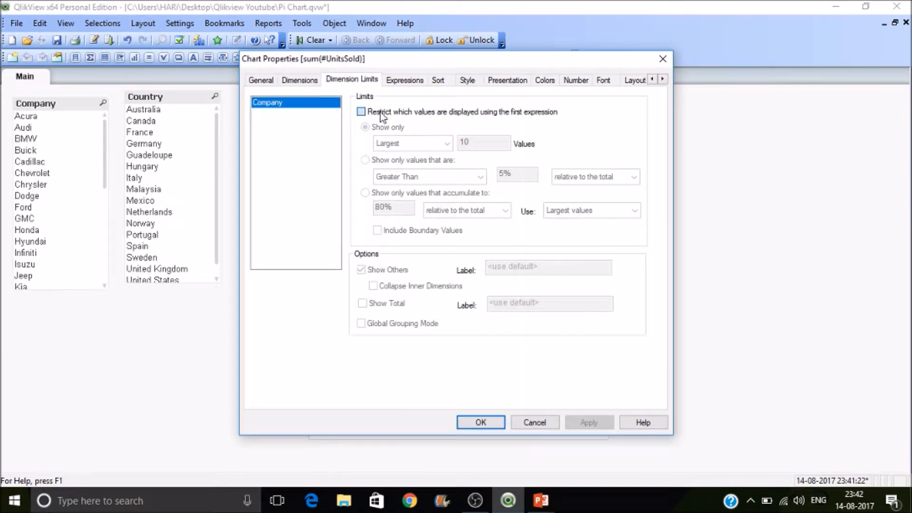
{"action": "left_click", "coordinate": [361, 112]}
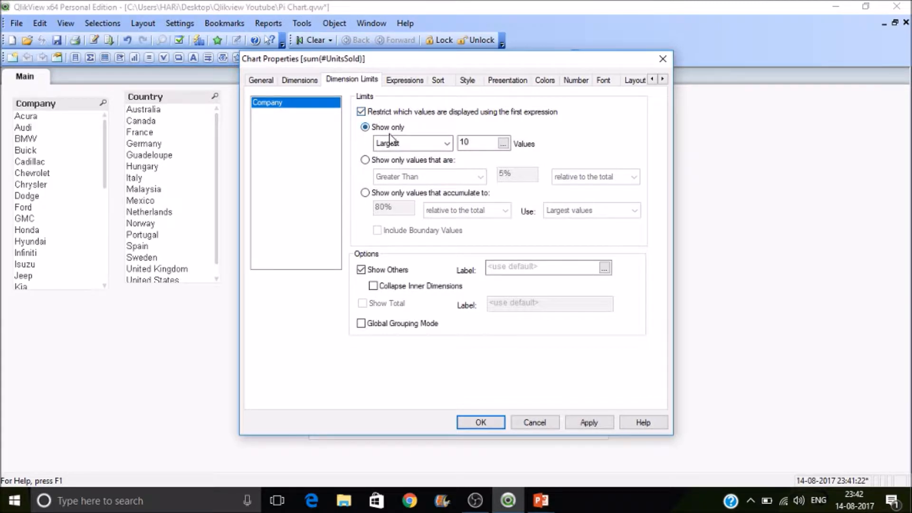
{"action": "left_click", "coordinate": [361, 270]}
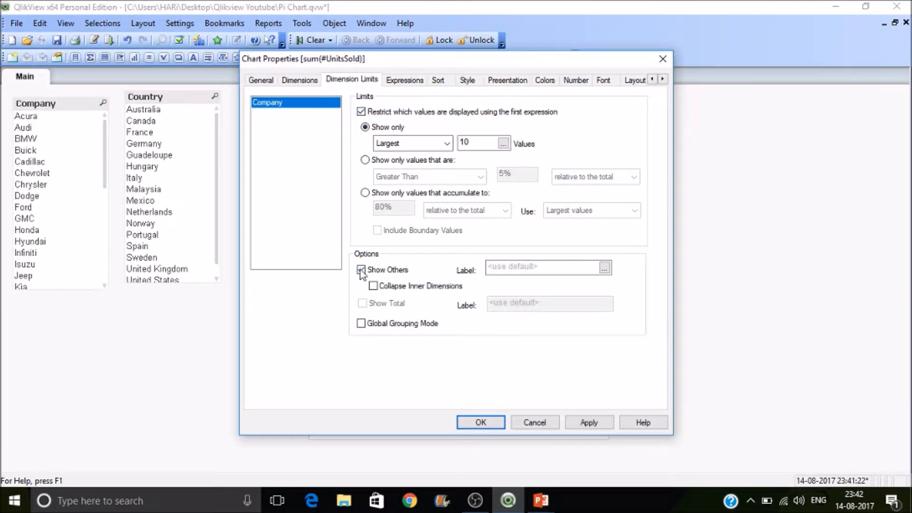
{"action": "left_click", "coordinate": [361, 270]}
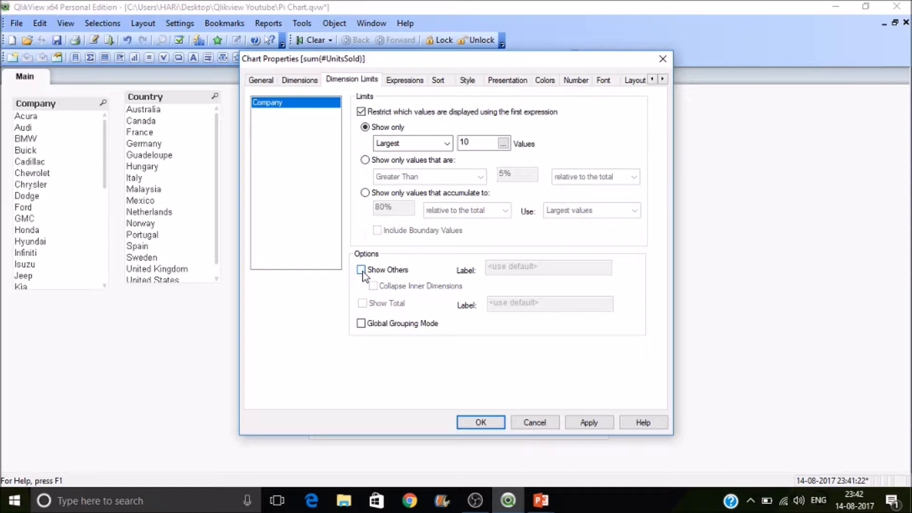
{"action": "left_click", "coordinate": [362, 269]}
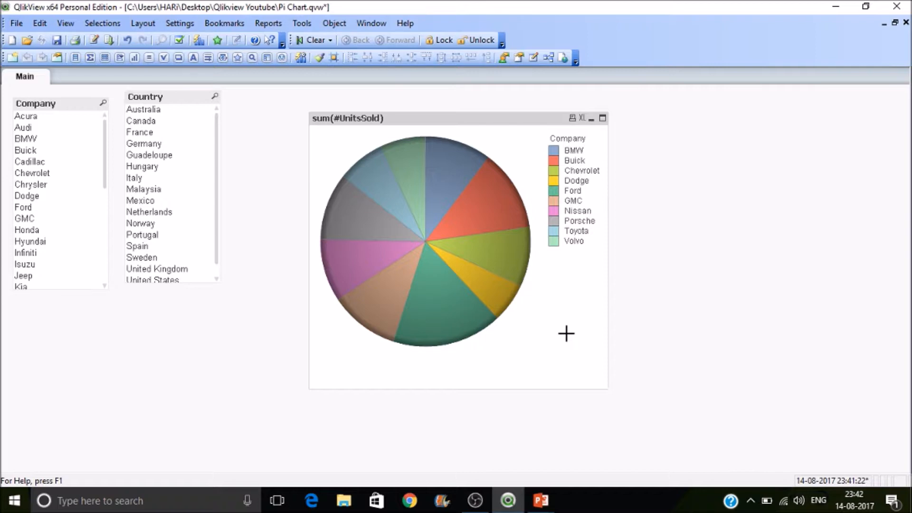
{"action": "mouse_move", "coordinate": [470, 296]}
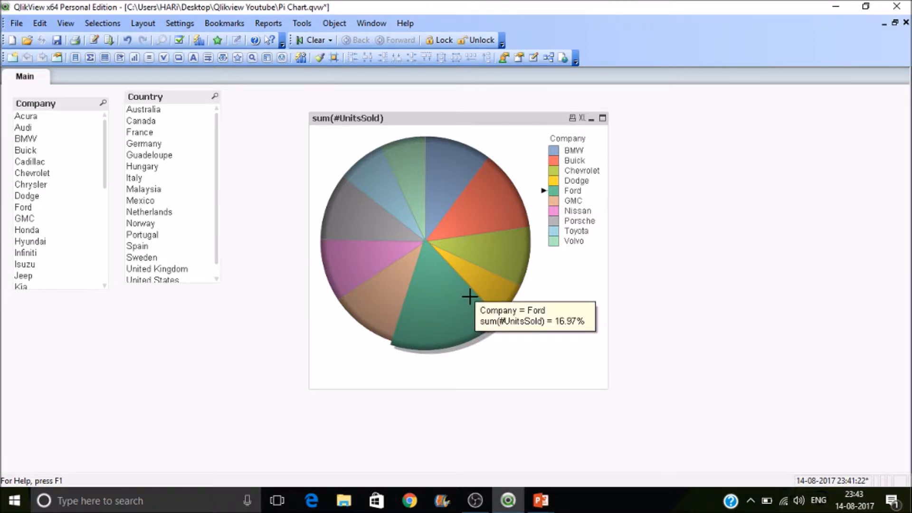
{"action": "mouse_move", "coordinate": [473, 285]}
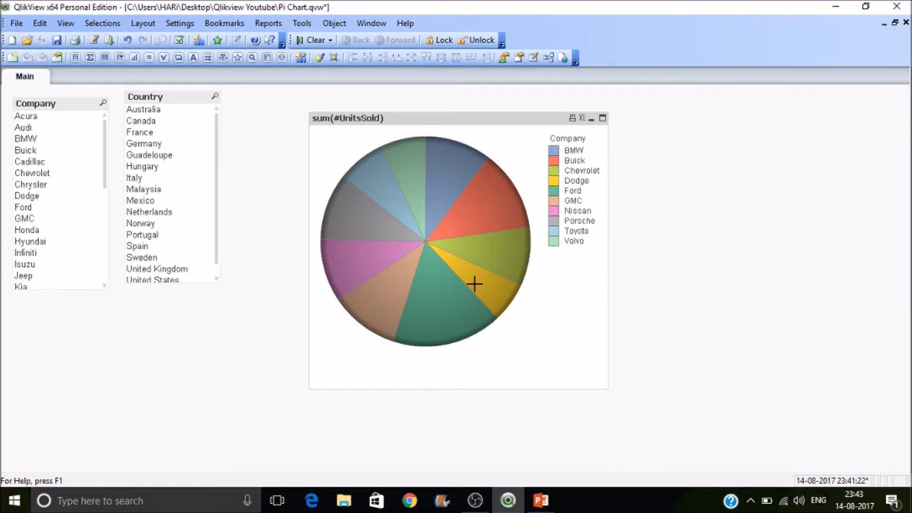
{"action": "mouse_move", "coordinate": [511, 238]}
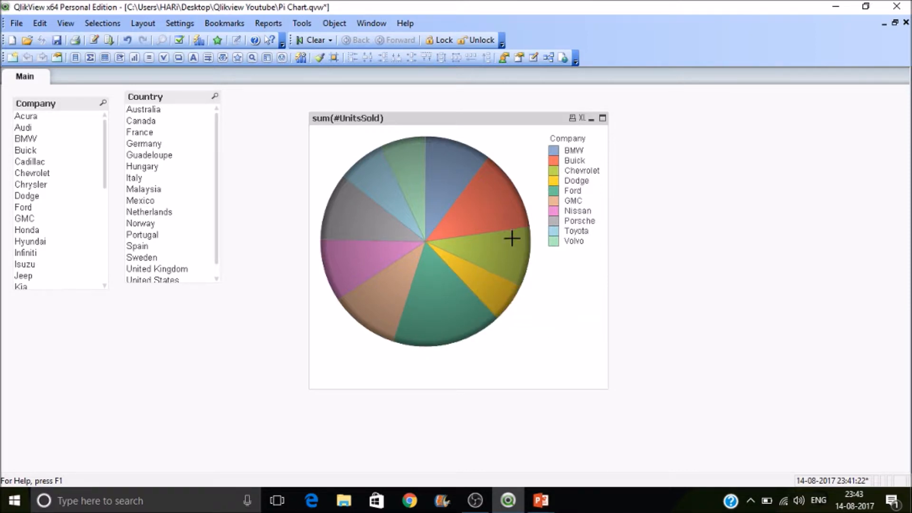
{"action": "mouse_move", "coordinate": [494, 219]}
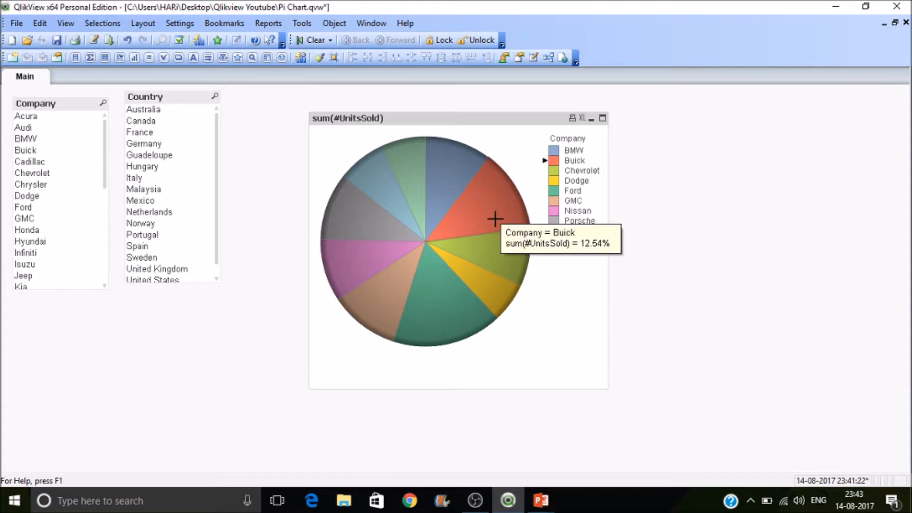
{"action": "mouse_move", "coordinate": [448, 182]}
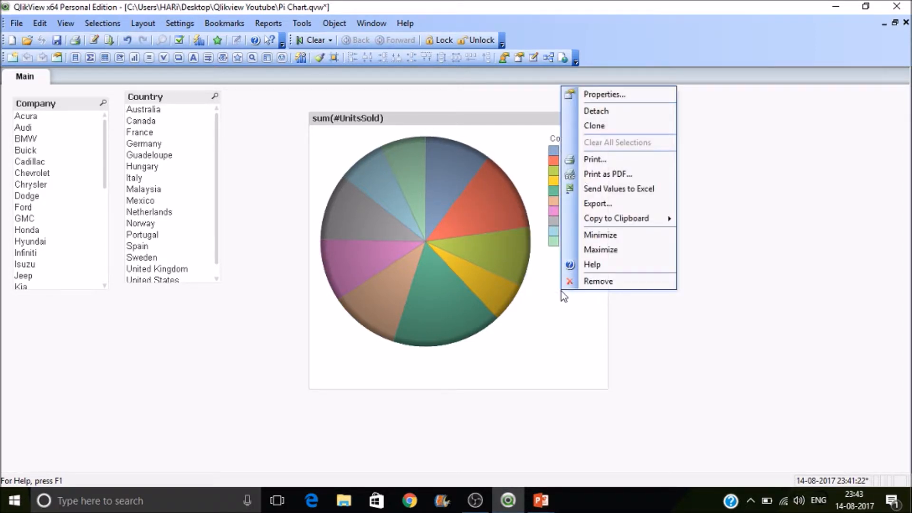
{"action": "mouse_move", "coordinate": [488, 310]}
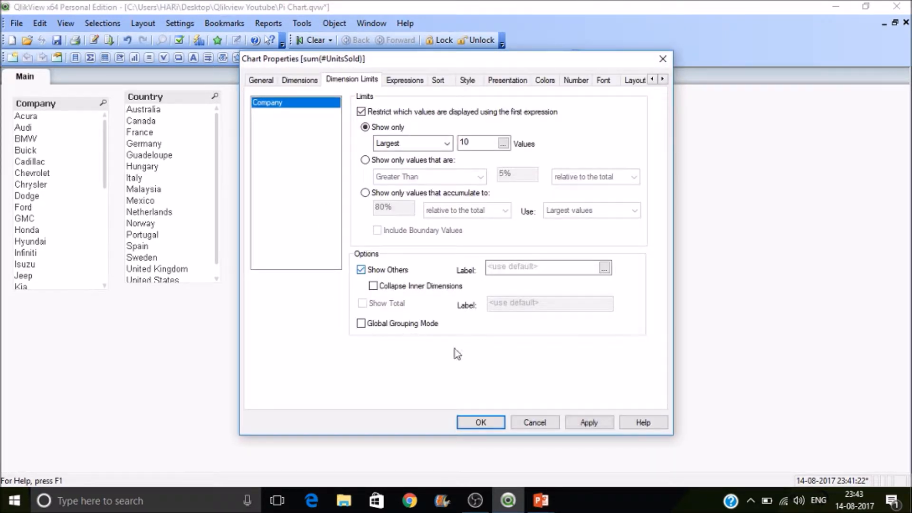
- Confirm the Largest 10 limit with Show Others ticked, restoring the Others slice
{"action": "left_click", "coordinate": [480, 422]}
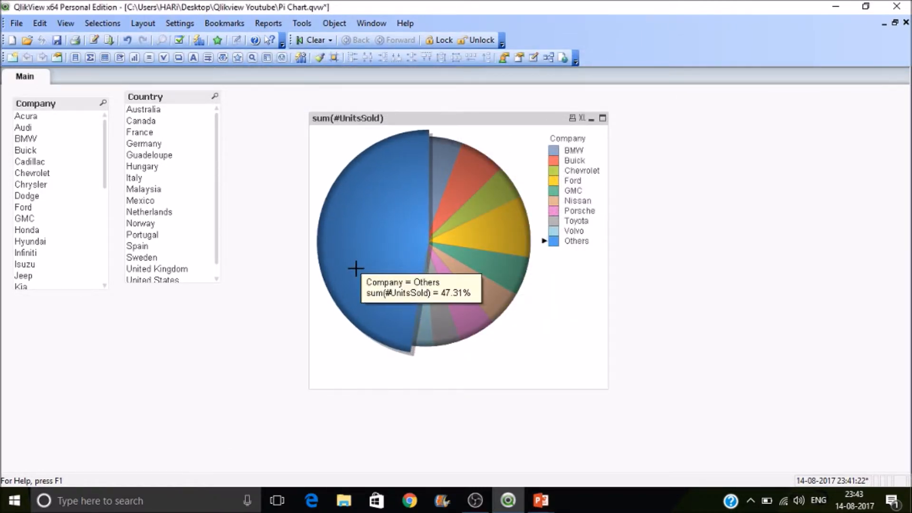
{"action": "mouse_move", "coordinate": [654, 250]}
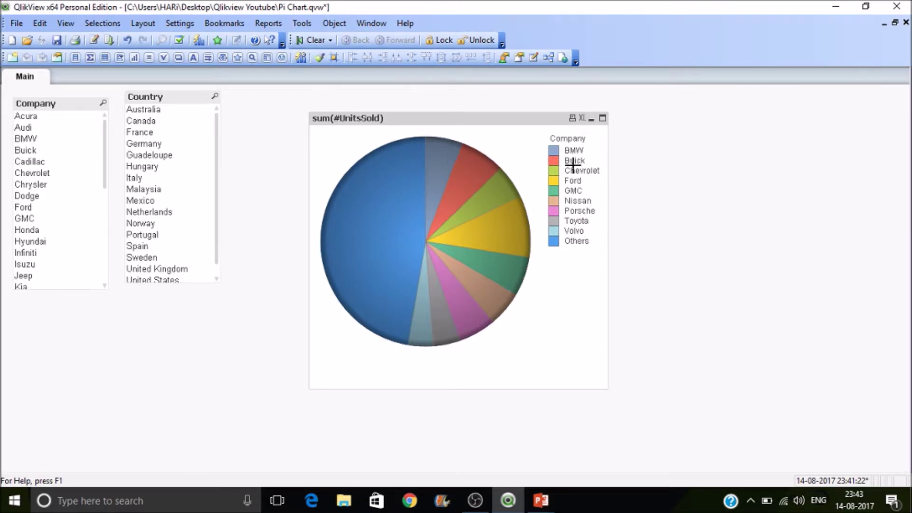
{"action": "left_click", "coordinate": [574, 231]}
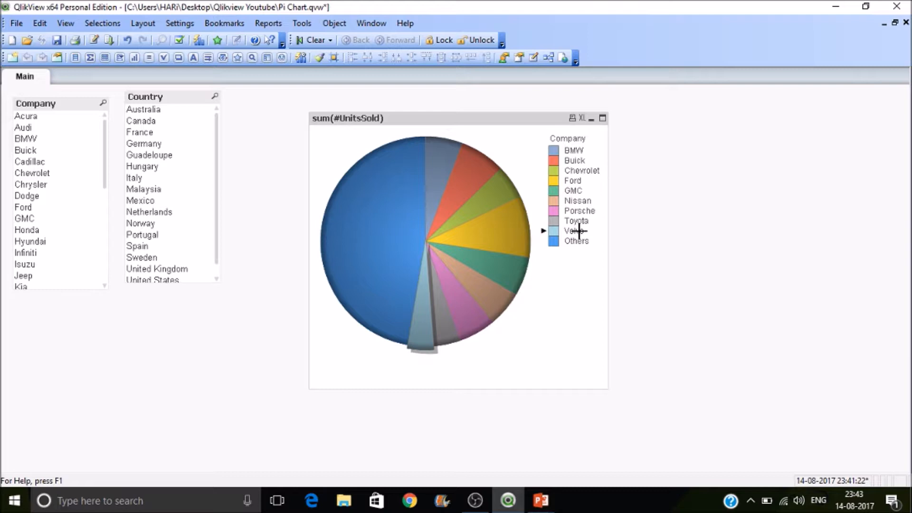
{"action": "mouse_move", "coordinate": [386, 240]}
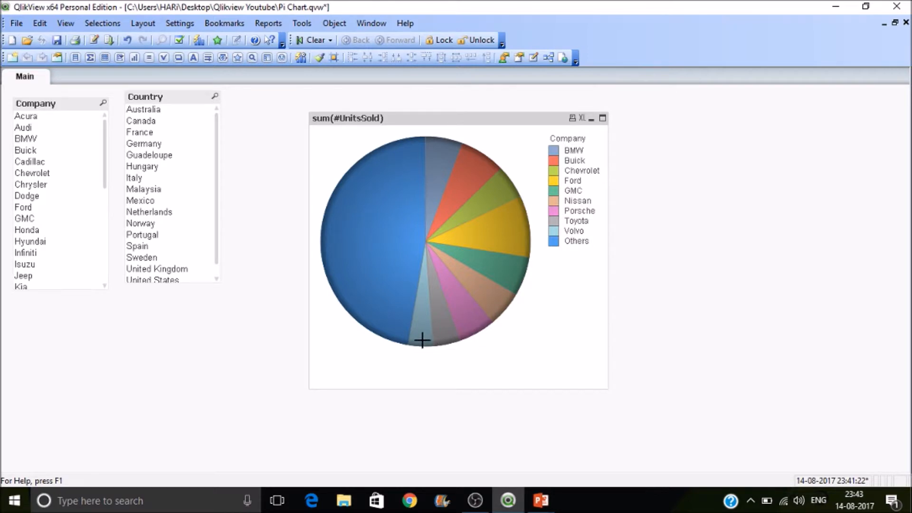
{"action": "mouse_move", "coordinate": [473, 275]}
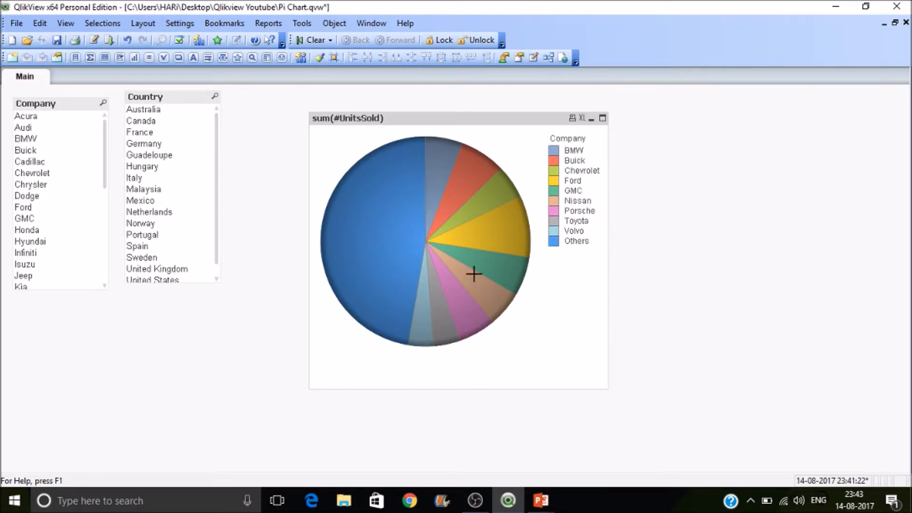
{"action": "mouse_move", "coordinate": [524, 321]}
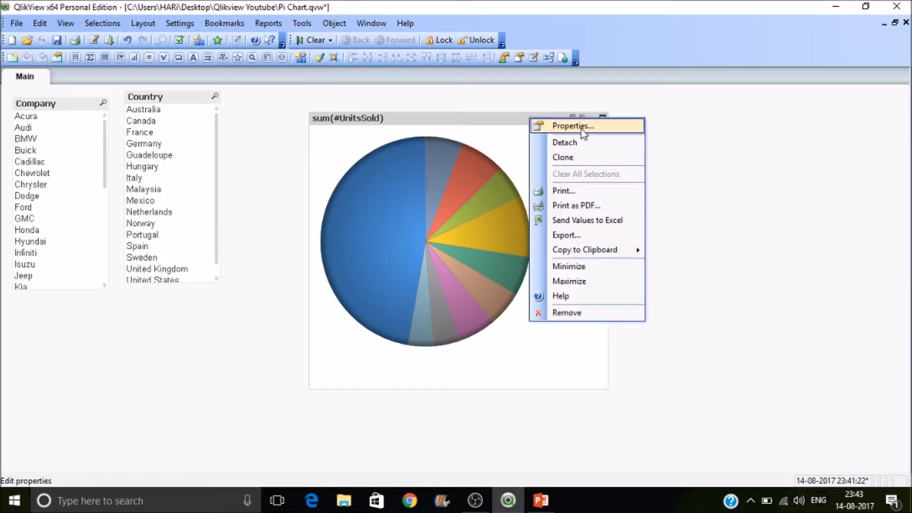
- Label the pie's expression SalesShare and show values on data points
{"action": "left_click", "coordinate": [573, 126]}
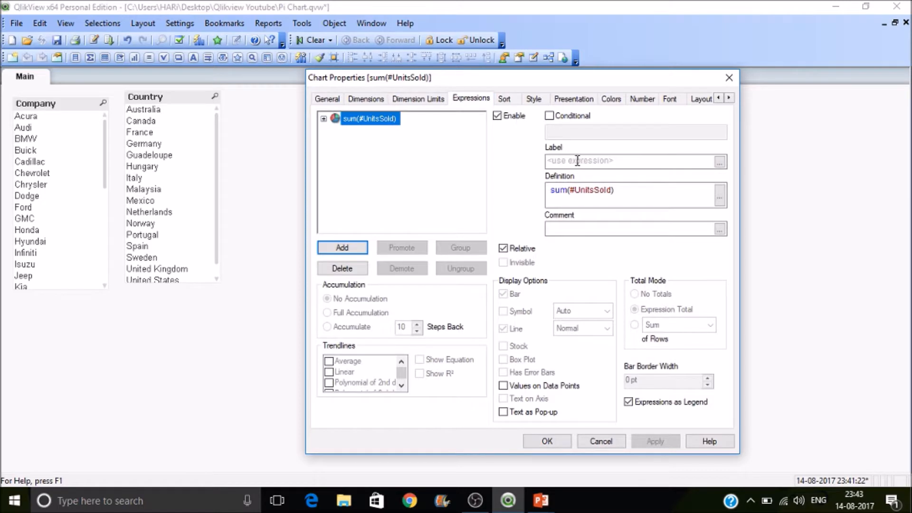
{"action": "left_click", "coordinate": [631, 161]}
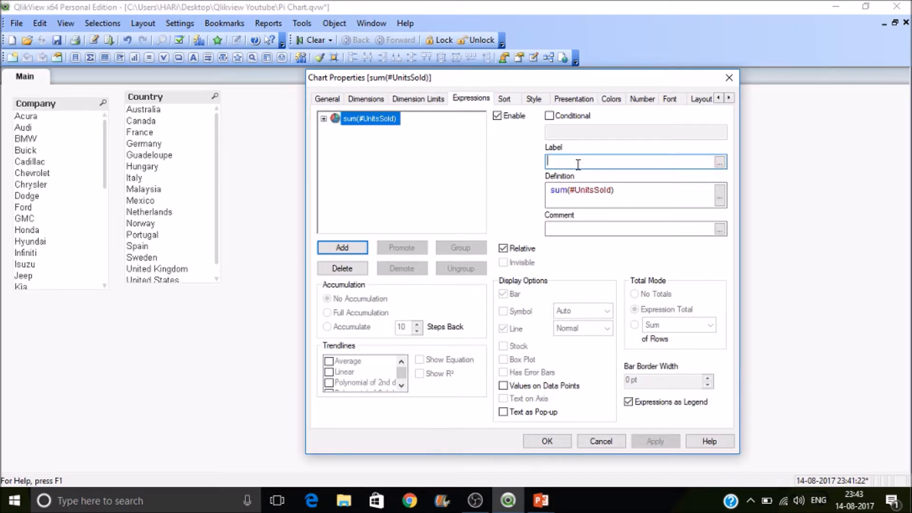
{"action": "type", "text": "Sales ="}
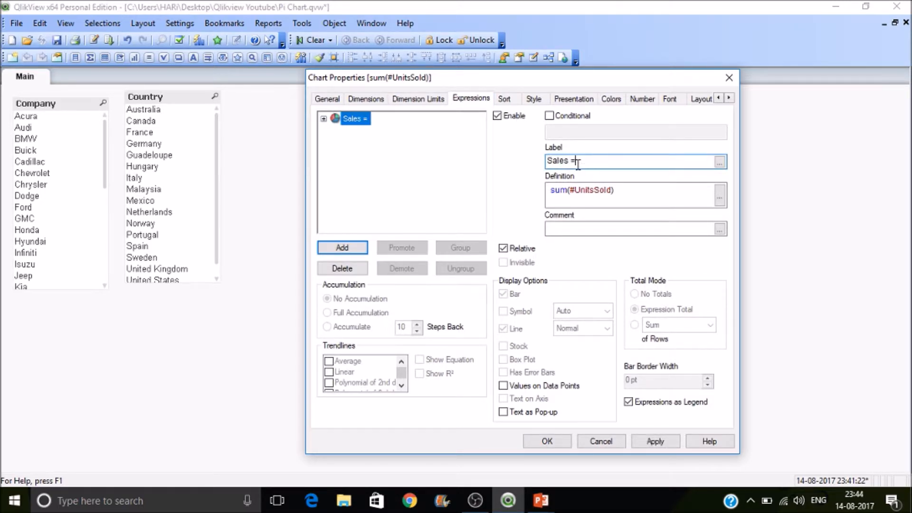
{"action": "type", "text": "SalesShare"}
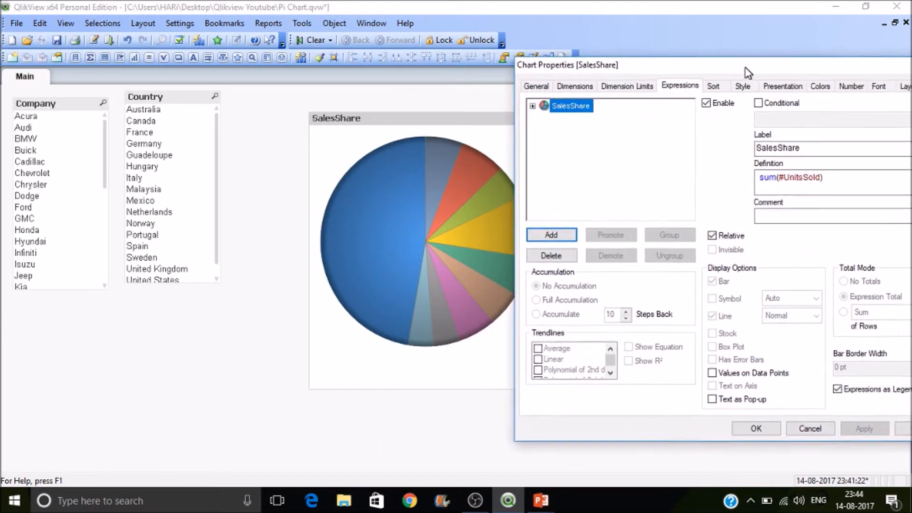
{"action": "left_click", "coordinate": [711, 372]}
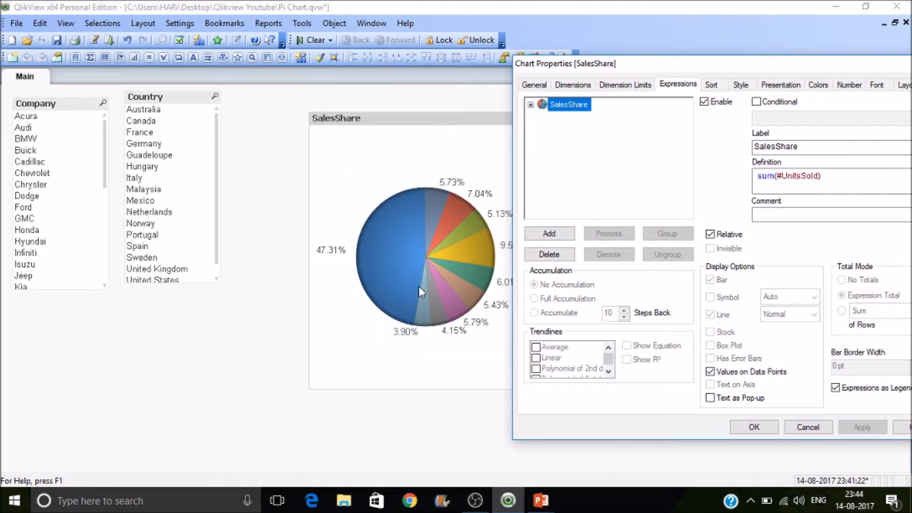
- Set the SalesShare Pie Popout attribute to 1 so every slice separates from the centre
{"action": "left_click", "coordinate": [530, 106]}
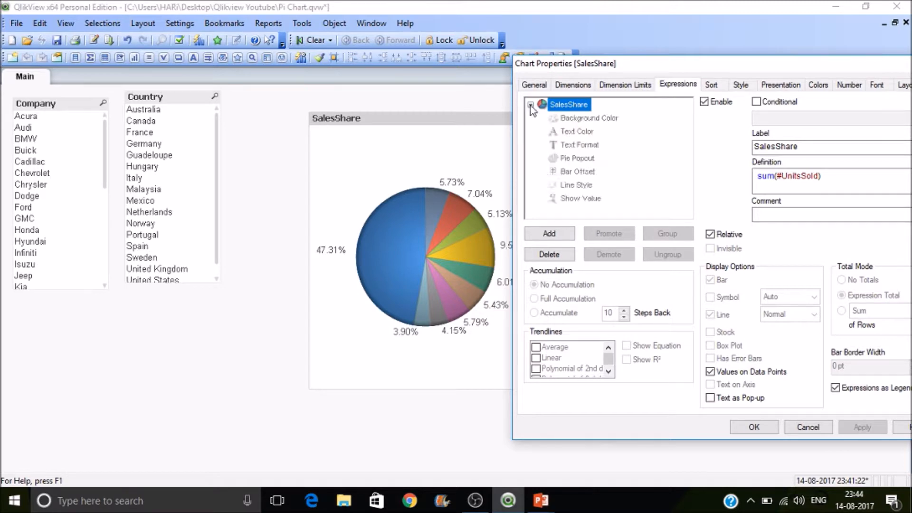
{"action": "left_click", "coordinate": [578, 158]}
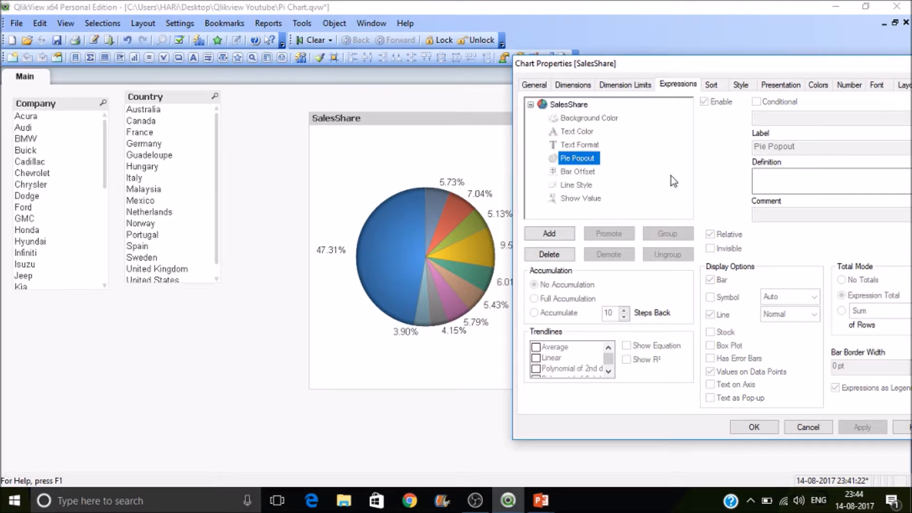
{"action": "left_click", "coordinate": [831, 180]}
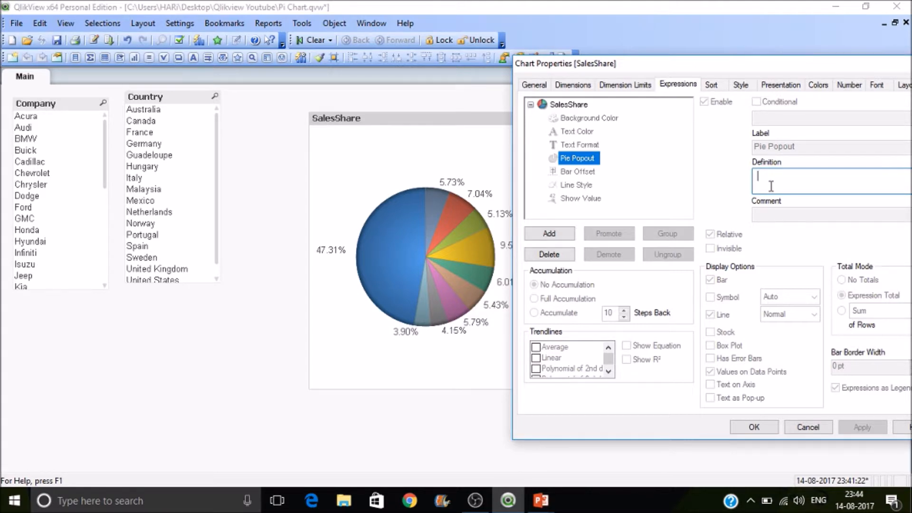
{"action": "type", "text": "1"}
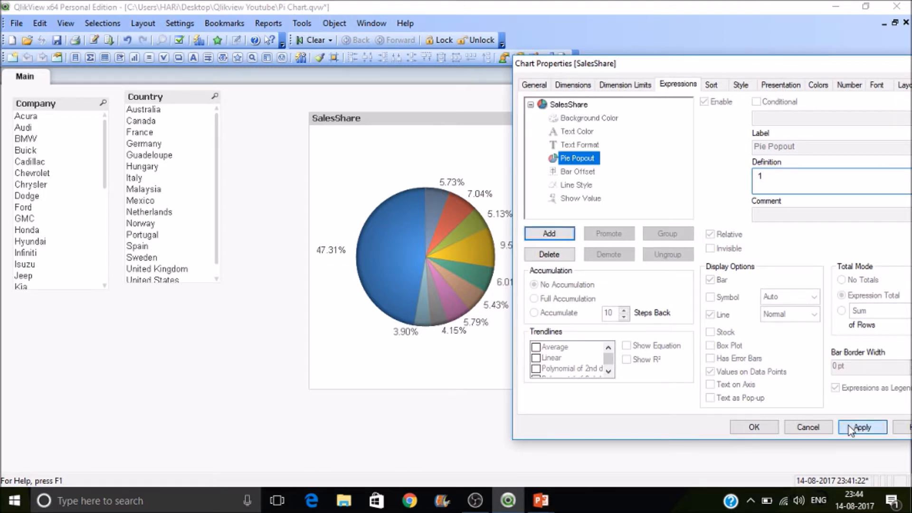
{"action": "left_click", "coordinate": [862, 427]}
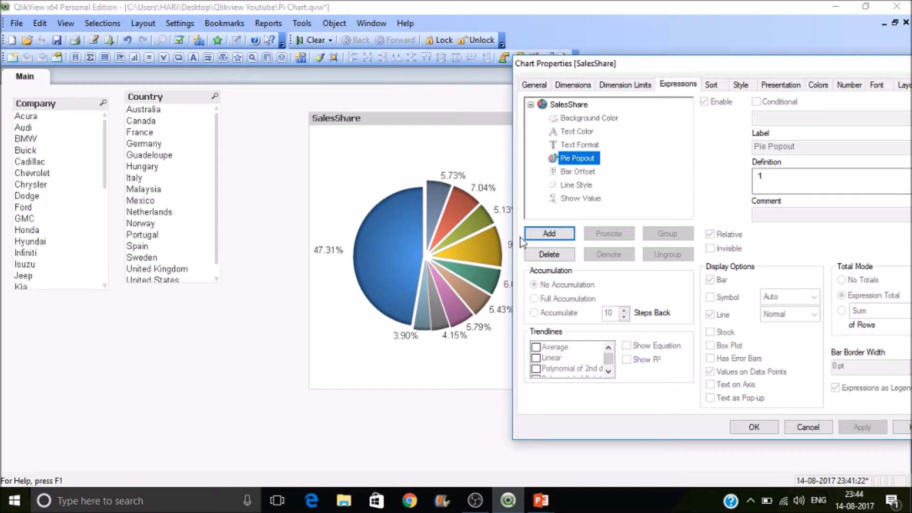
{"action": "left_click", "coordinate": [741, 85]}
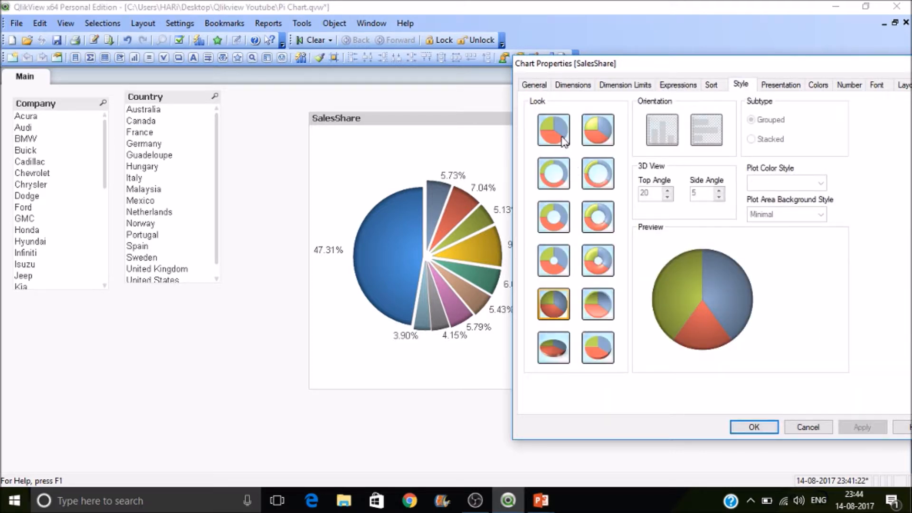
- Try the flat pie, tilted 3D pie and thick donut looks on the Style tab
{"action": "left_click", "coordinate": [553, 129]}
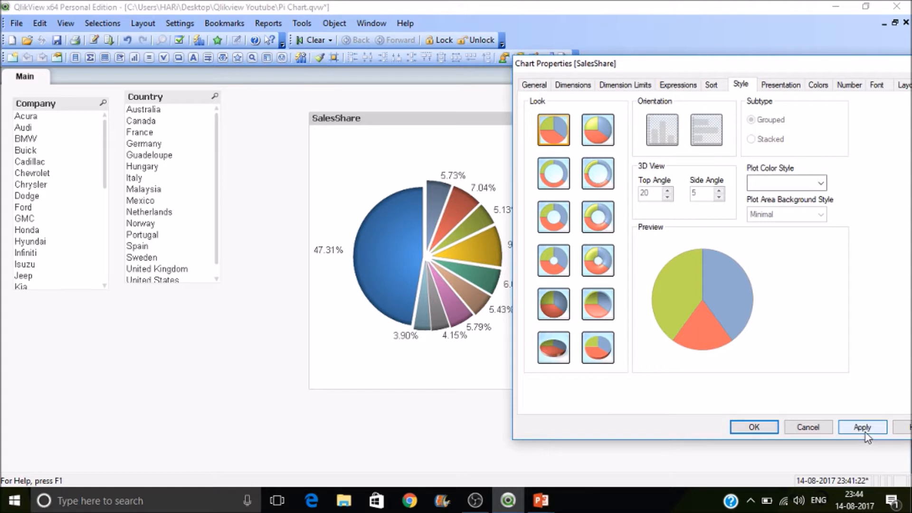
{"action": "left_click", "coordinate": [865, 427]}
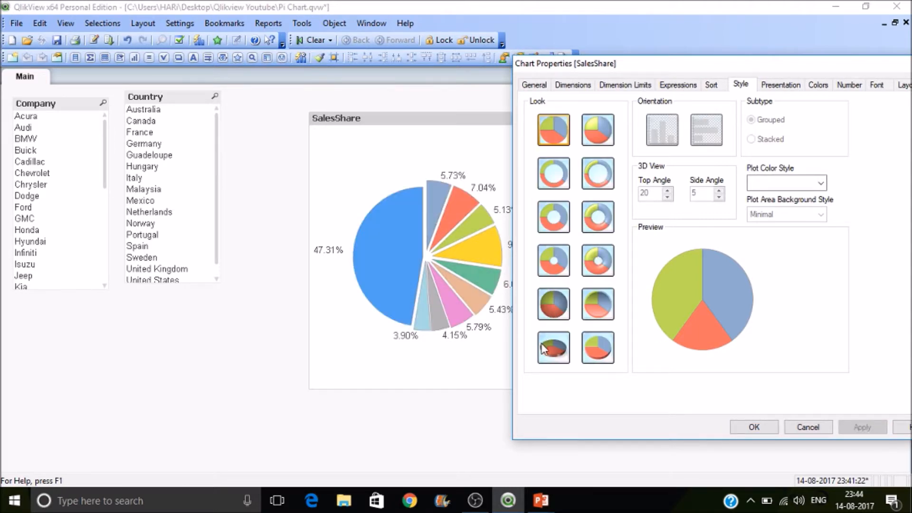
{"action": "left_click", "coordinate": [553, 347]}
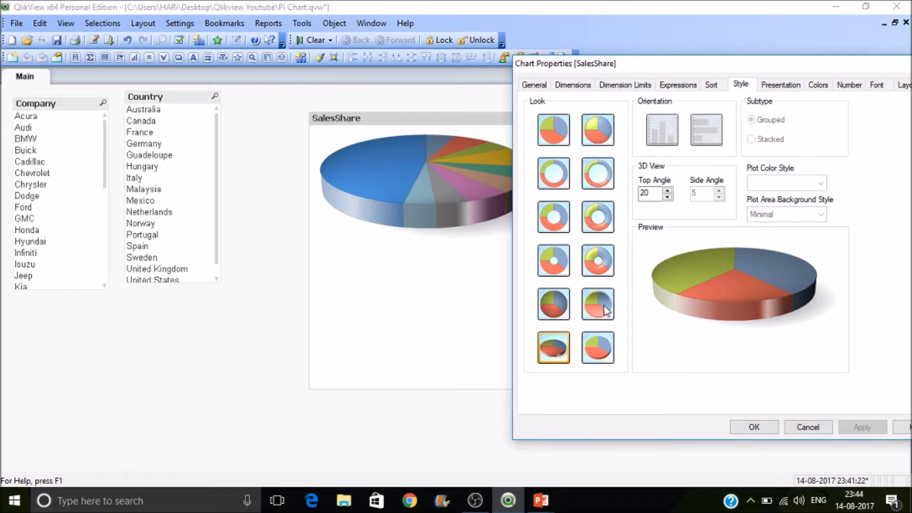
{"action": "left_click", "coordinate": [598, 304]}
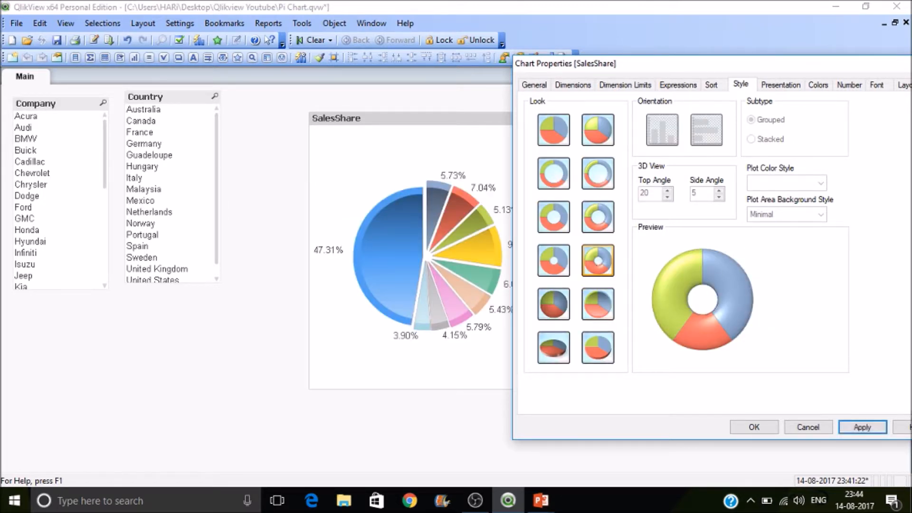
{"action": "left_click", "coordinate": [864, 427]}
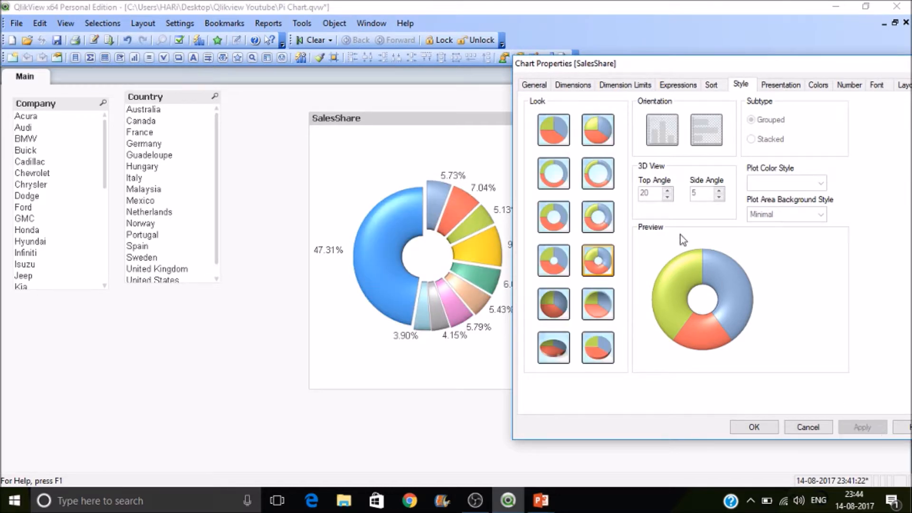
- Settle on the thin flat ring look and apply it to the SalesShare chart
{"action": "left_click", "coordinate": [553, 173]}
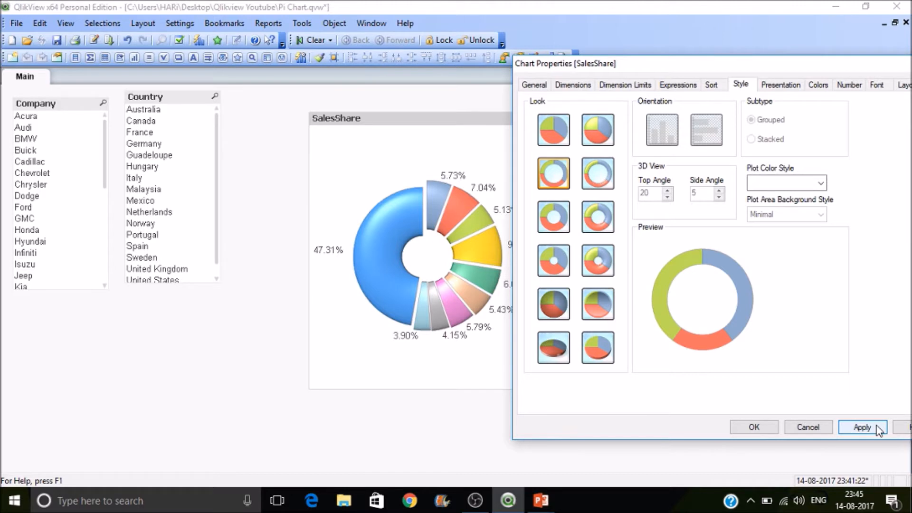
{"action": "left_click", "coordinate": [863, 427]}
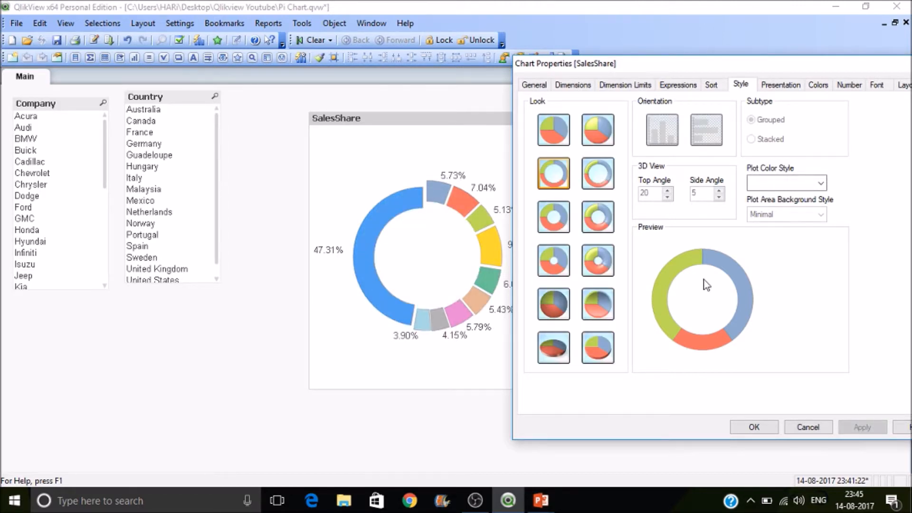
{"action": "left_click", "coordinate": [597, 173]}
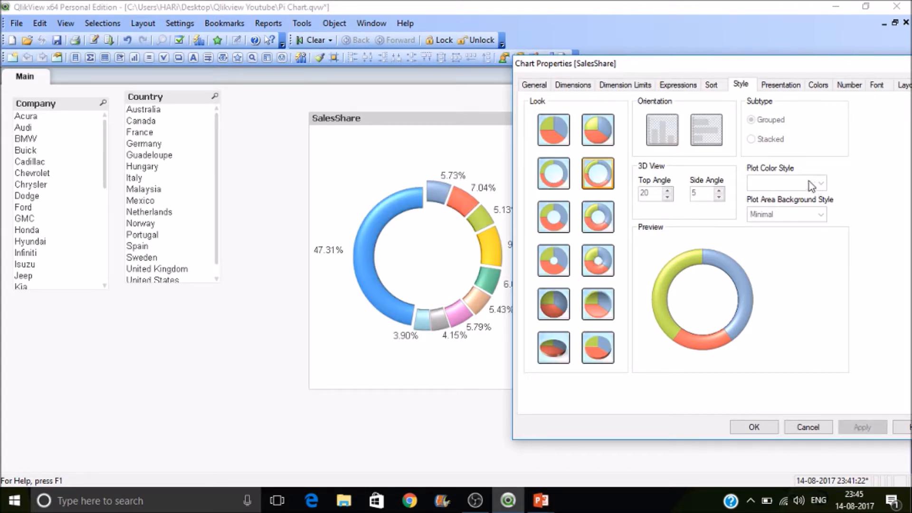
{"action": "left_click", "coordinate": [553, 173]}
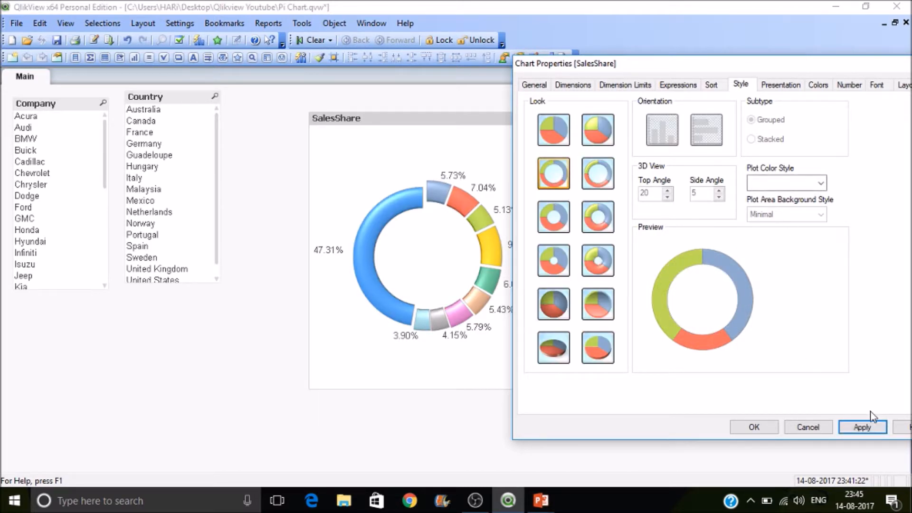
{"action": "left_click", "coordinate": [863, 427]}
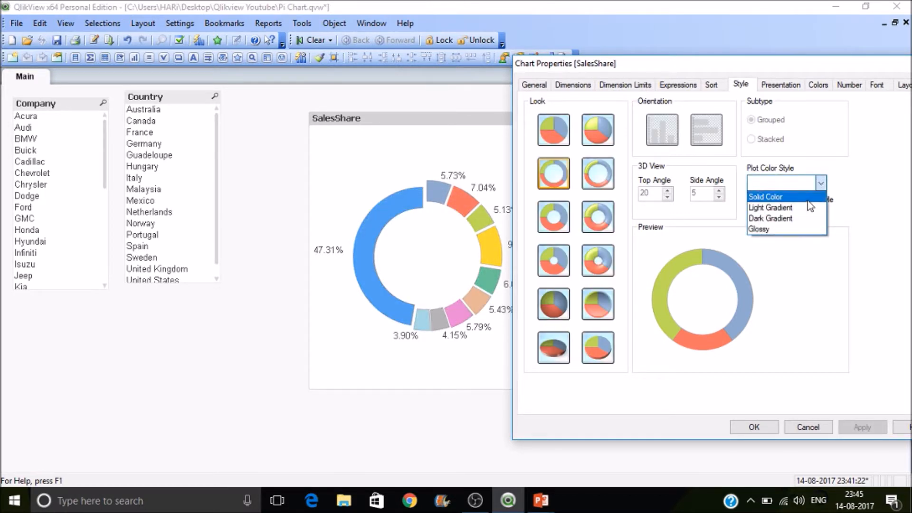
- Try dark and light gradients, then settle on Solid Color as the donut's plot colour style
{"action": "left_click", "coordinate": [770, 219]}
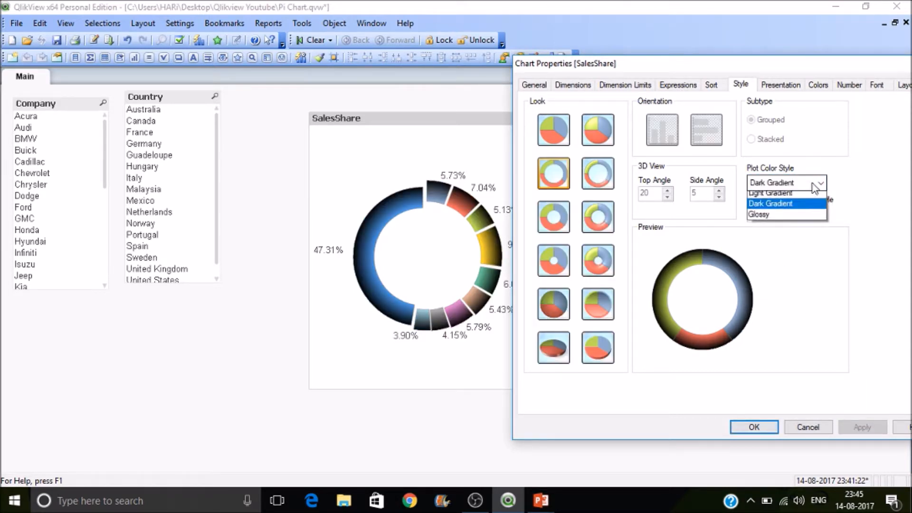
{"action": "left_click", "coordinate": [757, 215]}
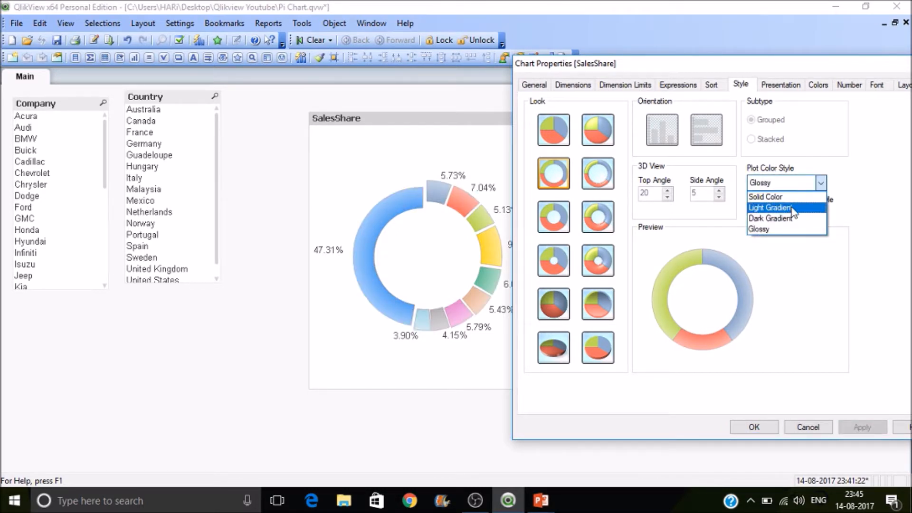
{"action": "left_click", "coordinate": [771, 207]}
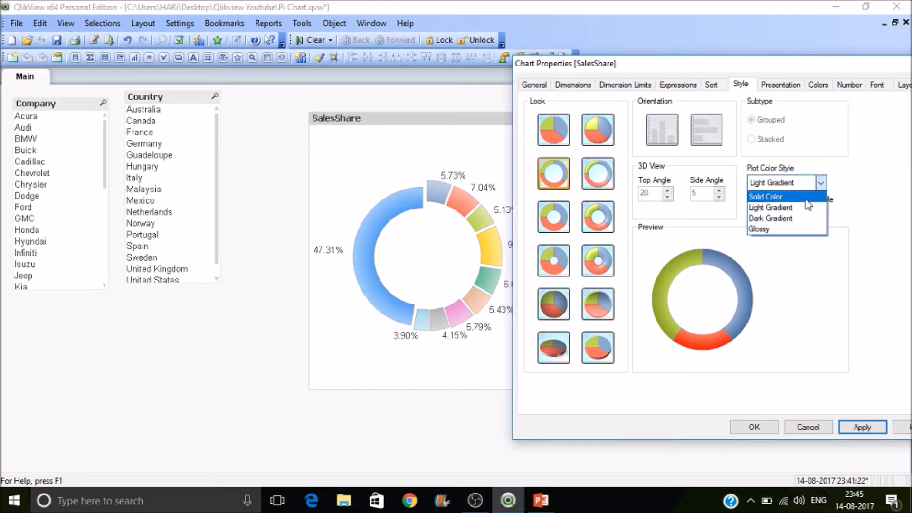
{"action": "left_click", "coordinate": [765, 196]}
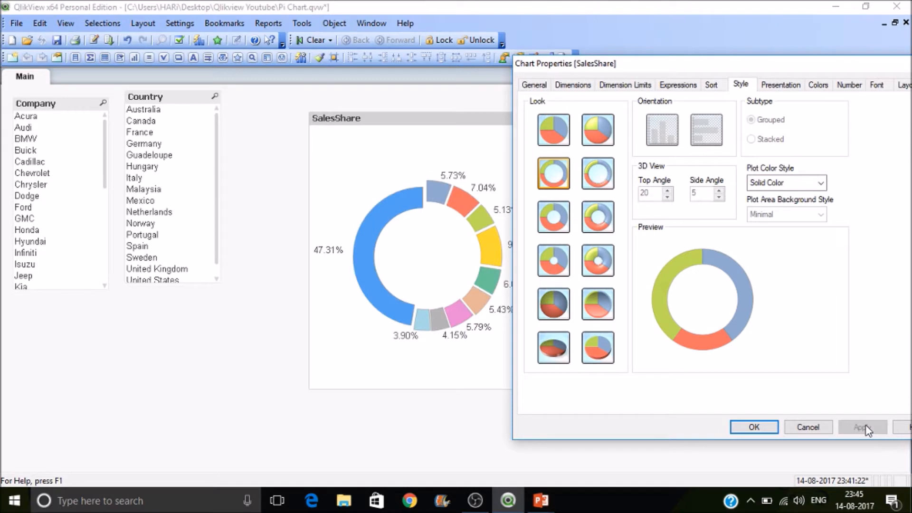
{"action": "left_click", "coordinate": [755, 427]}
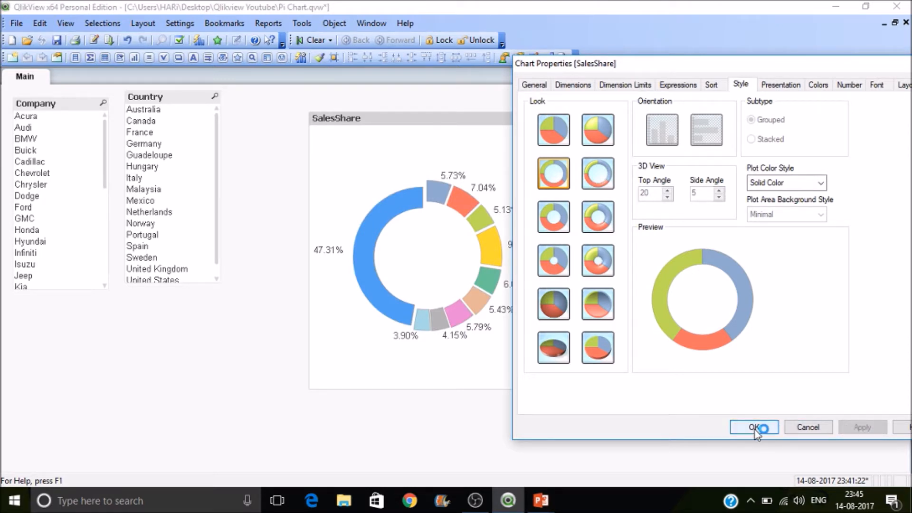
{"action": "left_click", "coordinate": [755, 428]}
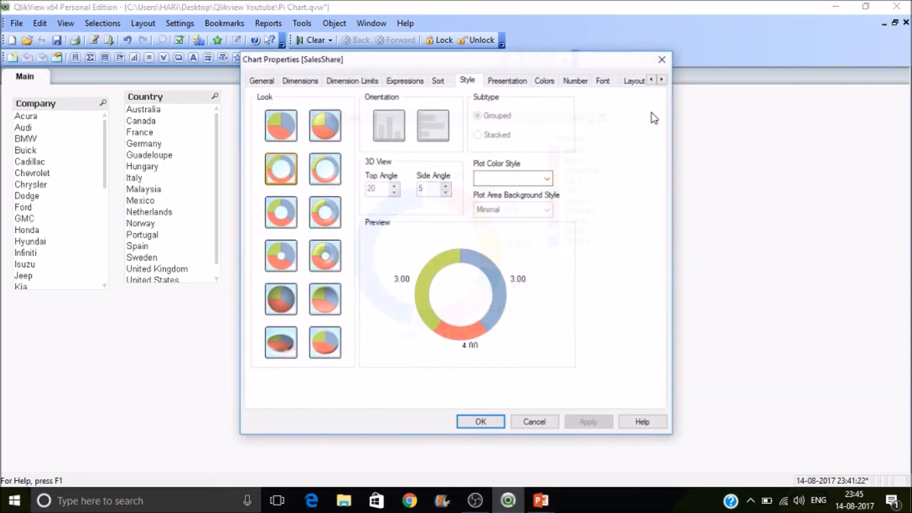
{"action": "left_click", "coordinate": [437, 80]}
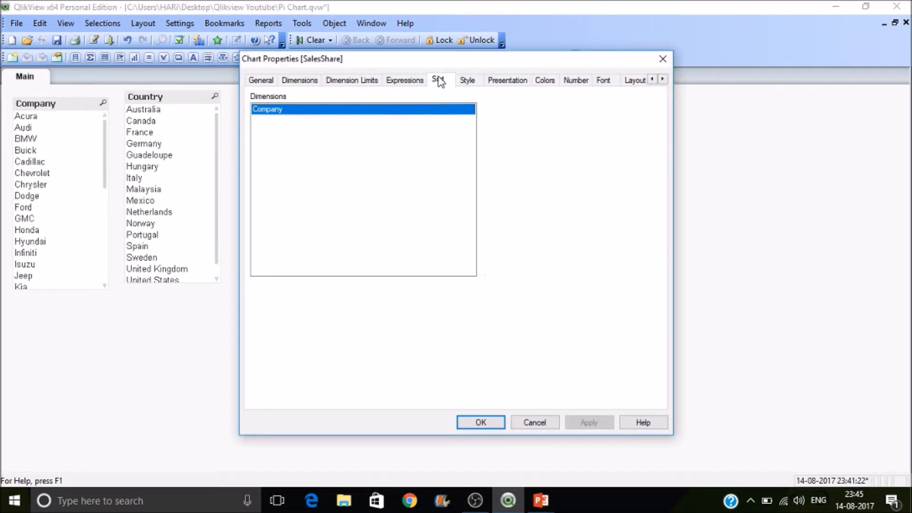
{"action": "left_click", "coordinate": [438, 80]}
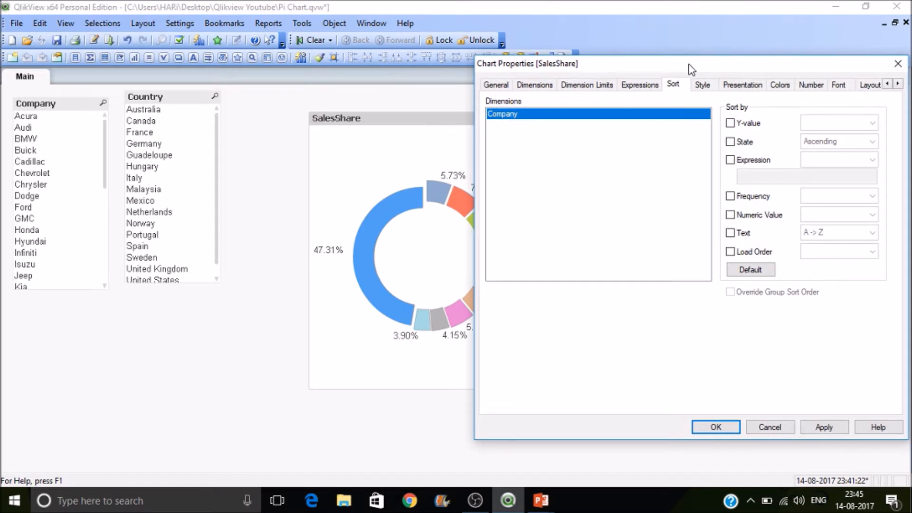
{"action": "left_click", "coordinate": [640, 85]}
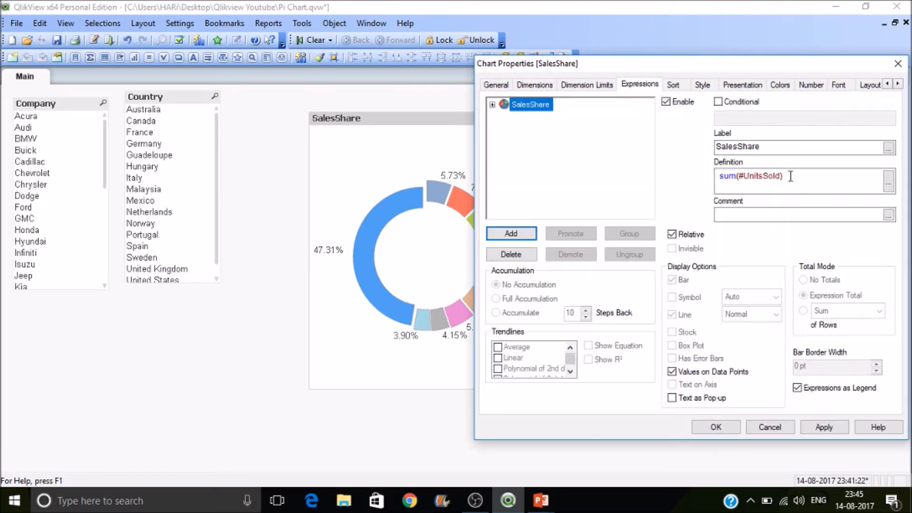
{"action": "mouse_move", "coordinate": [695, 249]}
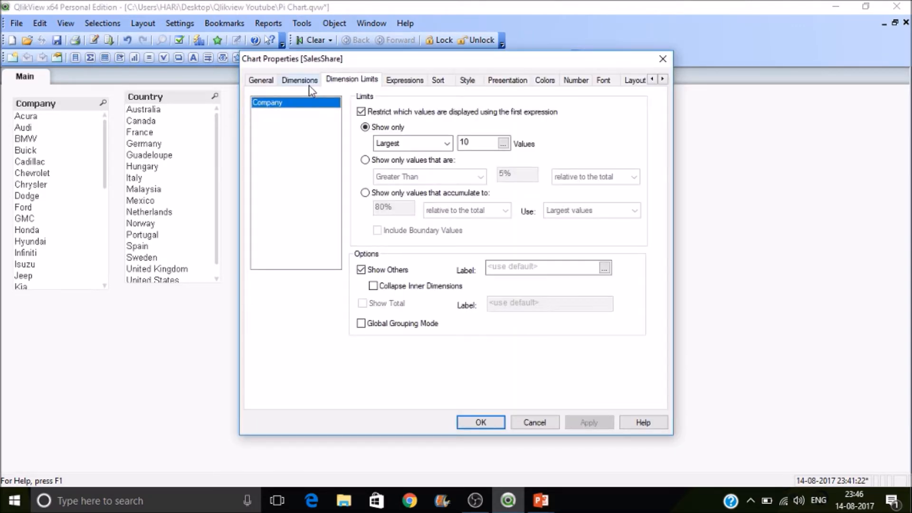
{"action": "left_click", "coordinate": [438, 79]}
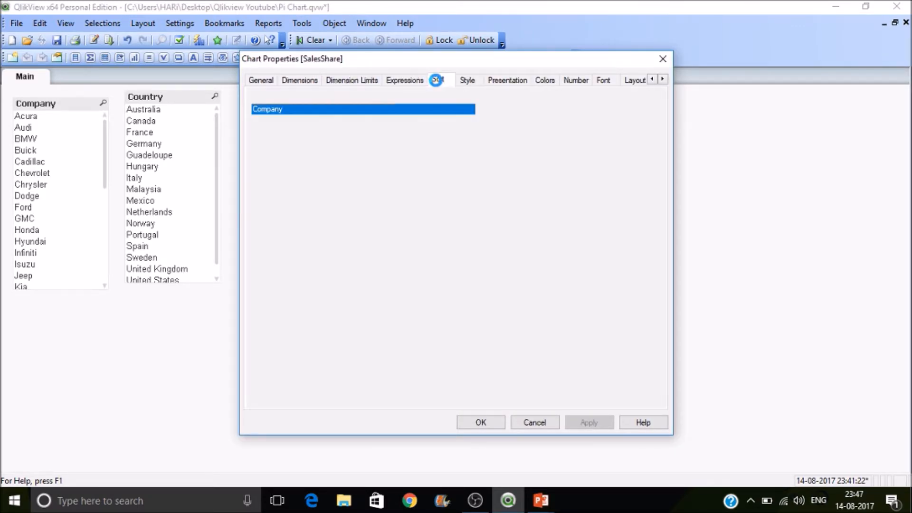
- Tick Show Numbers in Legend so each company's percentage appears in the donut legend
{"action": "left_click", "coordinate": [468, 80]}
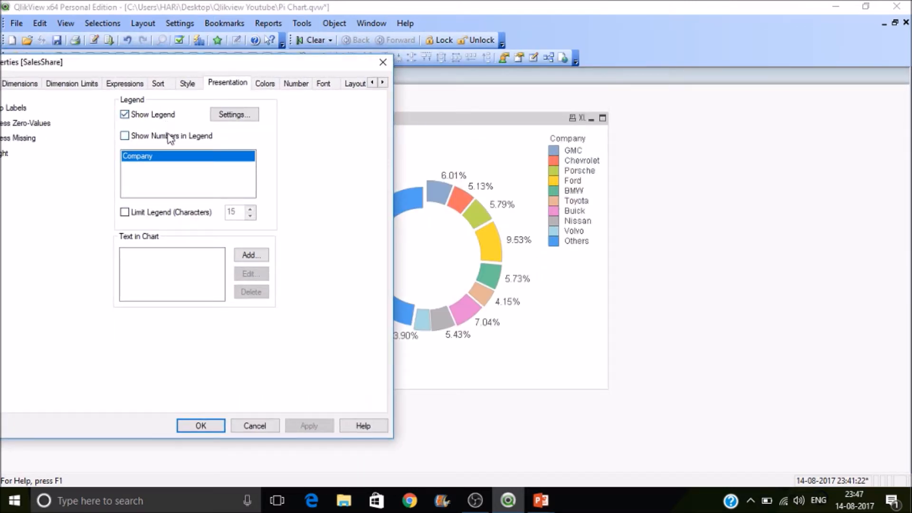
{"action": "left_click", "coordinate": [124, 136]}
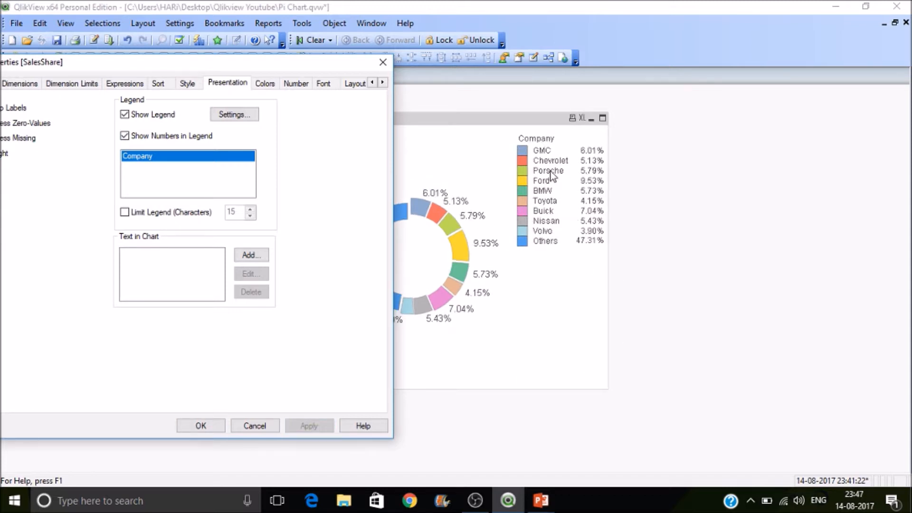
{"action": "mouse_move", "coordinate": [284, 193]}
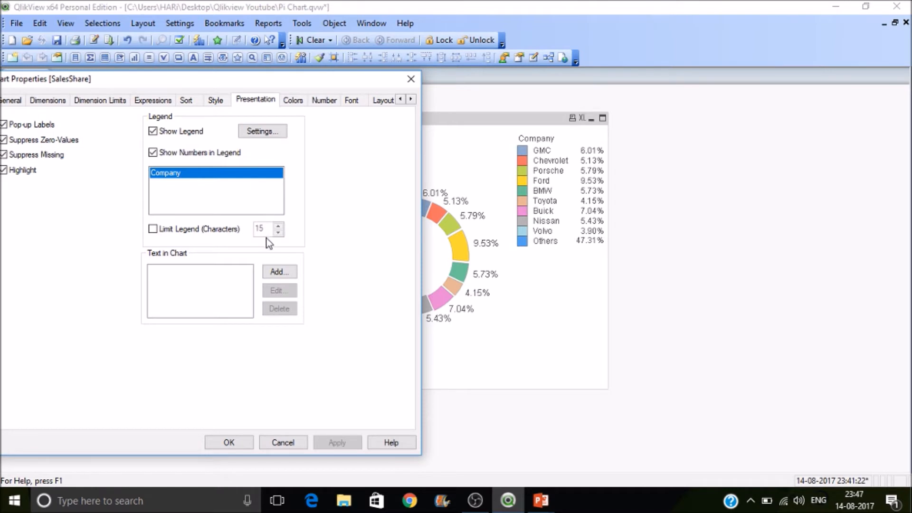
- Add a Text in Chart entry reading 'Top 10 Products' to the donut chart
{"action": "left_click", "coordinate": [279, 272]}
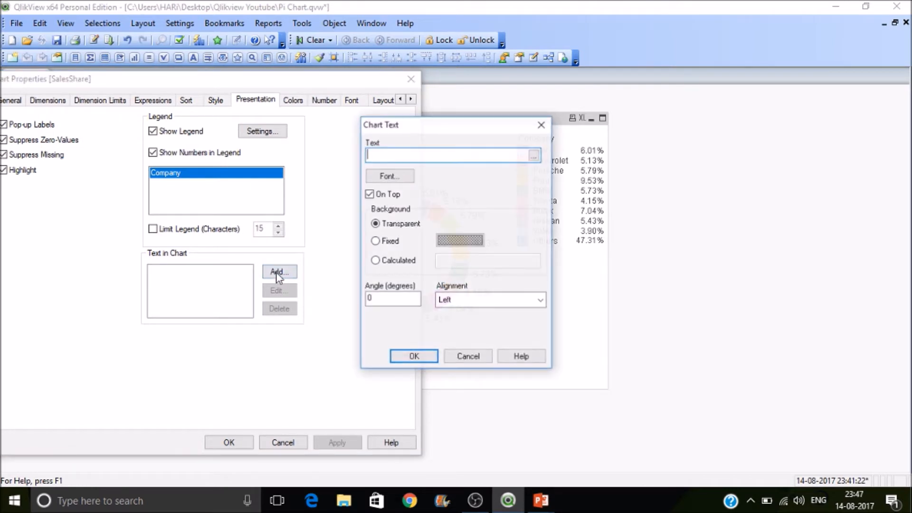
{"action": "type", "text": "Top"}
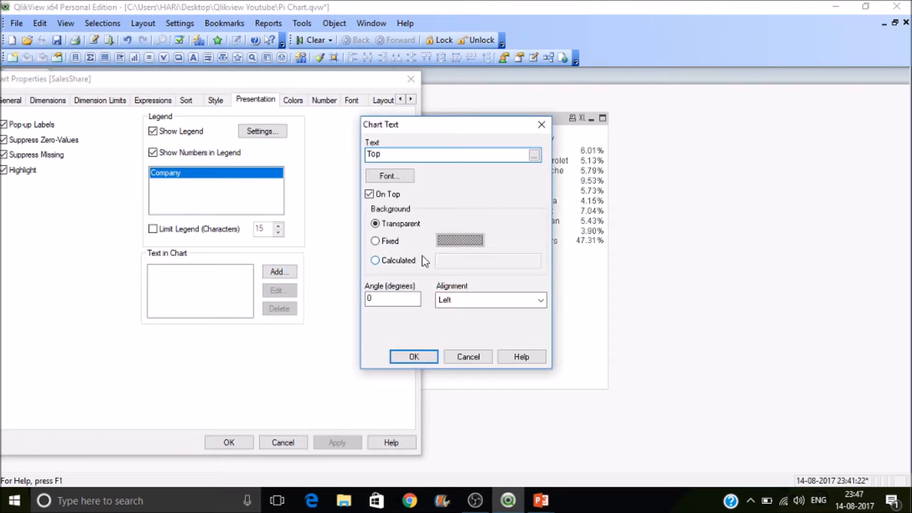
{"action": "type", "text": "10"}
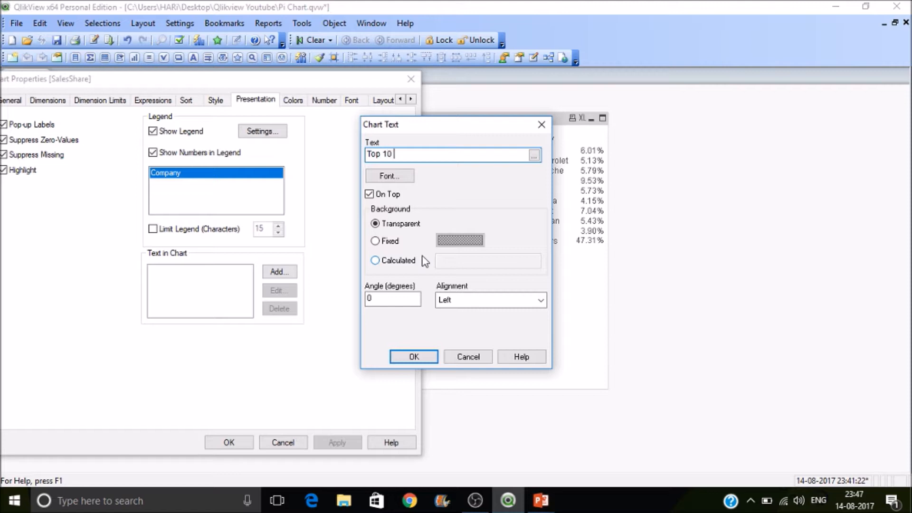
{"action": "type", "text": "Pro"}
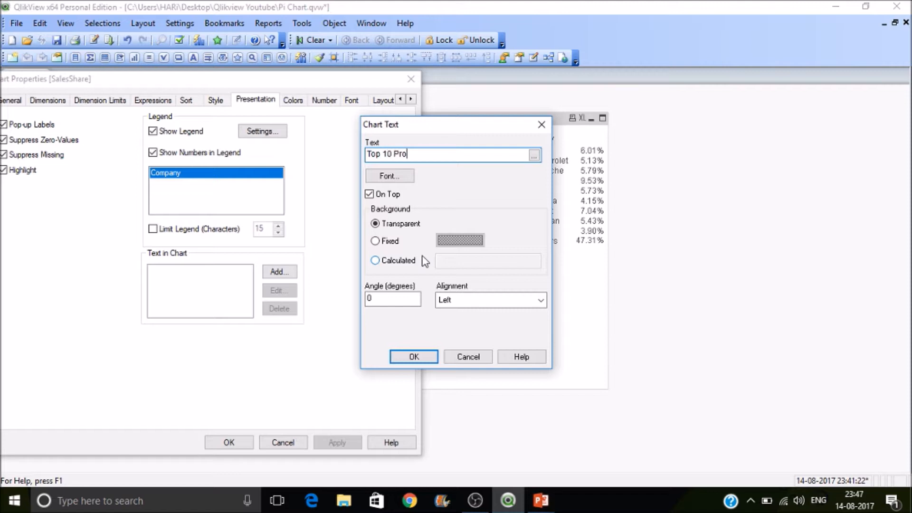
{"action": "type", "text": "ducts"}
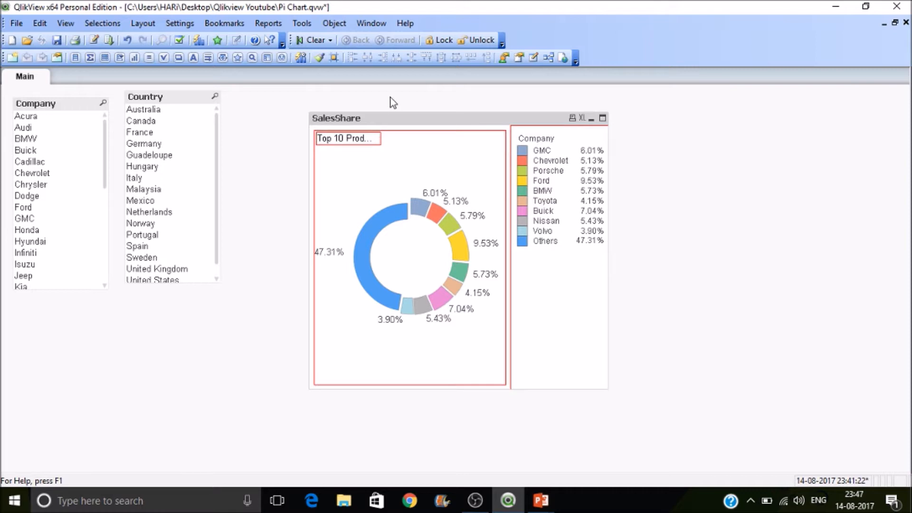
{"action": "mouse_move", "coordinate": [372, 138]}
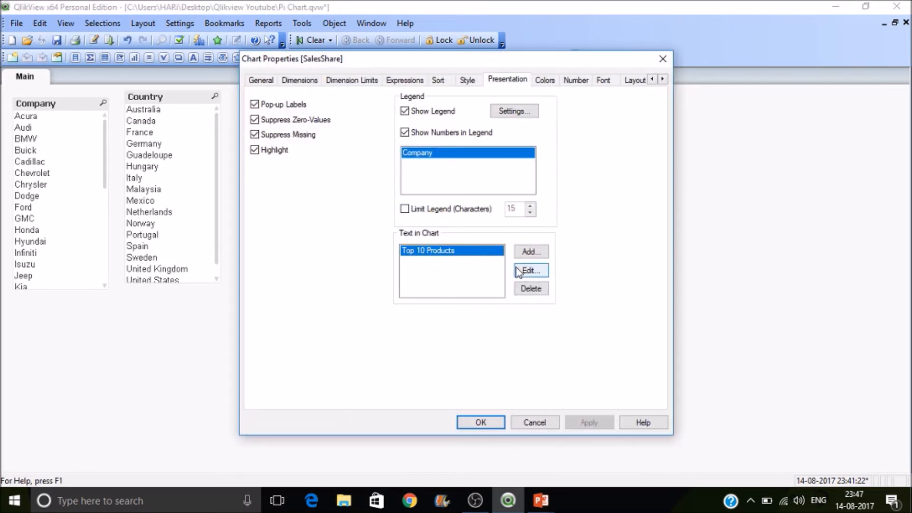
- Edit the Top 10 Products caption and set its angle to 270 so it runs vertically
{"action": "left_click", "coordinate": [531, 270]}
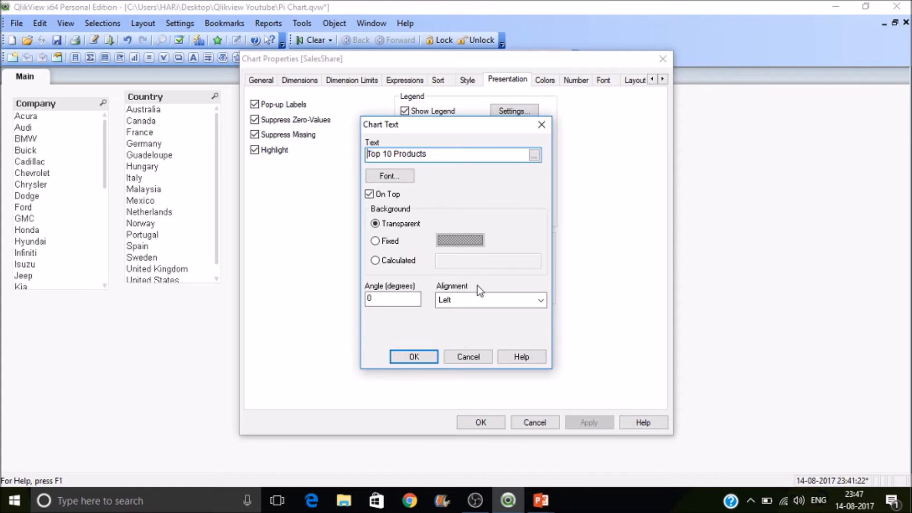
{"action": "left_click", "coordinate": [393, 299]}
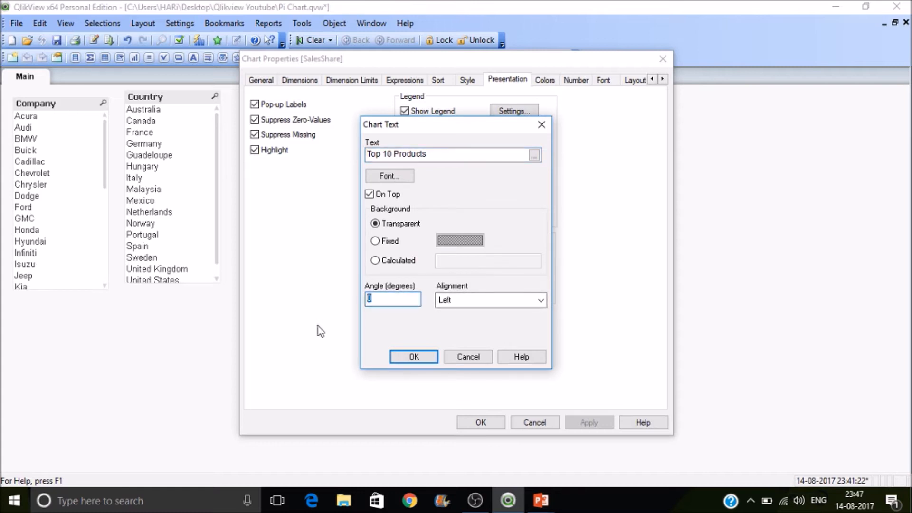
{"action": "type", "text": "2"}
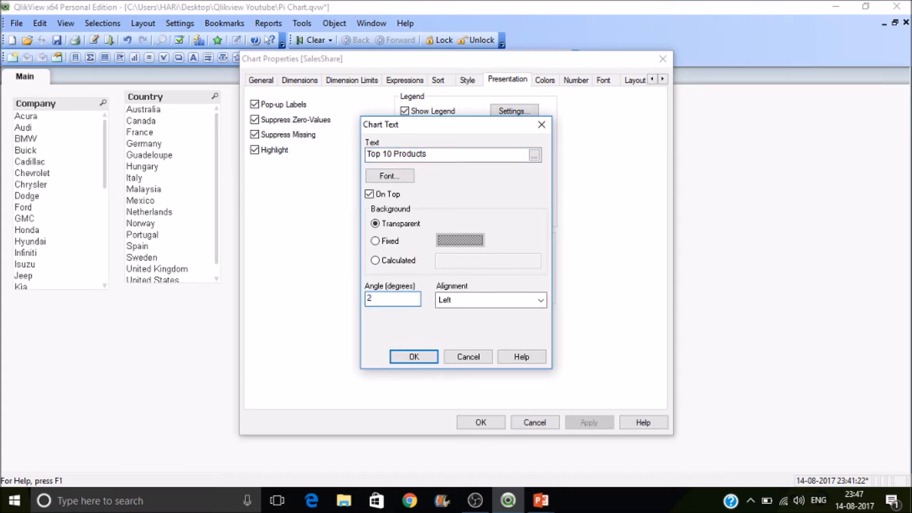
{"action": "type", "text": "270"}
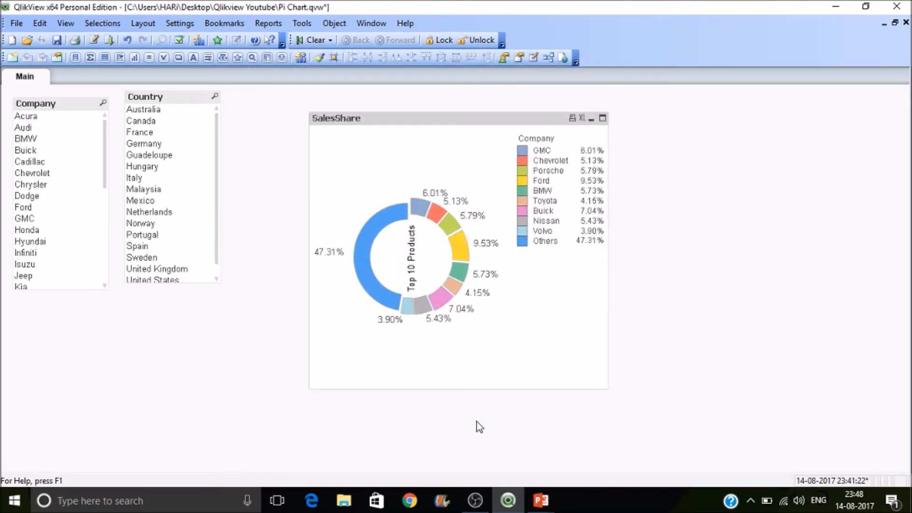
{"action": "mouse_move", "coordinate": [427, 253]}
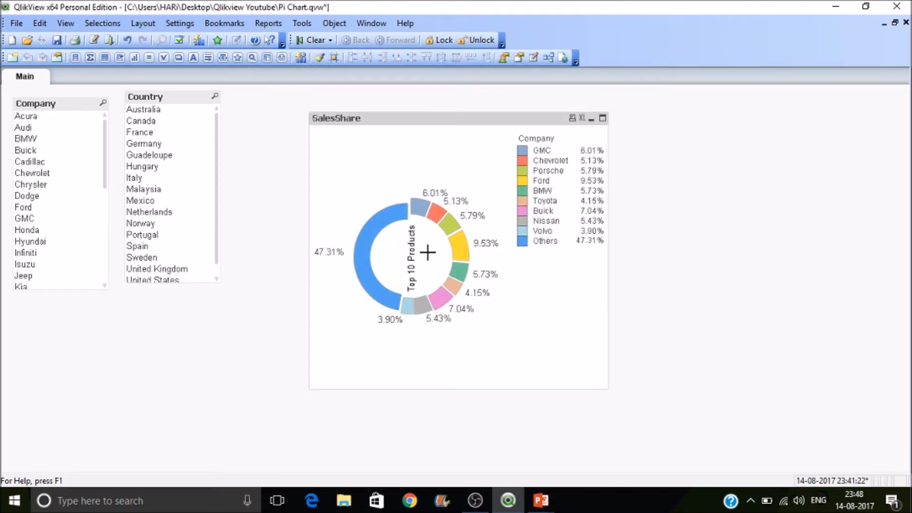
- Enable Persistent Colors on the donut chart's Colors settings and apply it
{"action": "right_click", "coordinate": [427, 253]}
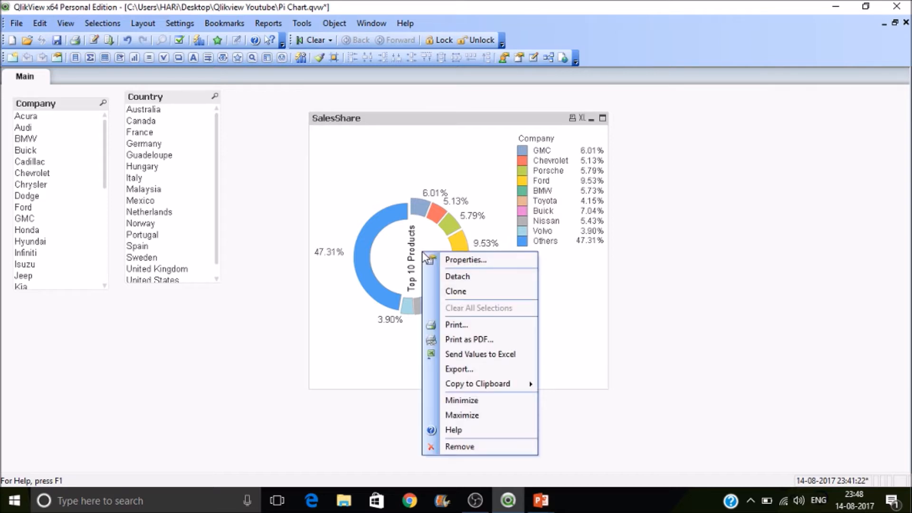
{"action": "left_click", "coordinate": [465, 259]}
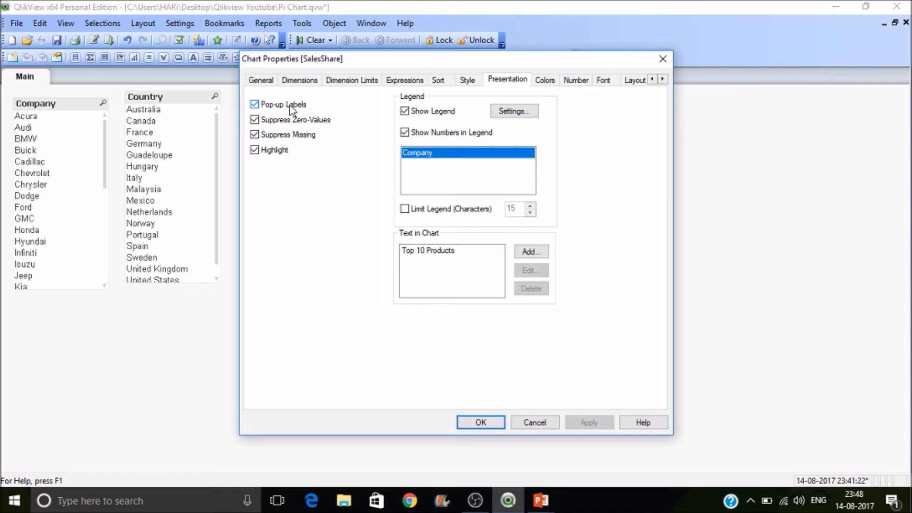
{"action": "left_click", "coordinate": [545, 79]}
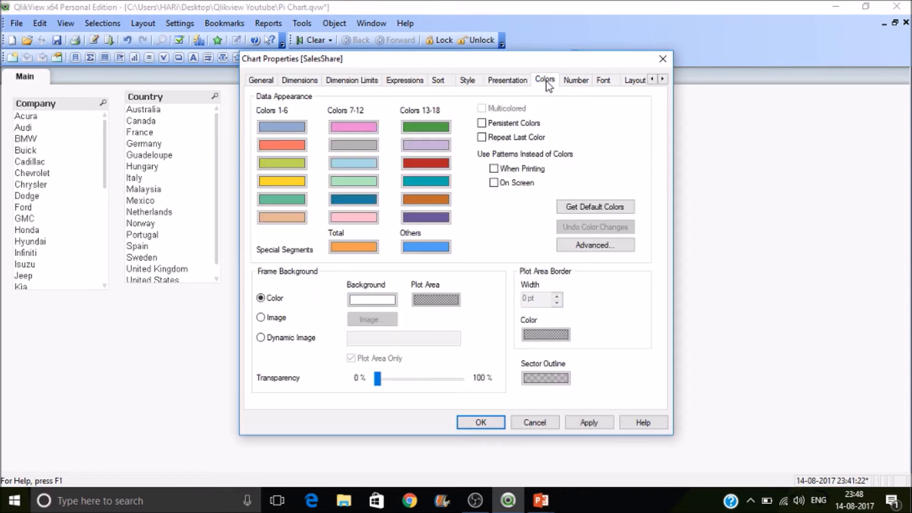
{"action": "left_click", "coordinate": [480, 123]}
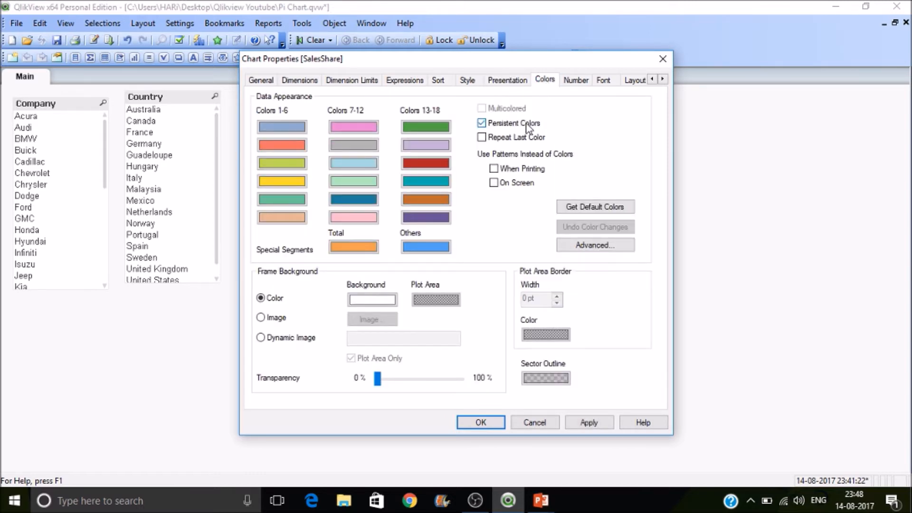
{"action": "left_click", "coordinate": [480, 421]}
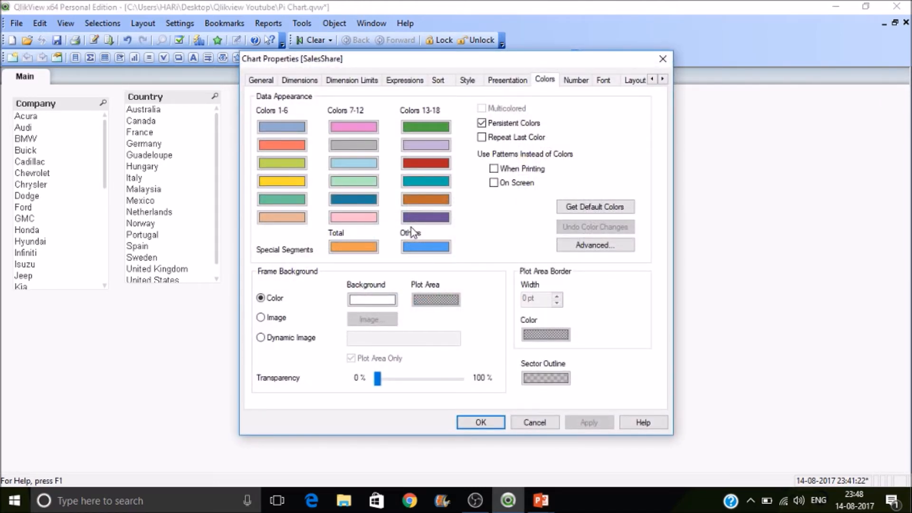
- Cancel the image picker and format the values as percentages with two decimals
{"action": "left_click_drag", "start_coordinate": [377, 380], "coordinate": [415, 379]}
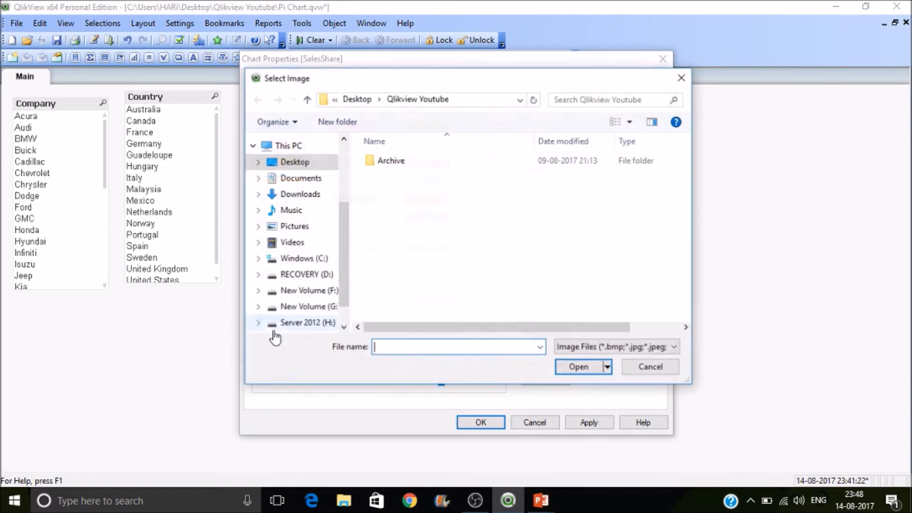
{"action": "left_click", "coordinate": [650, 366]}
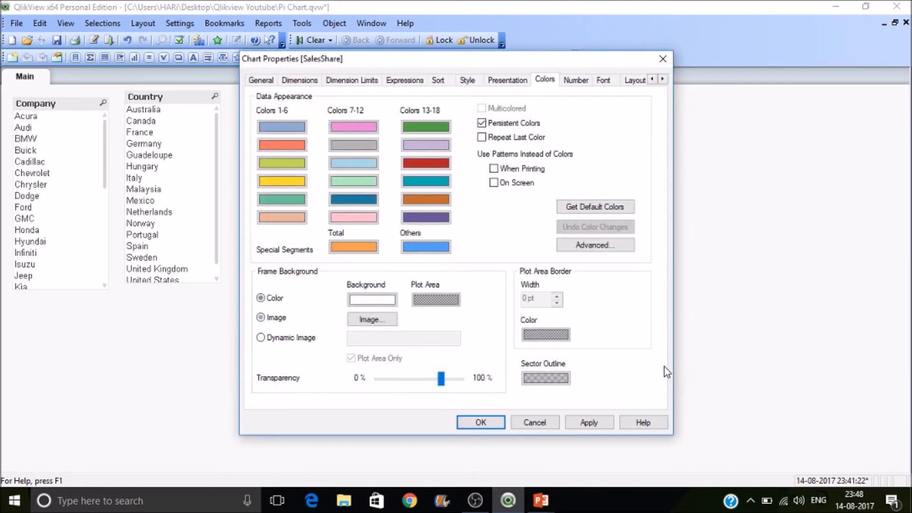
{"action": "left_click", "coordinate": [576, 80]}
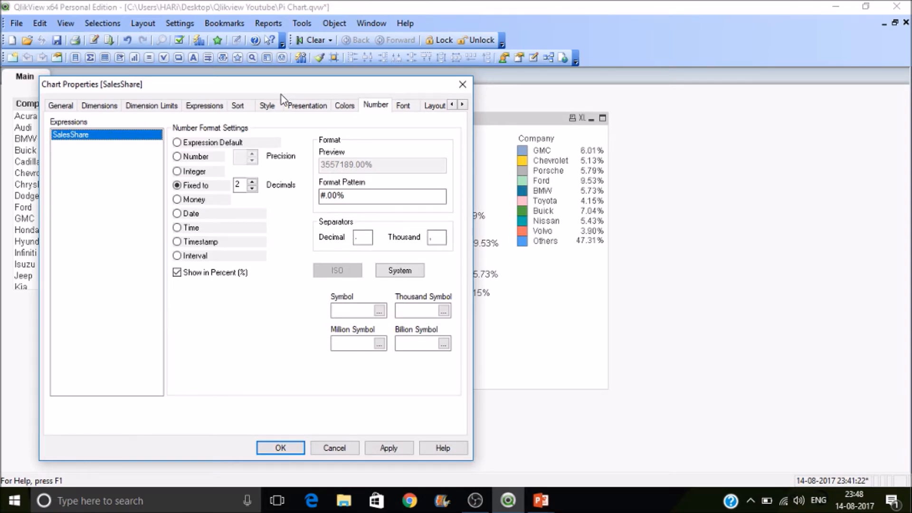
{"action": "left_click_drag", "start_coordinate": [279, 84], "coordinate": [297, 87]}
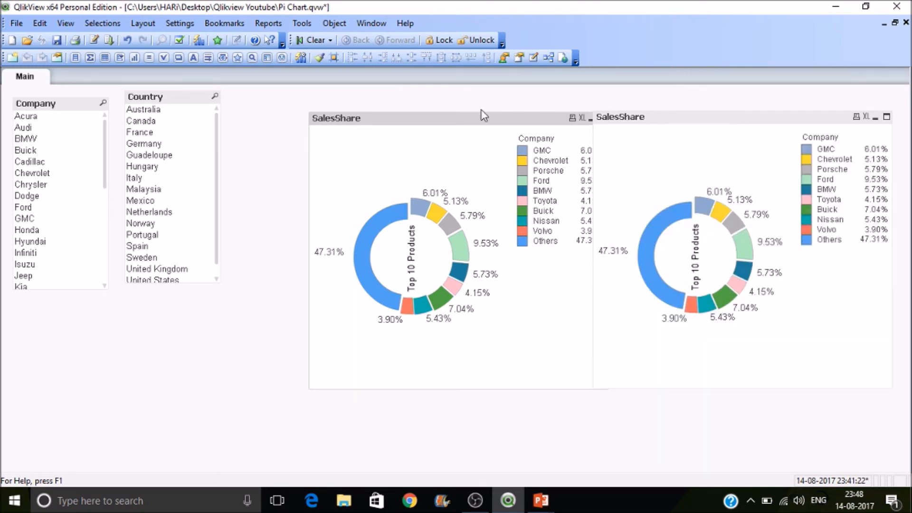
- Move the original donut left and change the duplicate chart's type to Bar Chart
{"action": "left_click_drag", "start_coordinate": [335, 118], "coordinate": [349, 101]}
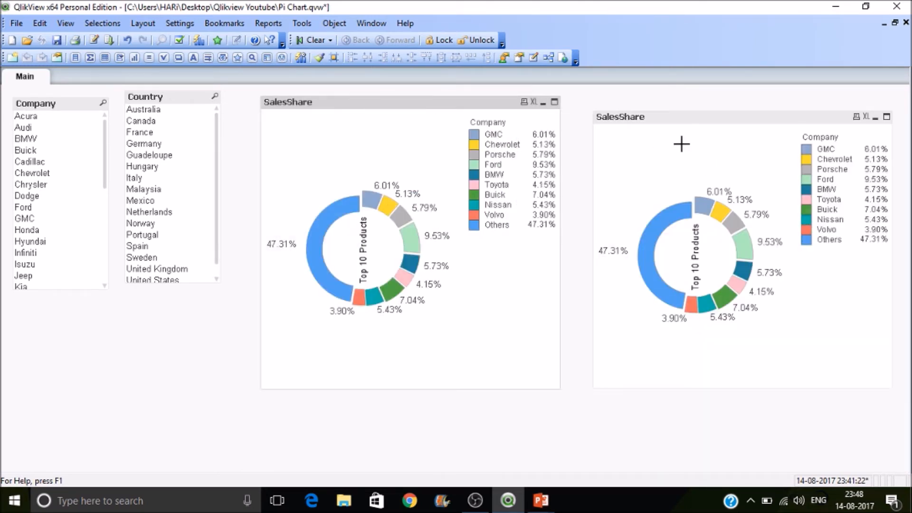
{"action": "right_click", "coordinate": [685, 148]}
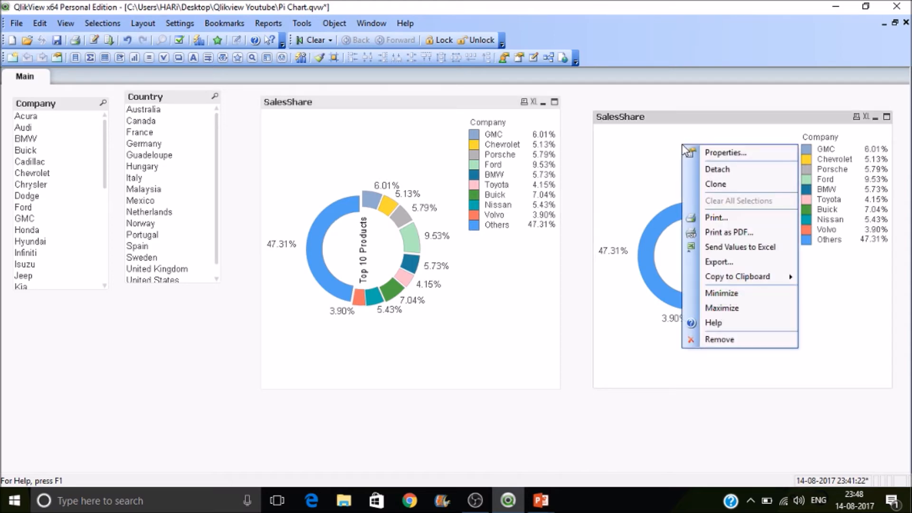
{"action": "left_click", "coordinate": [725, 152]}
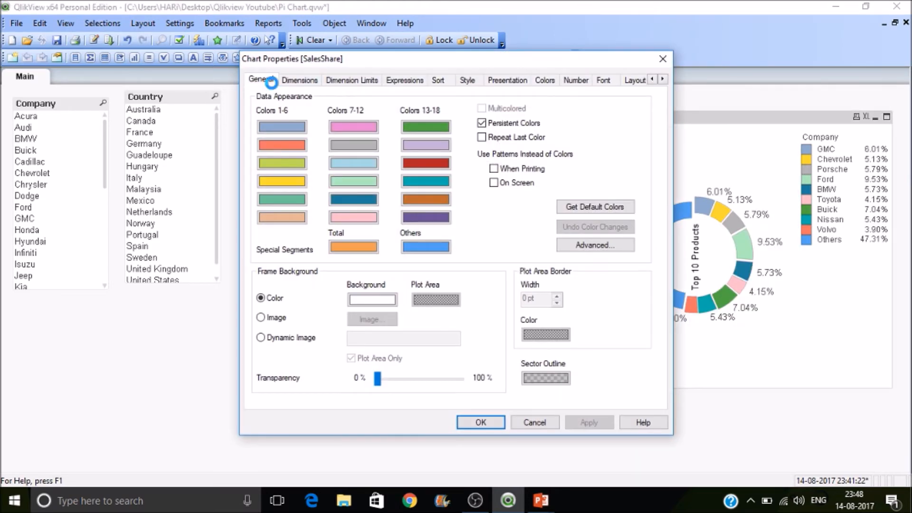
{"action": "left_click", "coordinate": [262, 80]}
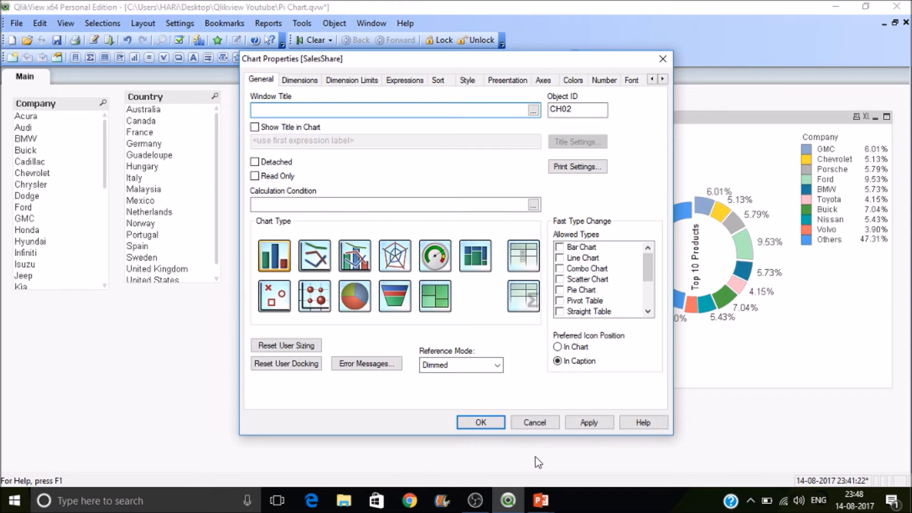
{"action": "left_click", "coordinate": [589, 422]}
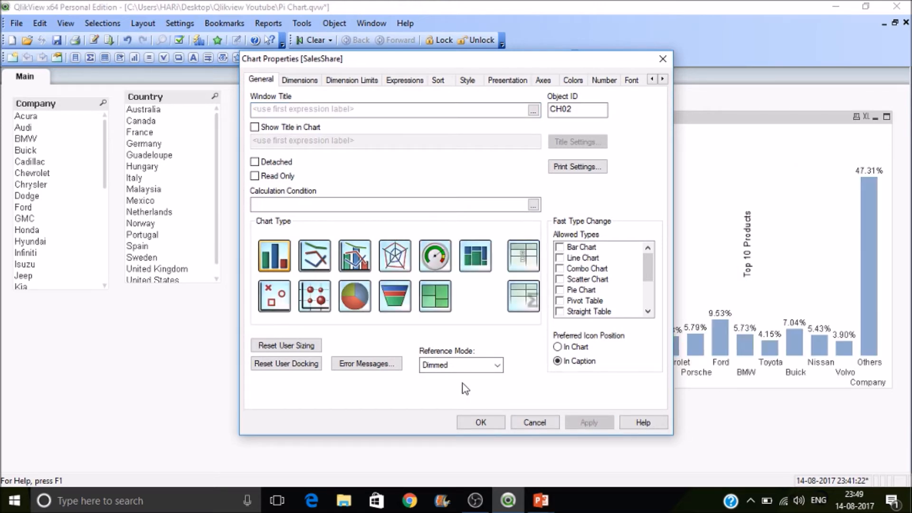
{"action": "left_click", "coordinate": [481, 422]}
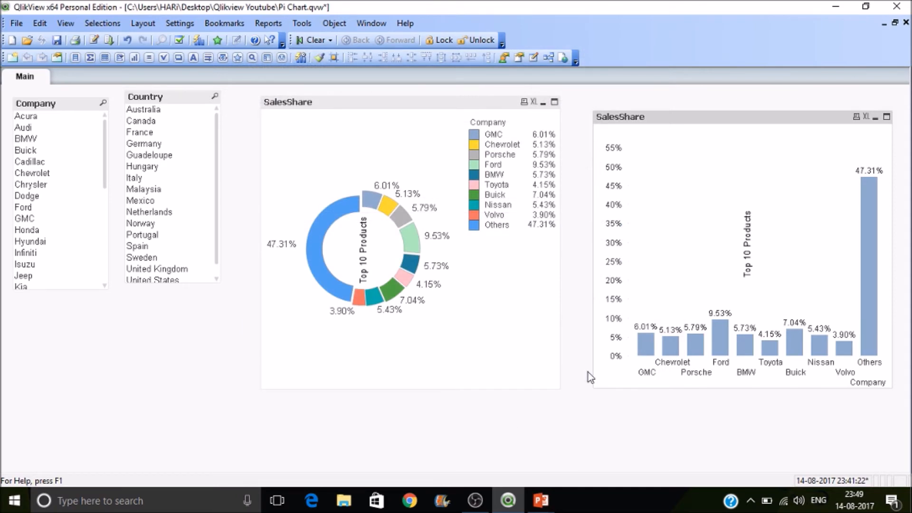
{"action": "mouse_move", "coordinate": [576, 297]}
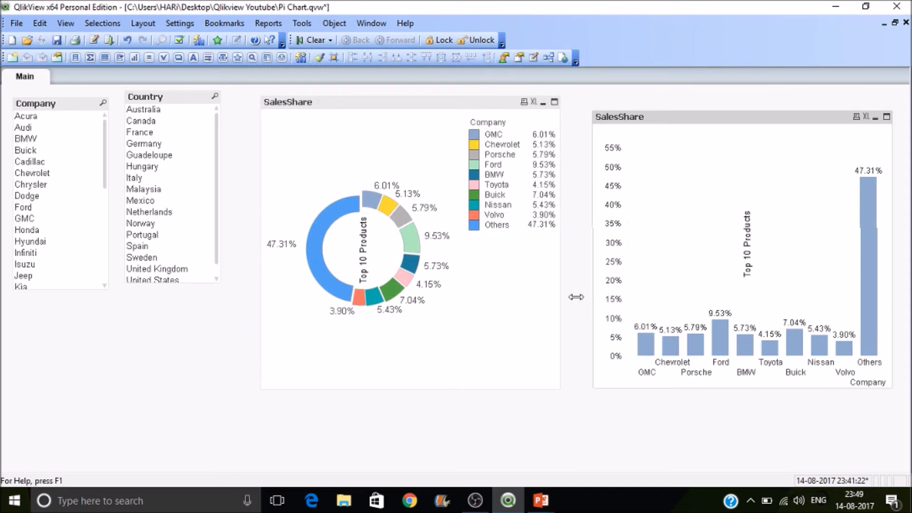
- Remove the Top 10 Products text from the bar chart's Presentation settings
{"action": "right_click", "coordinate": [762, 247]}
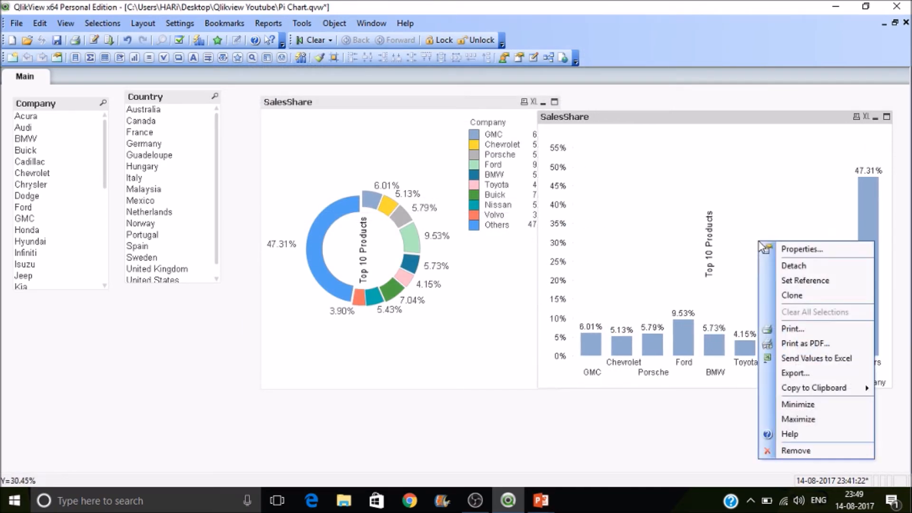
{"action": "left_click", "coordinate": [802, 249]}
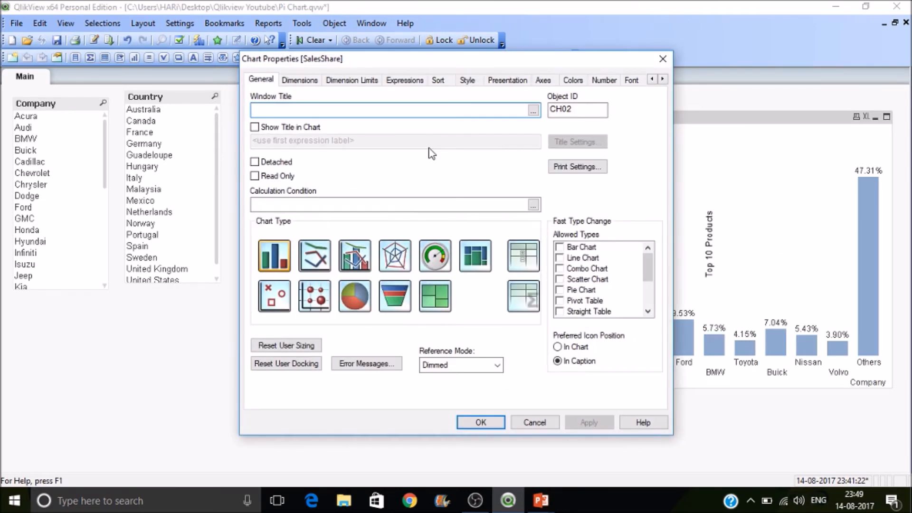
{"action": "left_click", "coordinate": [508, 80]}
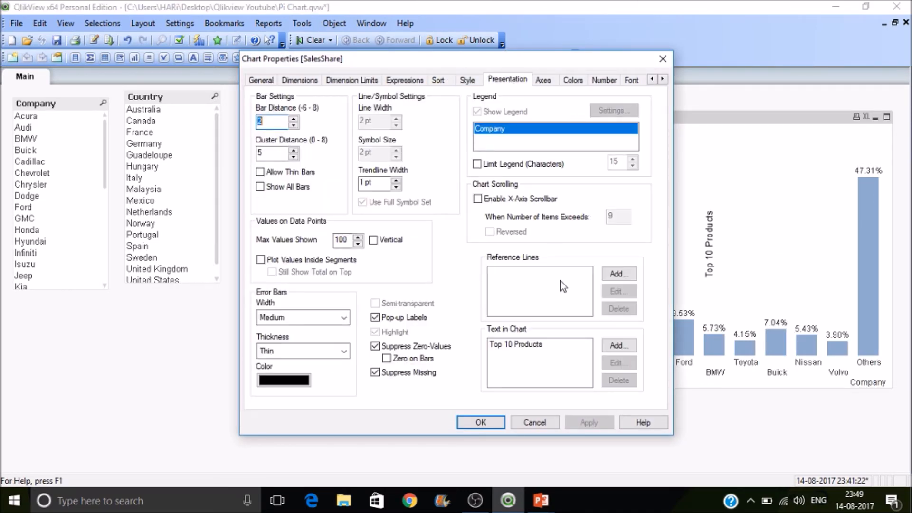
{"action": "left_click", "coordinate": [619, 380]}
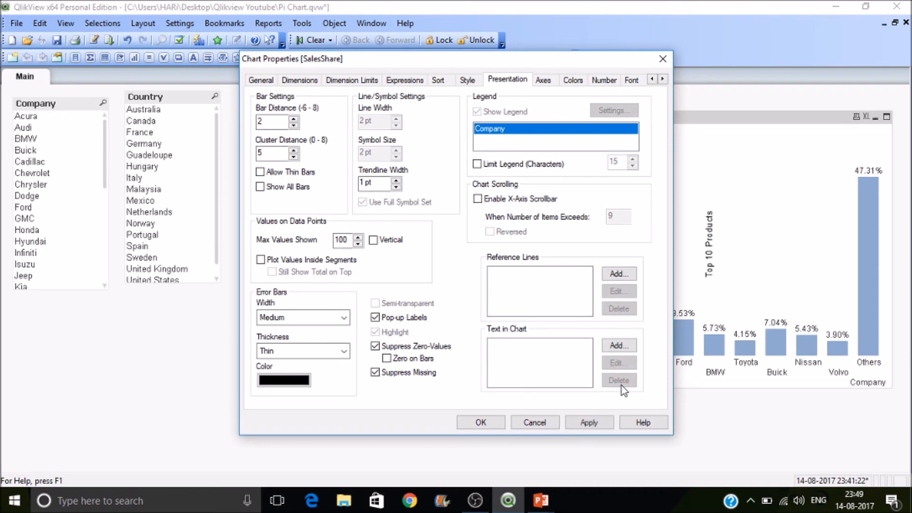
- Add Country as a second dimension alongside Company and apply it
{"action": "left_click", "coordinate": [260, 80]}
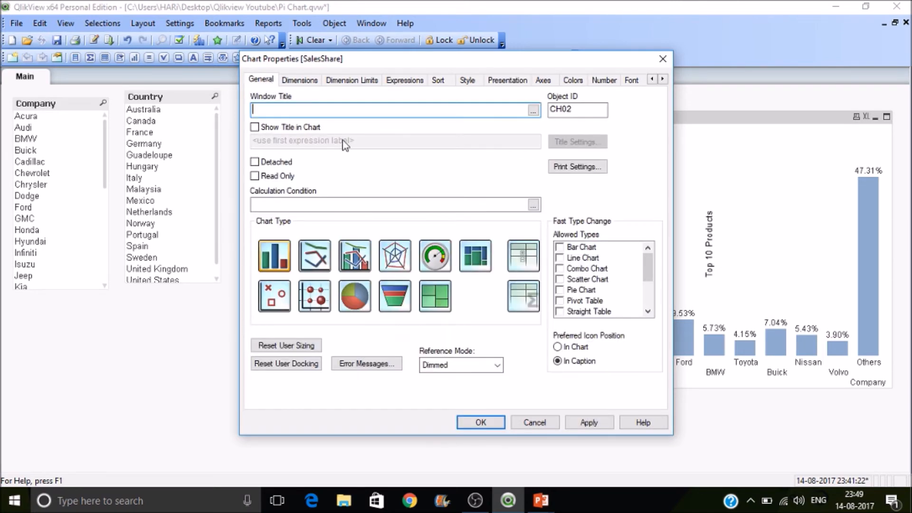
{"action": "left_click", "coordinate": [299, 80]}
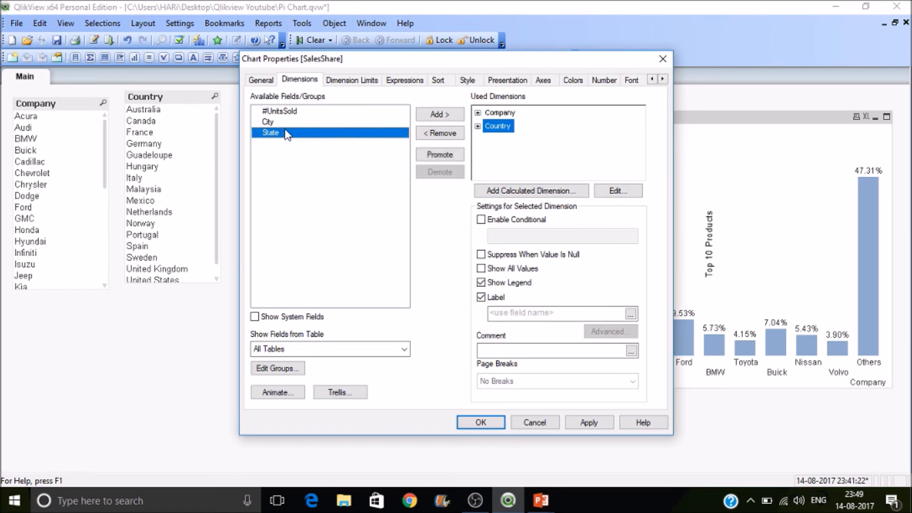
{"action": "left_click", "coordinate": [480, 422]}
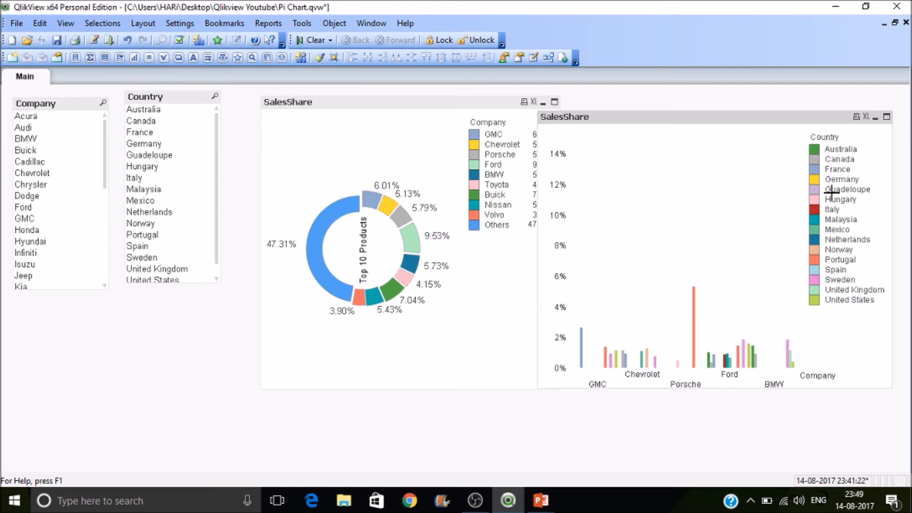
{"action": "mouse_move", "coordinate": [895, 202]}
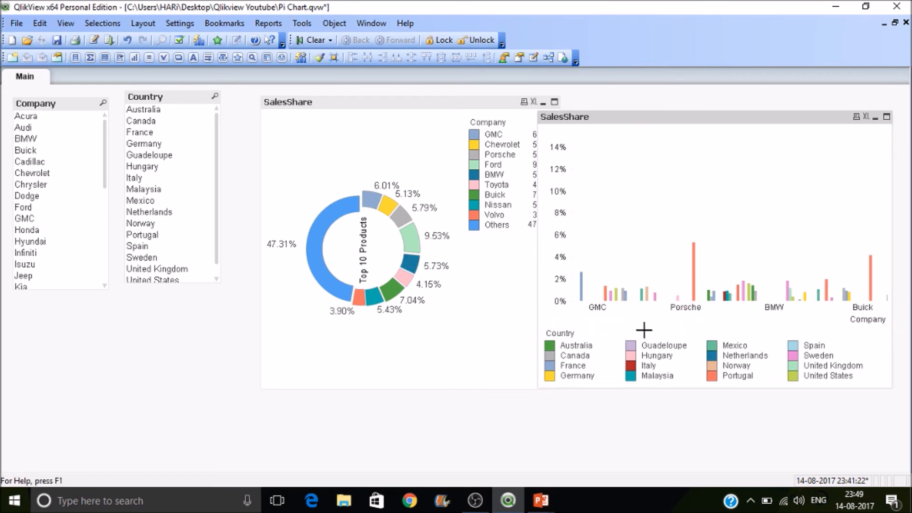
{"action": "mouse_move", "coordinate": [360, 119]}
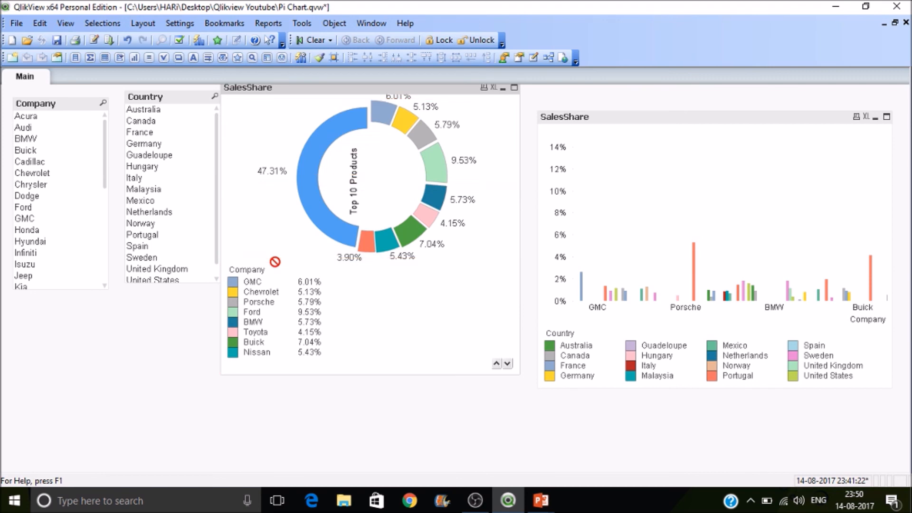
{"action": "mouse_move", "coordinate": [253, 298]}
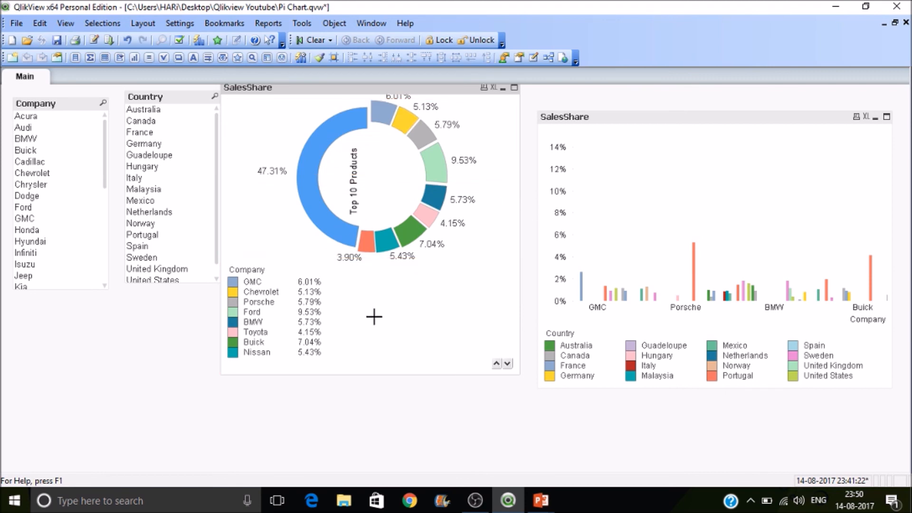
{"action": "mouse_move", "coordinate": [607, 127]}
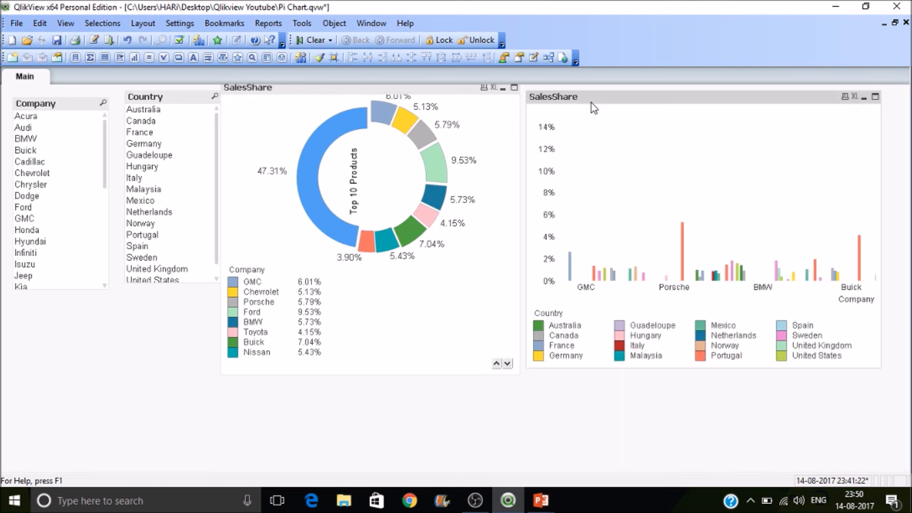
{"action": "mouse_move", "coordinate": [655, 322]}
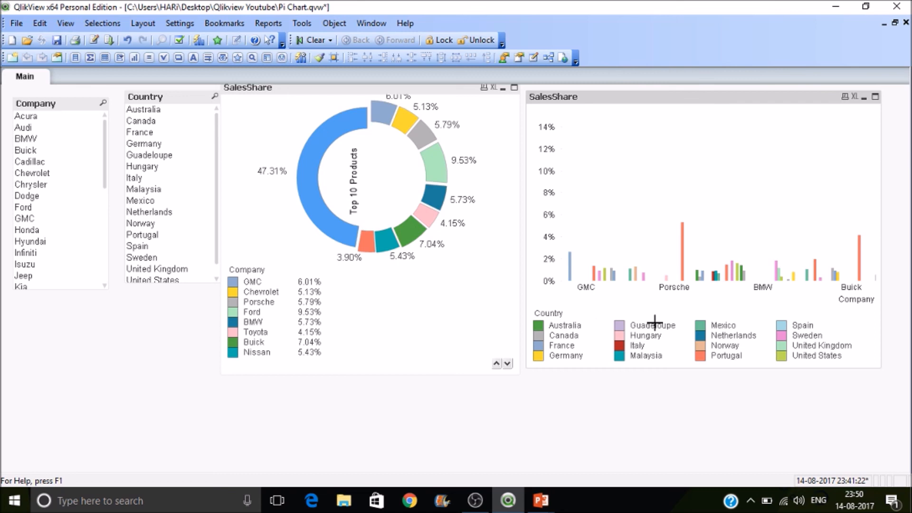
{"action": "mouse_move", "coordinate": [288, 292]}
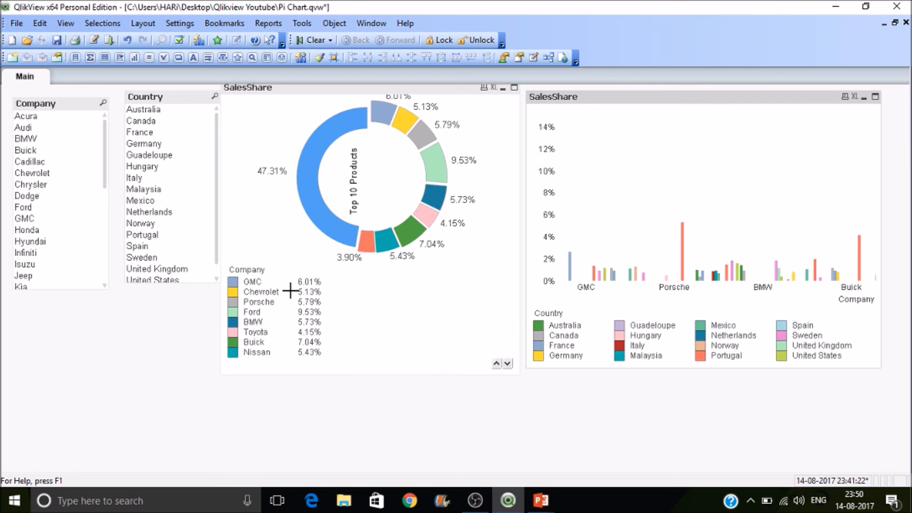
{"action": "mouse_move", "coordinate": [274, 333]}
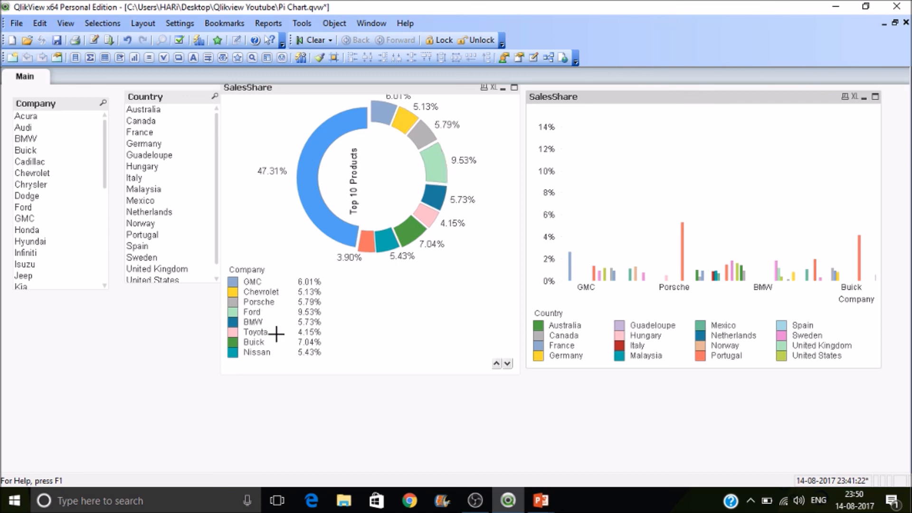
{"action": "mouse_move", "coordinate": [313, 431]}
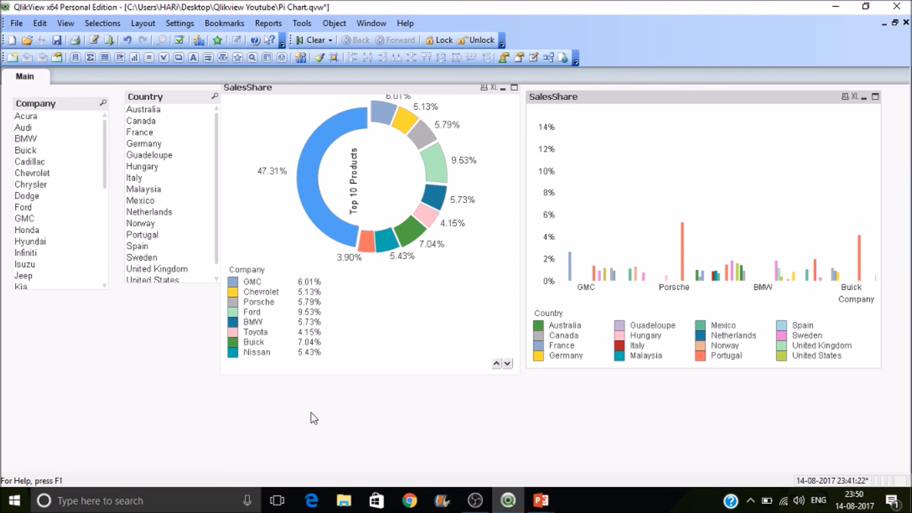